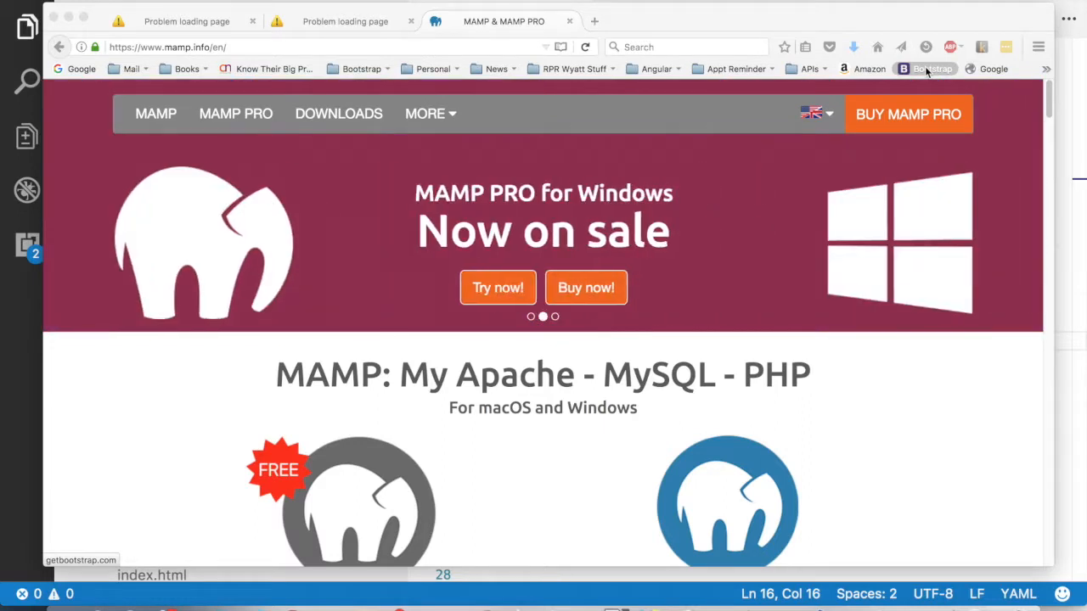
{"action": "mouse_move", "coordinate": [477, 379]}
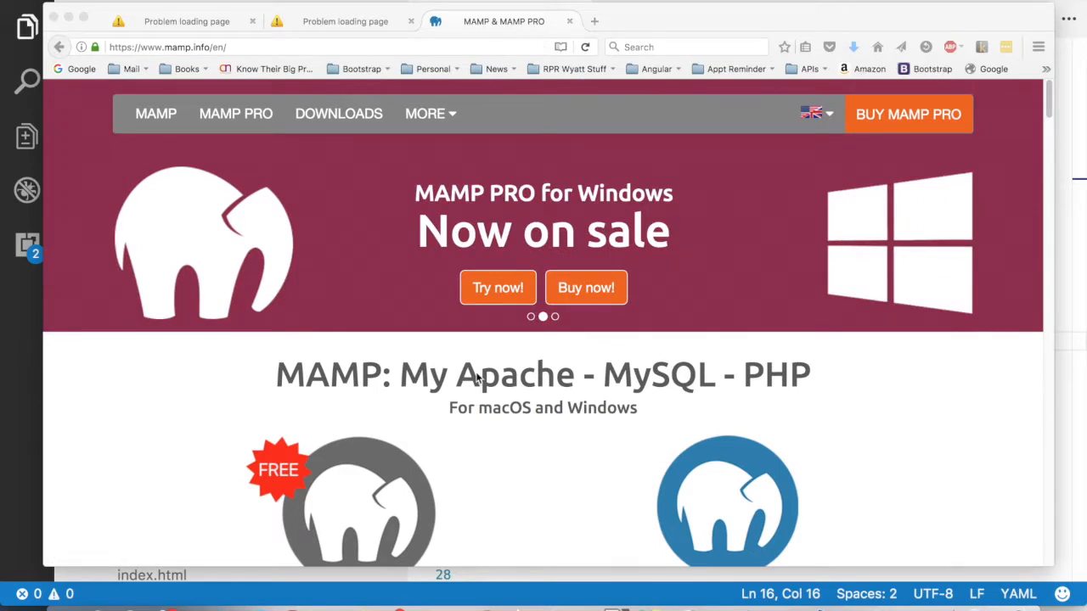
{"action": "mouse_move", "coordinate": [615, 416]}
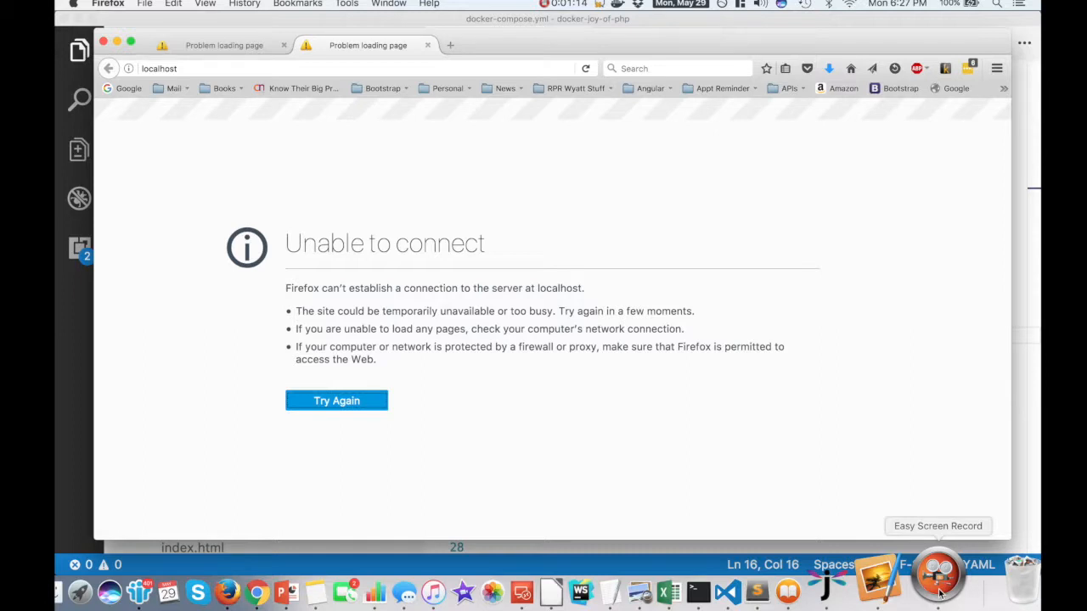
Retry loading localhost in Firefox and see the site still cannot be reached
{"action": "left_click", "coordinate": [798, 591]}
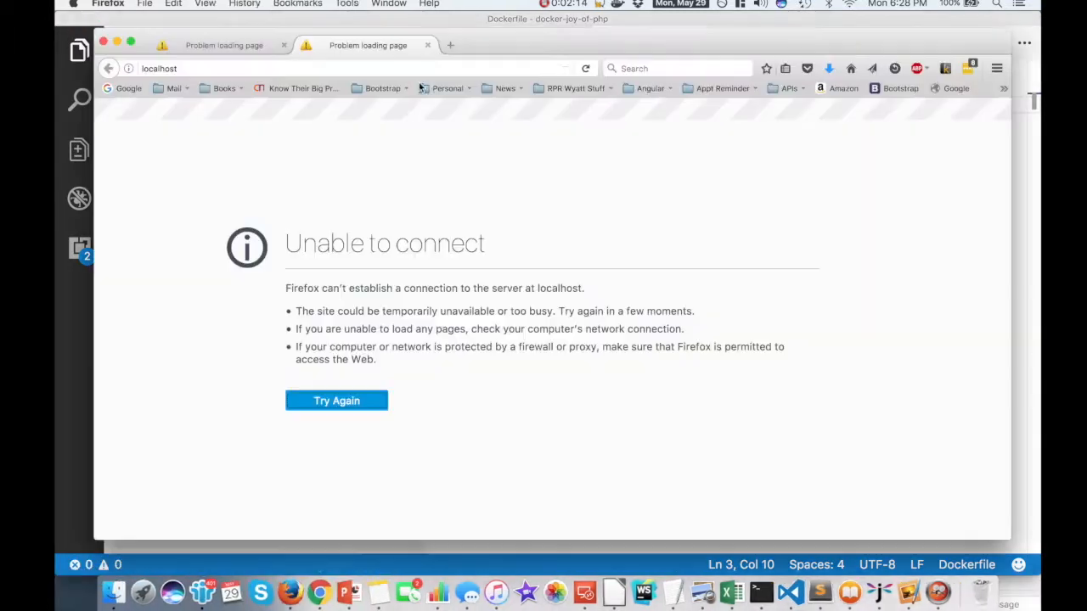
Search Docker Hub for php in a new tab and scroll through the official image's supported tags
{"action": "left_click", "coordinate": [595, 45]}
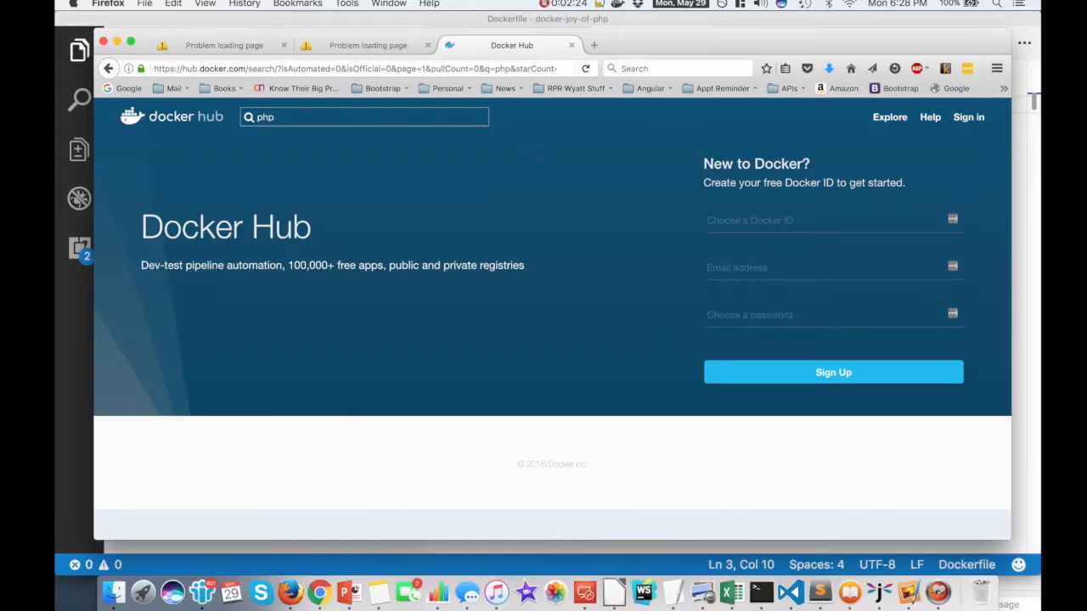
{"action": "key", "text": "Return"}
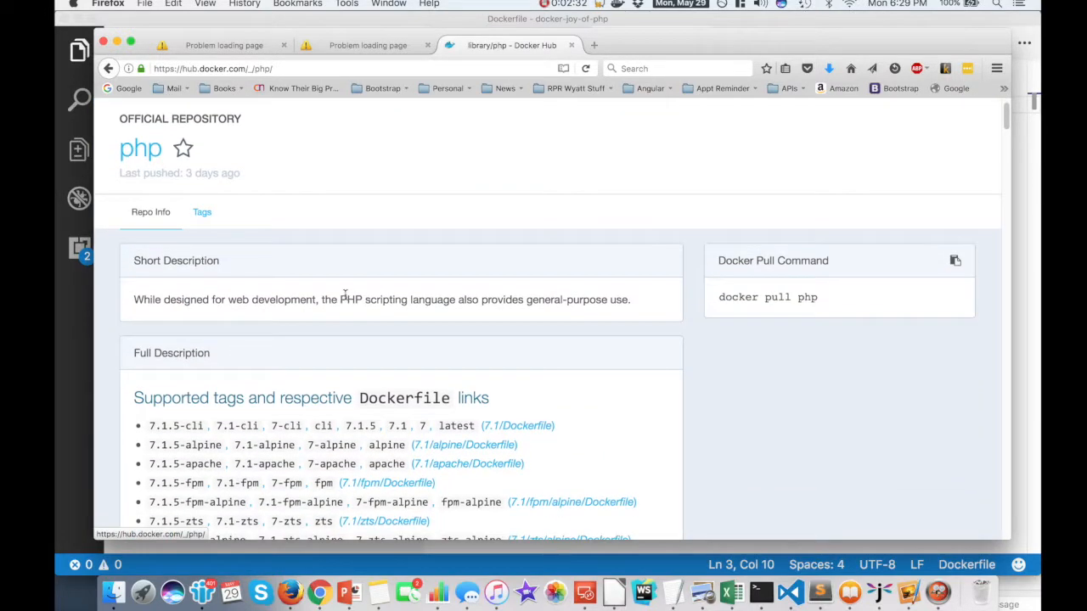
{"action": "scroll", "scroll_direction": "down", "scroll_amount": 3}
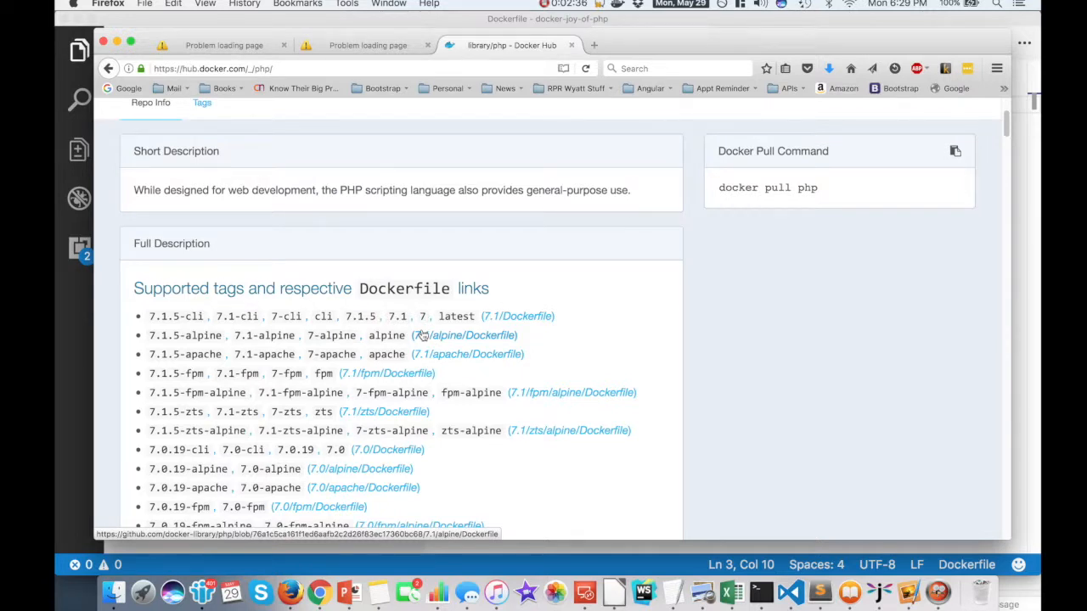
{"action": "mouse_move", "coordinate": [388, 404]}
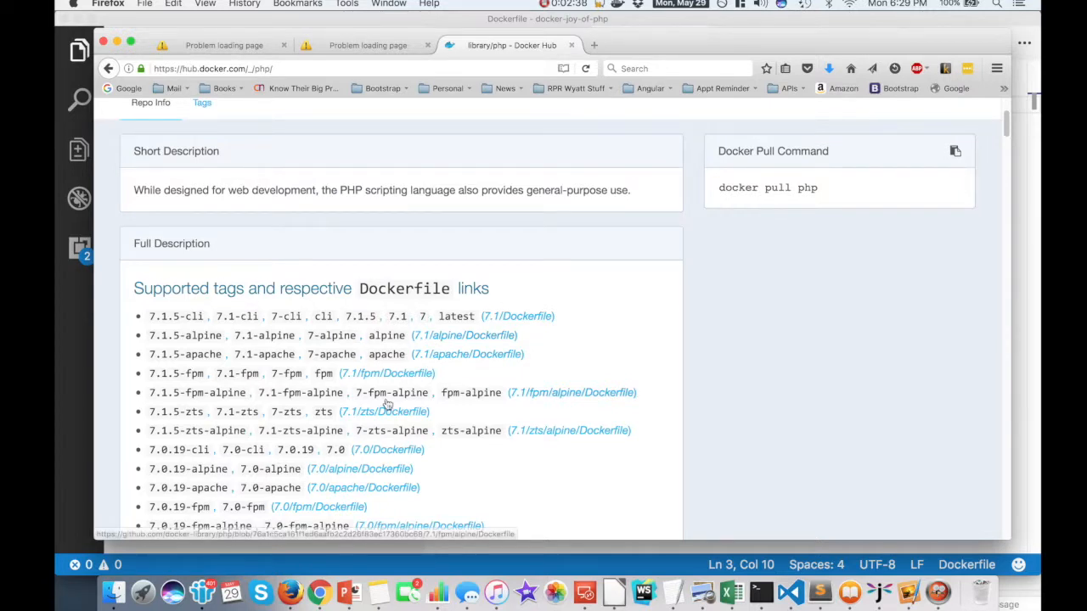
{"action": "scroll", "scroll_direction": "down", "scroll_amount": 3}
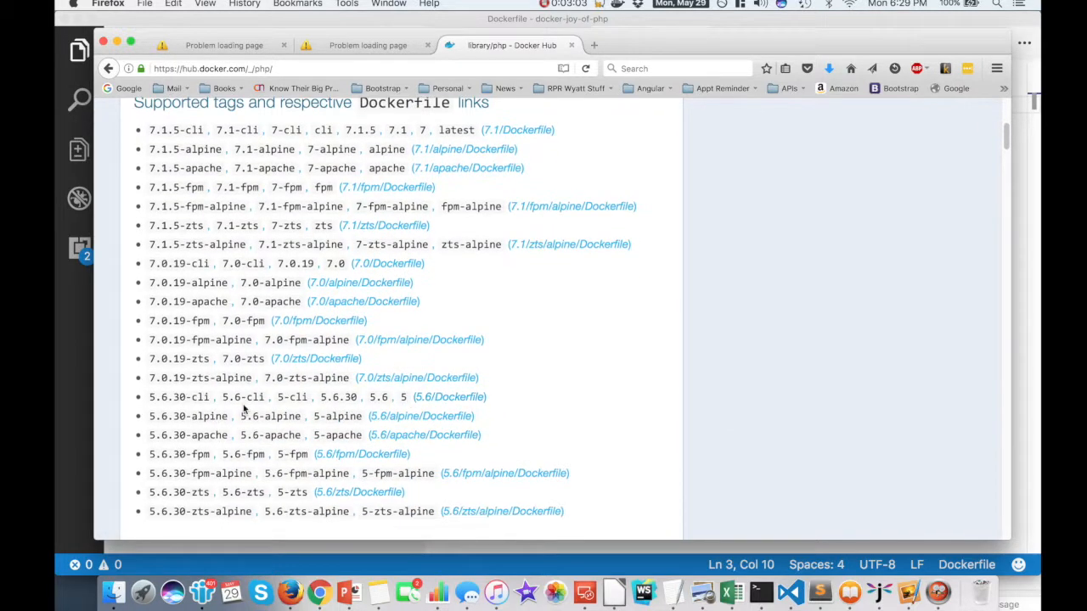
{"action": "scroll", "scroll_direction": "up", "scroll_amount": 3}
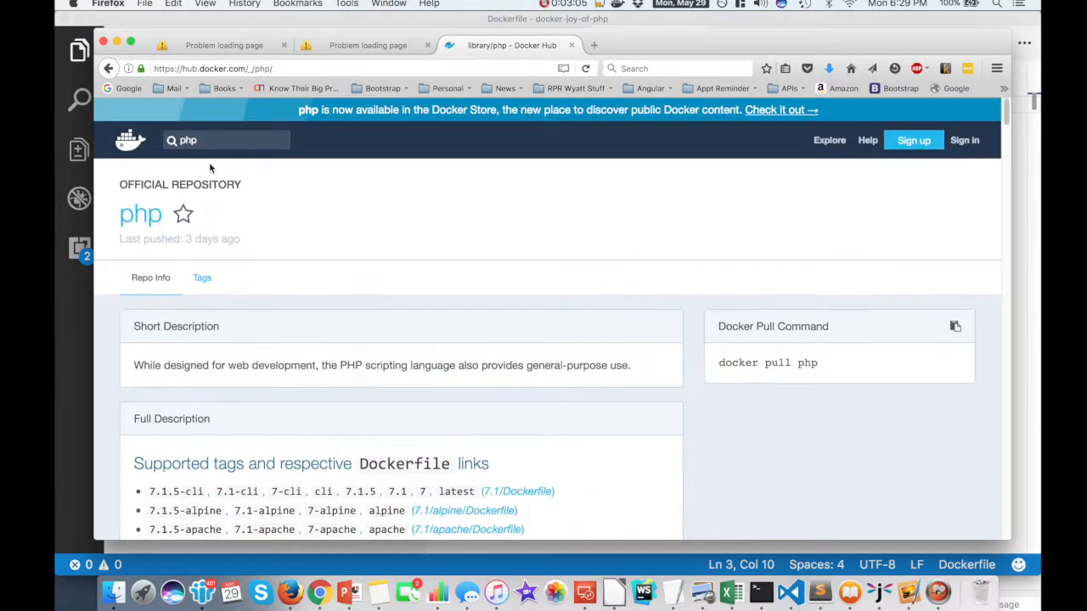
{"action": "mouse_move", "coordinate": [278, 453]}
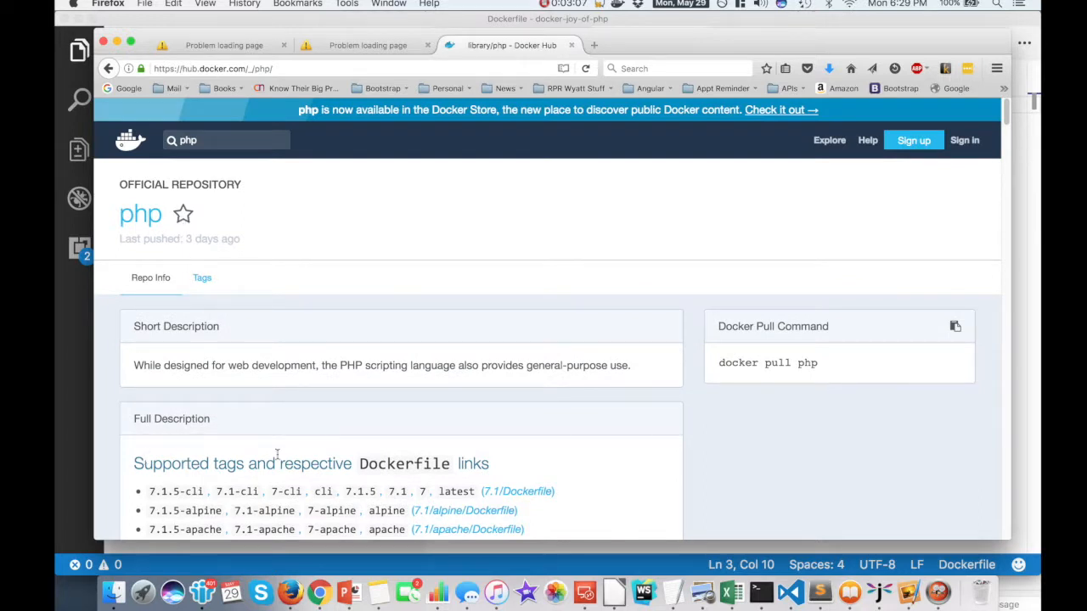
{"action": "scroll", "scroll_direction": "down", "scroll_amount": 3}
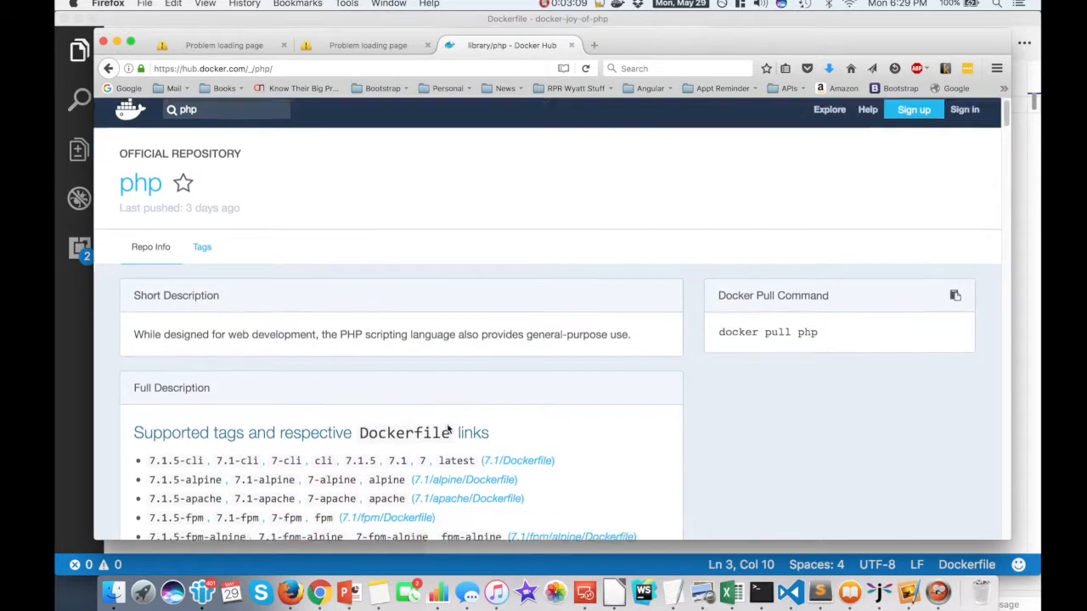
{"action": "scroll", "scroll_direction": "down", "scroll_amount": 3}
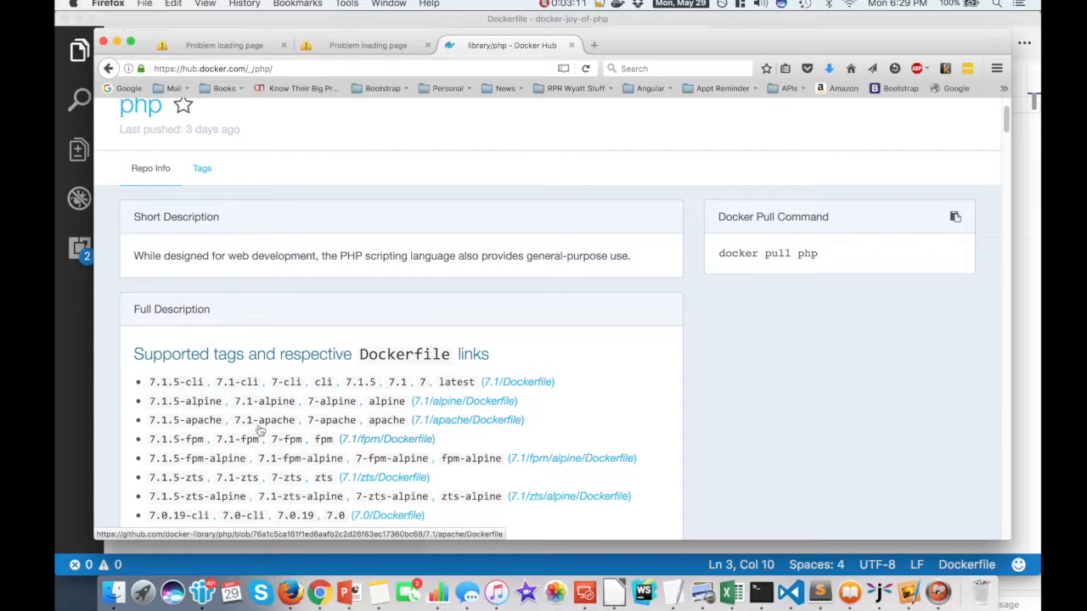
{"action": "mouse_move", "coordinate": [286, 433]}
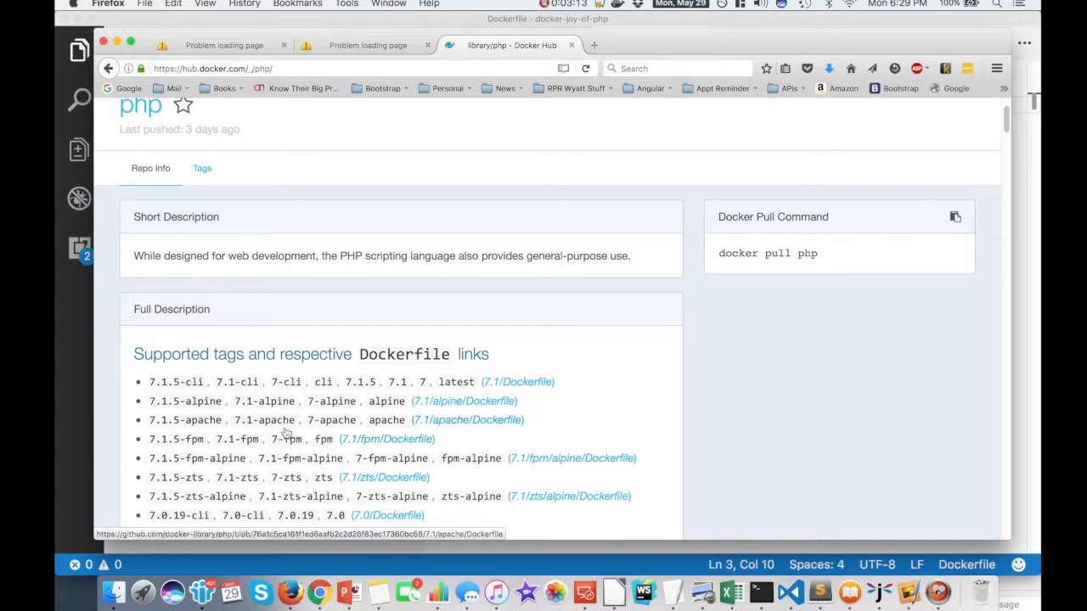
{"action": "mouse_move", "coordinate": [336, 427]}
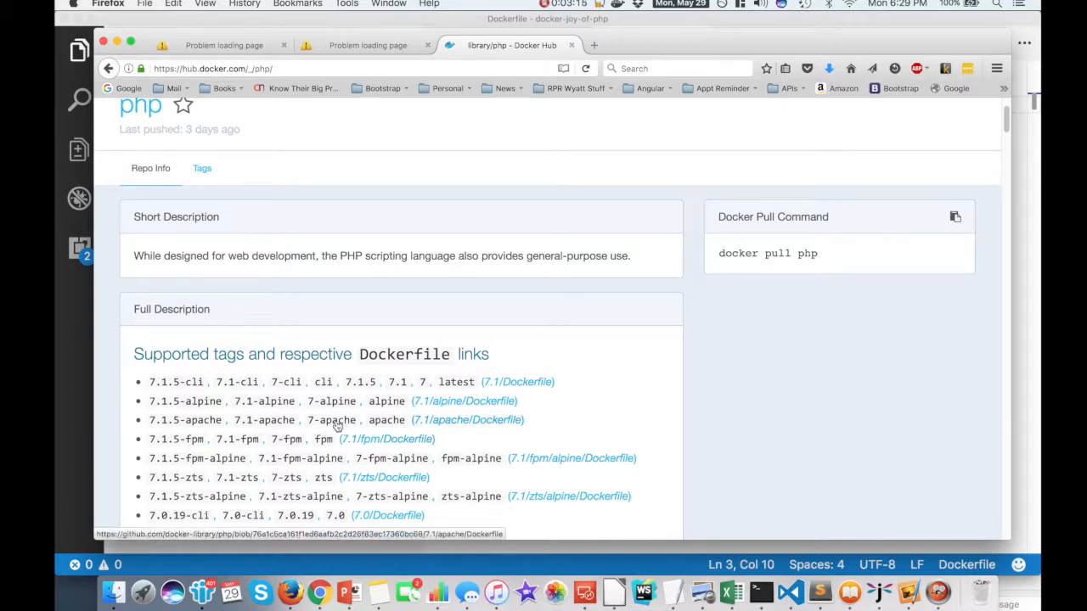
{"action": "scroll", "scroll_direction": "down", "scroll_amount": 3}
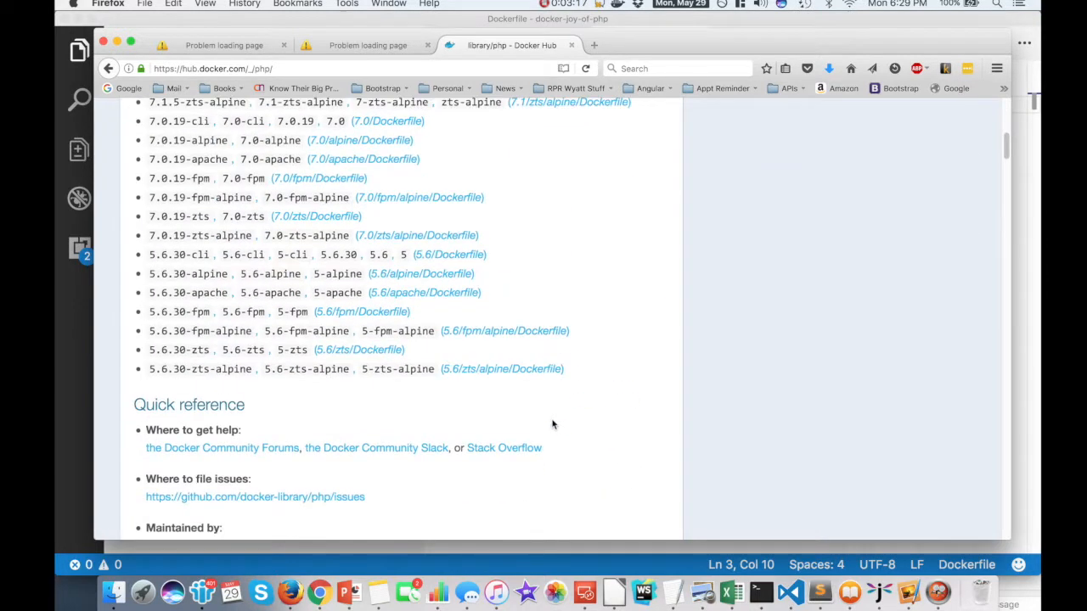
{"action": "scroll", "scroll_direction": "down", "scroll_amount": 3}
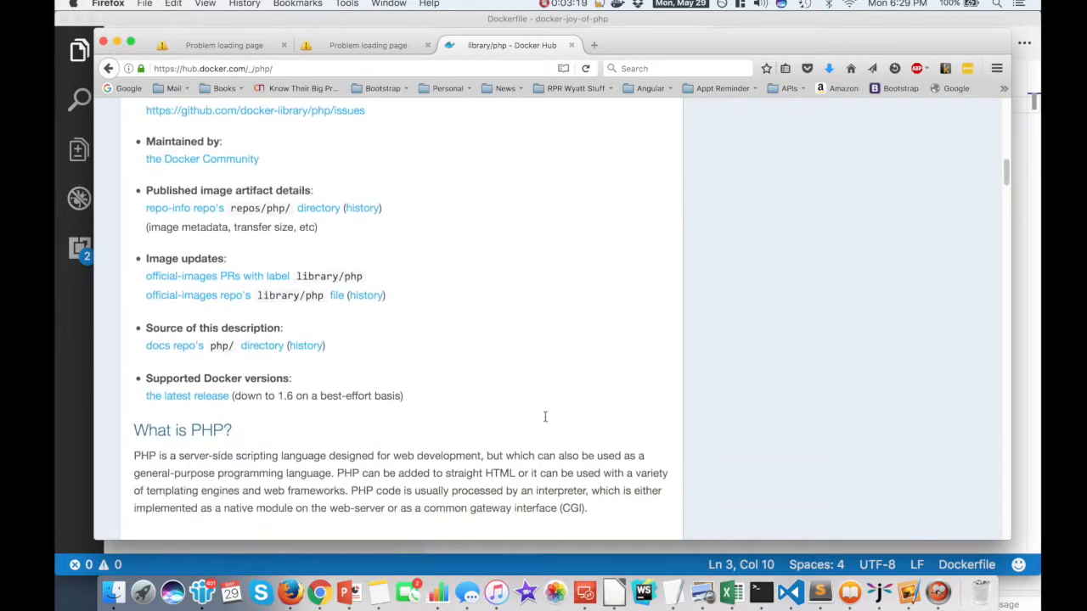
{"action": "scroll", "scroll_direction": "down", "scroll_amount": 3}
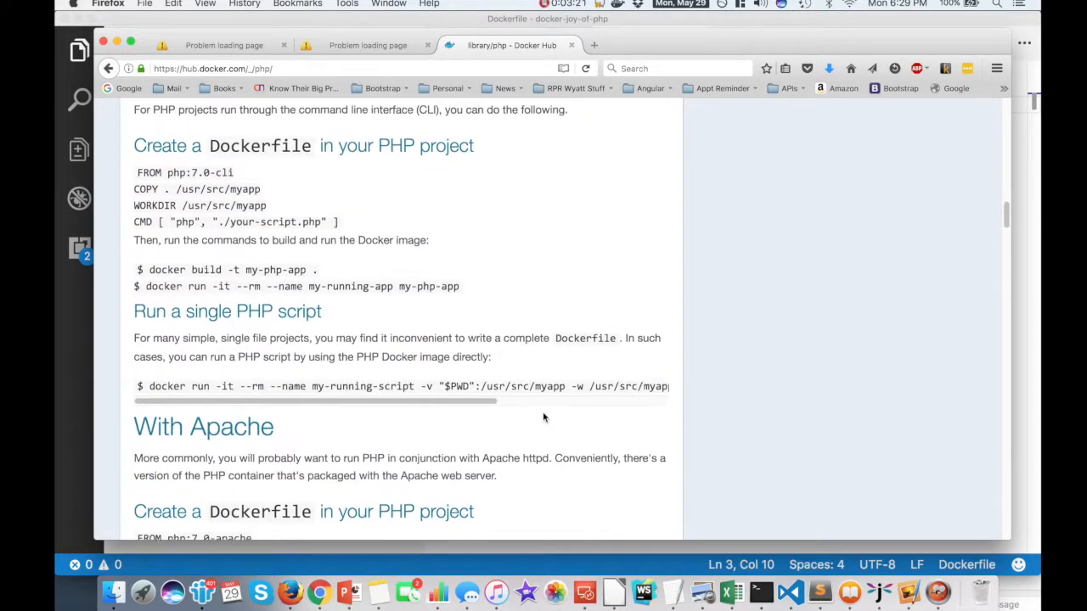
{"action": "scroll", "scroll_direction": "up", "scroll_amount": 3}
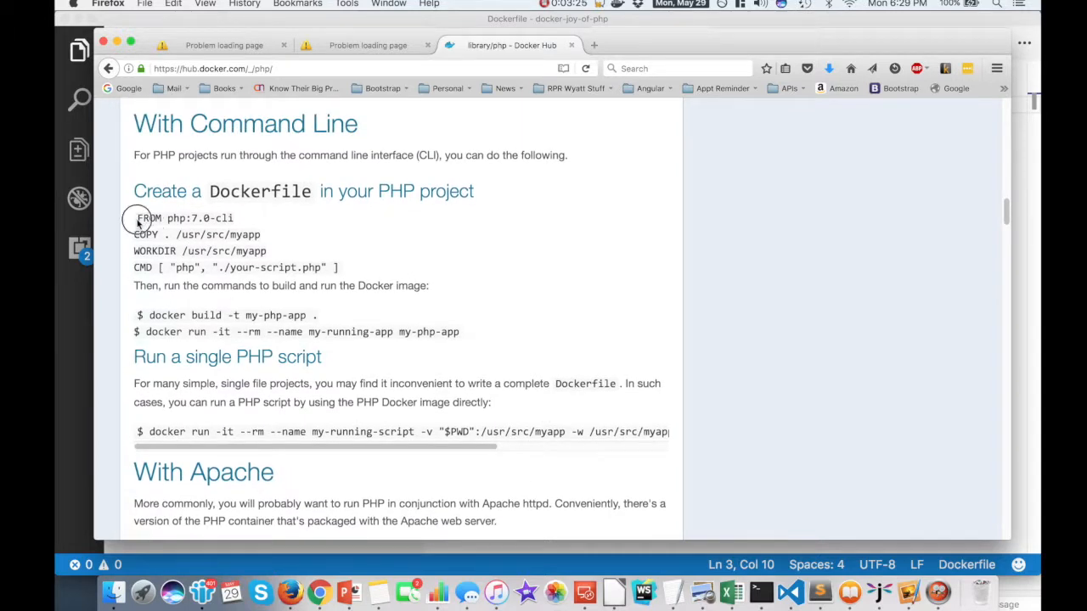
{"action": "double_click", "coordinate": [183, 217]}
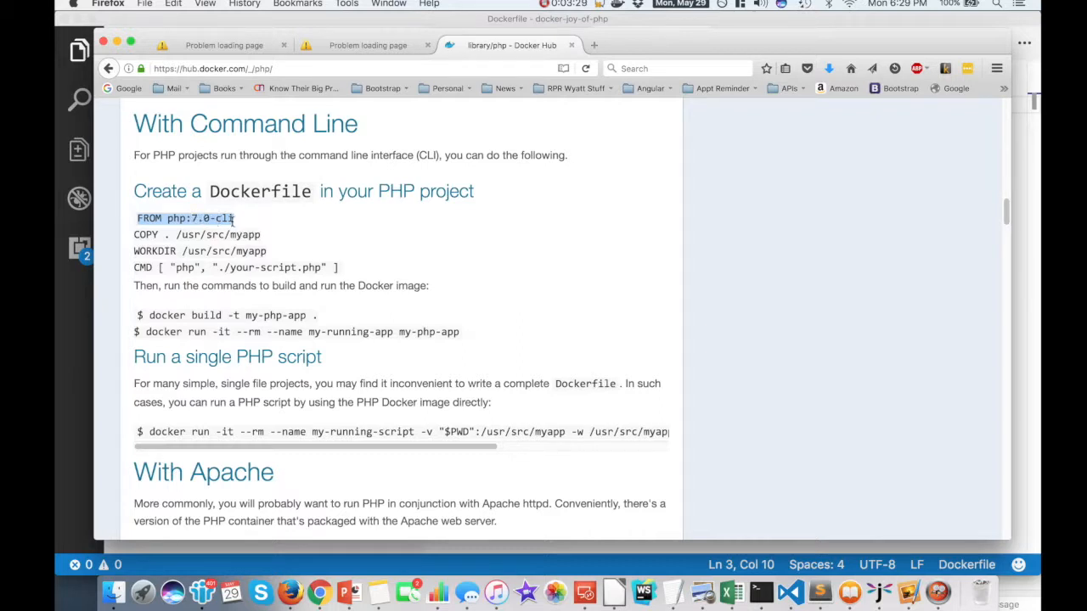
{"action": "scroll", "scroll_direction": "down", "scroll_amount": 3}
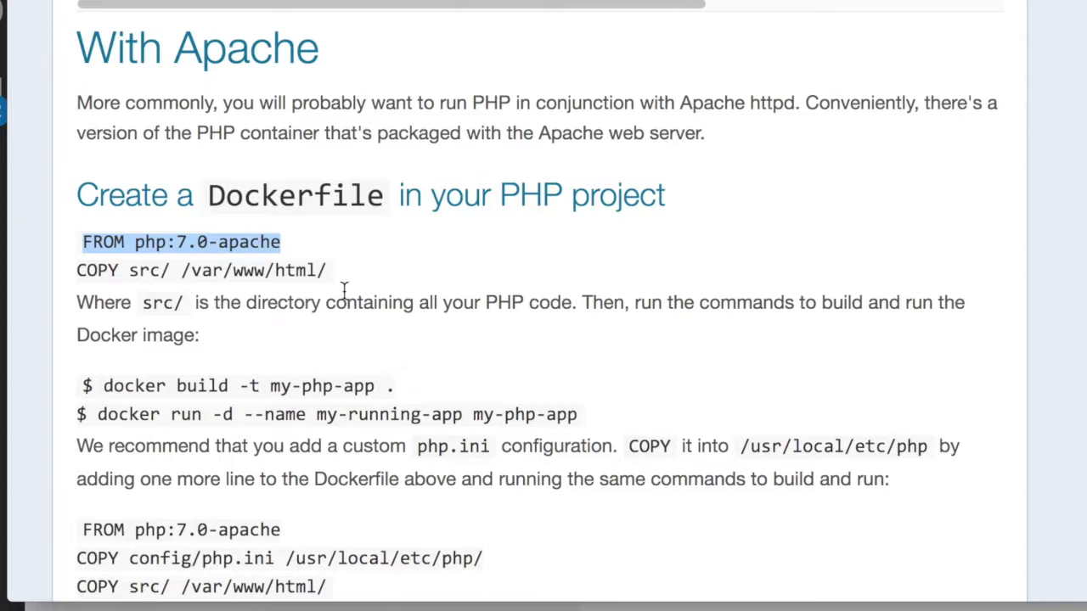
{"action": "mouse_move", "coordinate": [66, 333]}
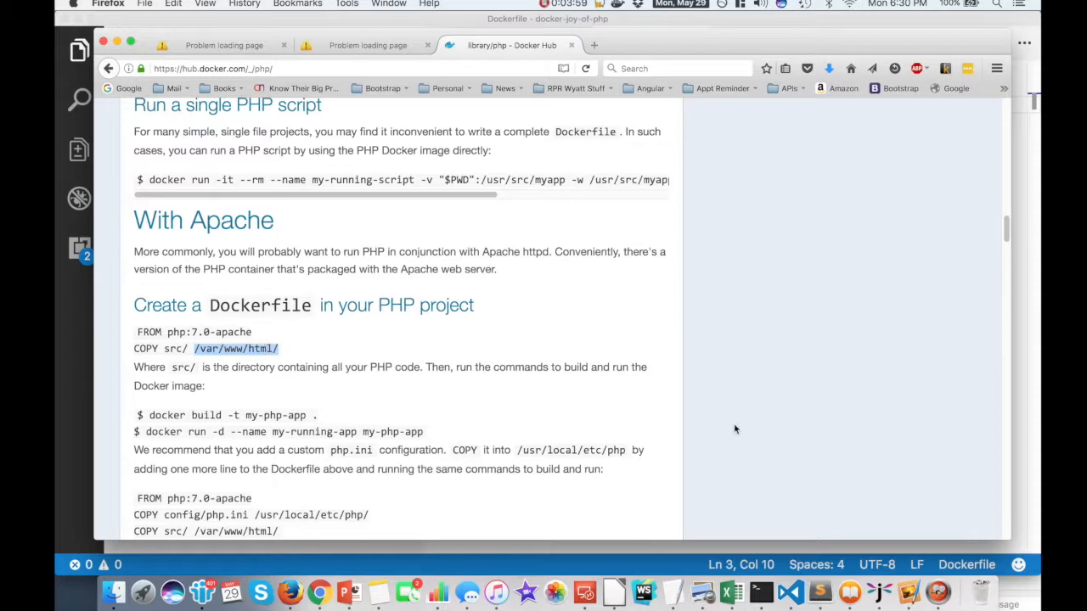
Show the joyphp Dockerfile in VS Code with php:7.0-apache, mysqli and EXPOSE 80
{"action": "left_click", "coordinate": [791, 581]}
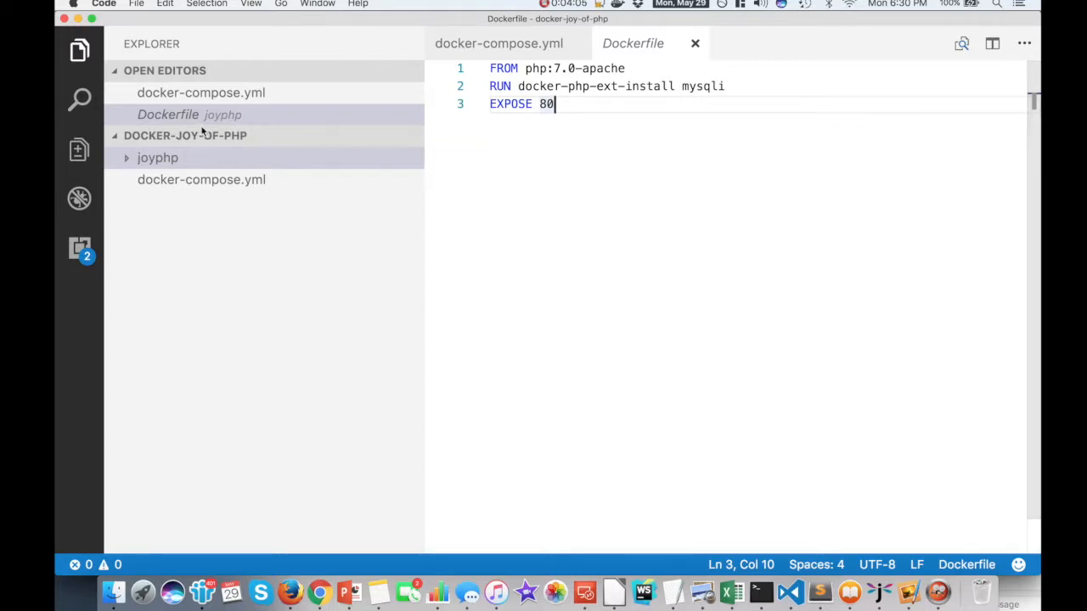
{"action": "mouse_move", "coordinate": [167, 116]}
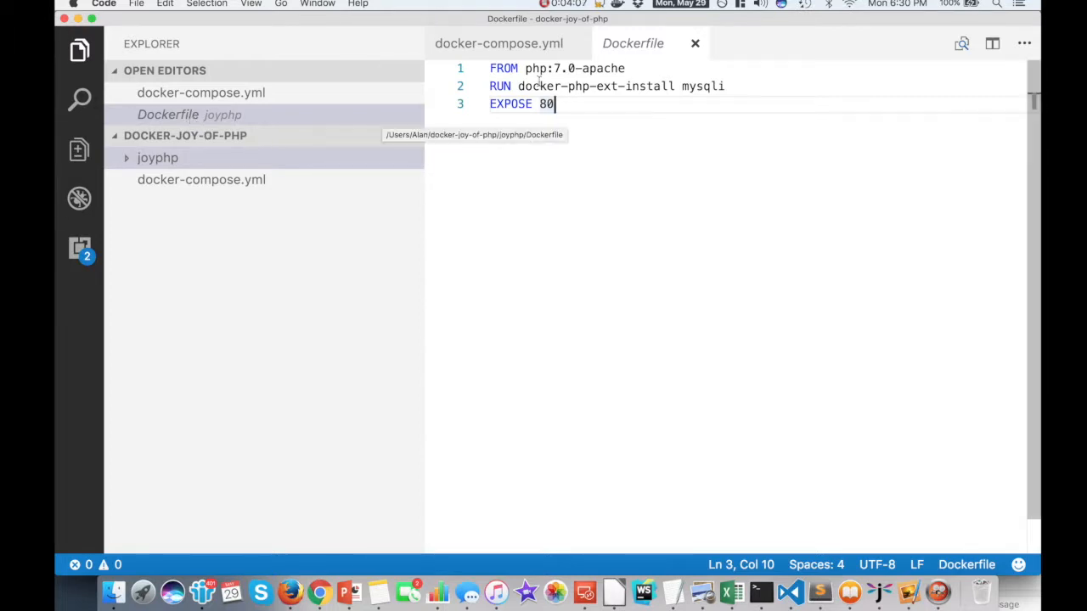
{"action": "mouse_move", "coordinate": [620, 75]}
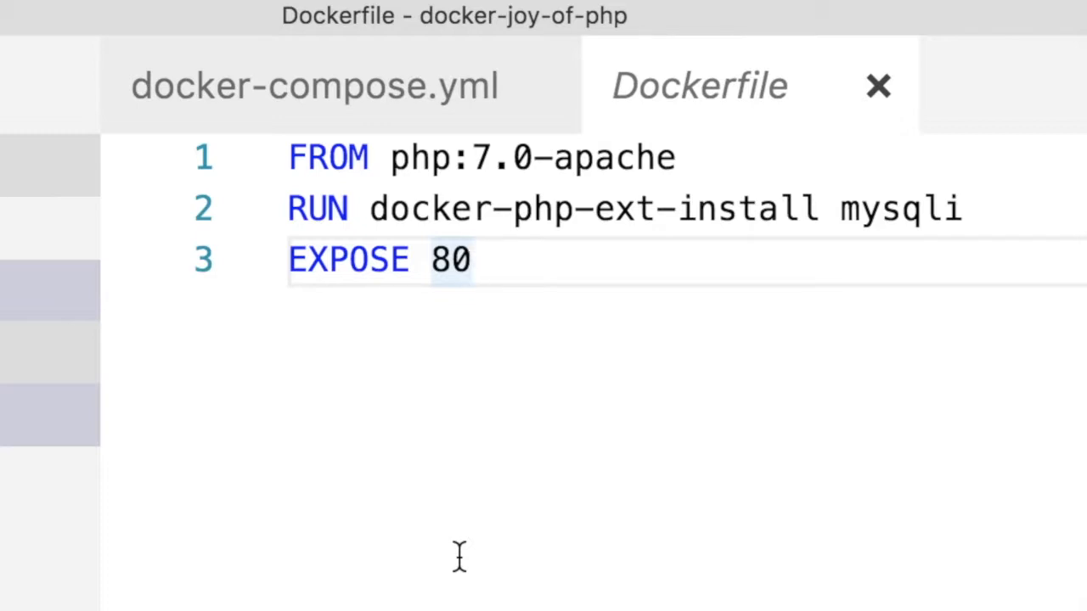
{"action": "mouse_move", "coordinate": [367, 170]}
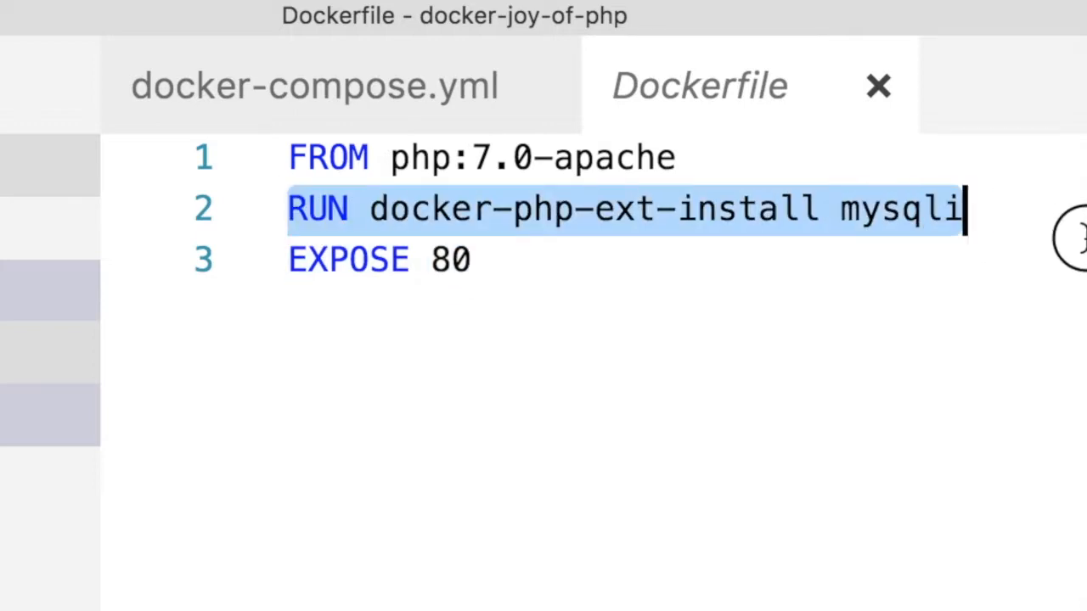
{"action": "mouse_move", "coordinate": [628, 211]}
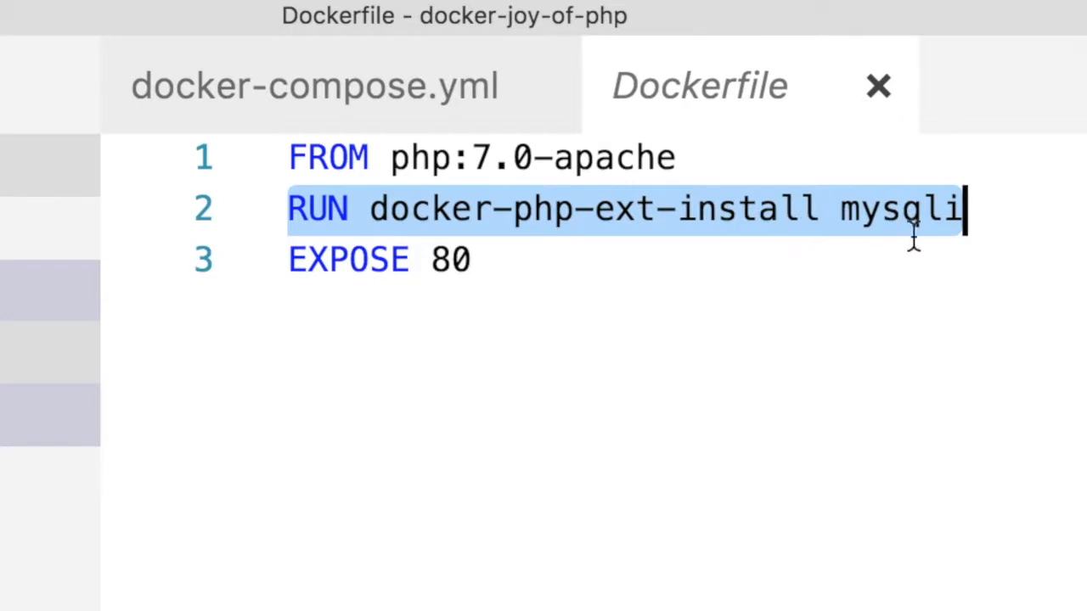
{"action": "left_click", "coordinate": [523, 260]}
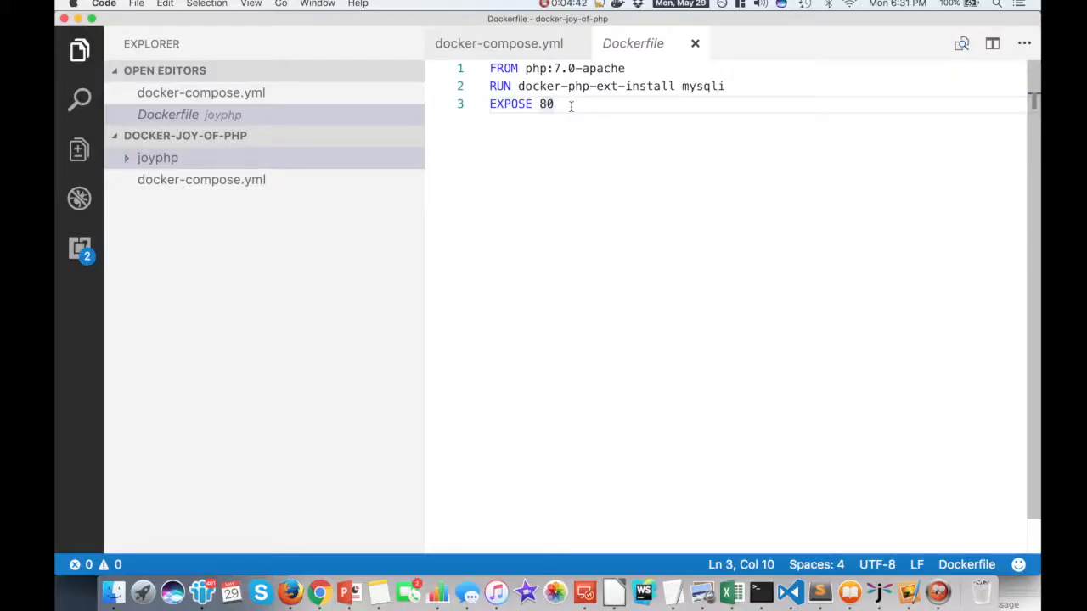
{"action": "mouse_move", "coordinate": [717, 85]}
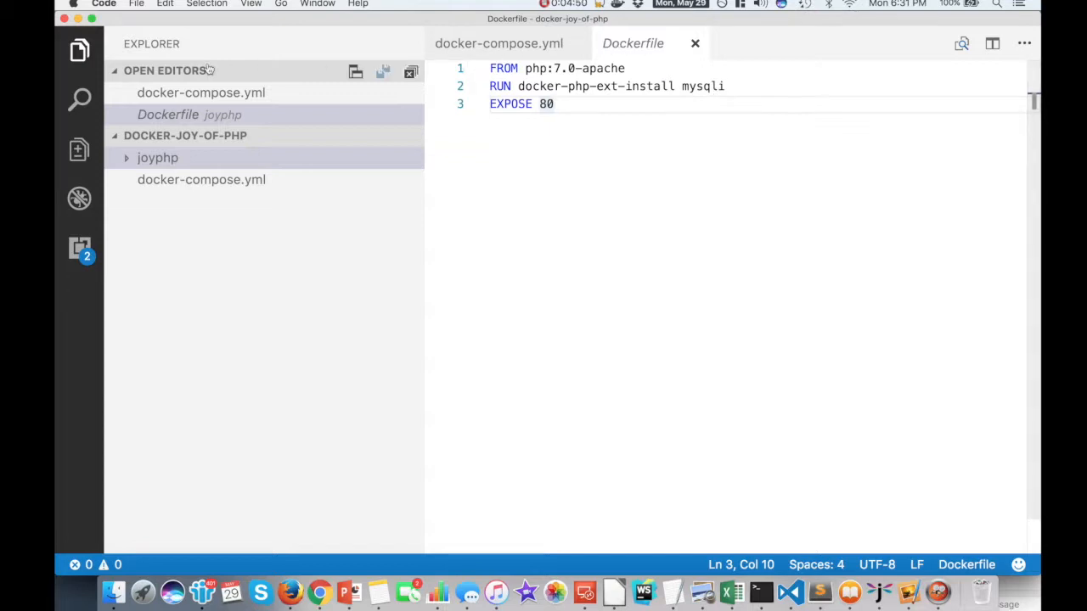
{"action": "left_click", "coordinate": [201, 91]}
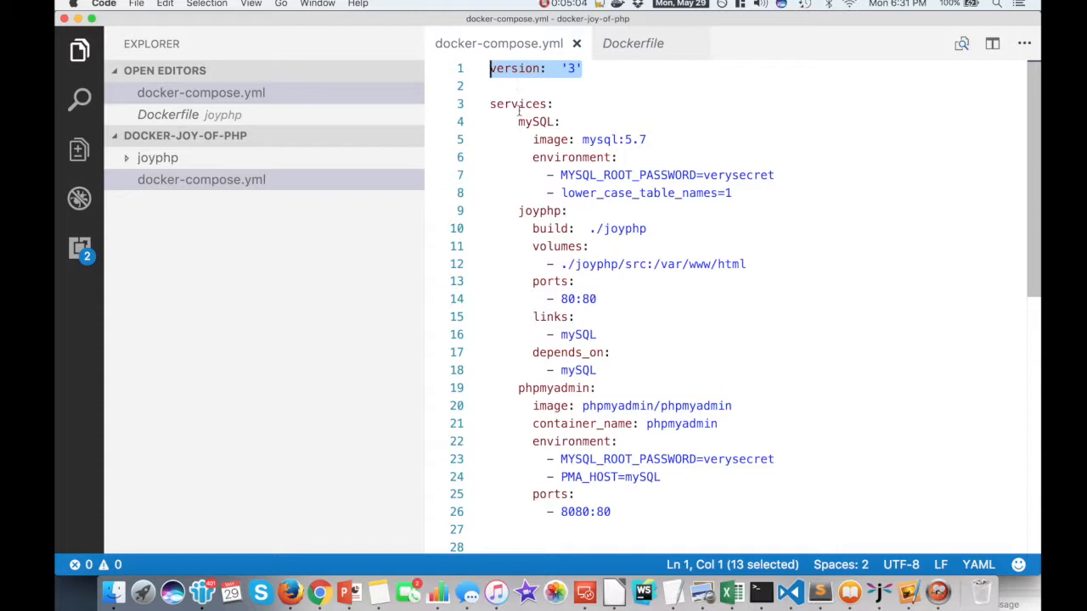
{"action": "mouse_move", "coordinate": [518, 103]}
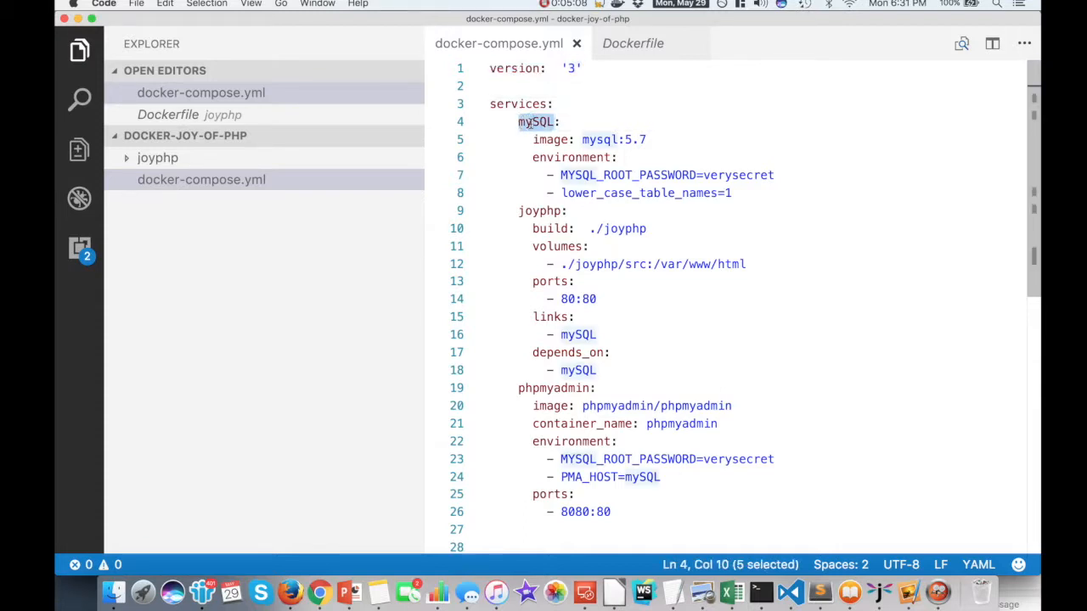
{"action": "double_click", "coordinate": [540, 211]}
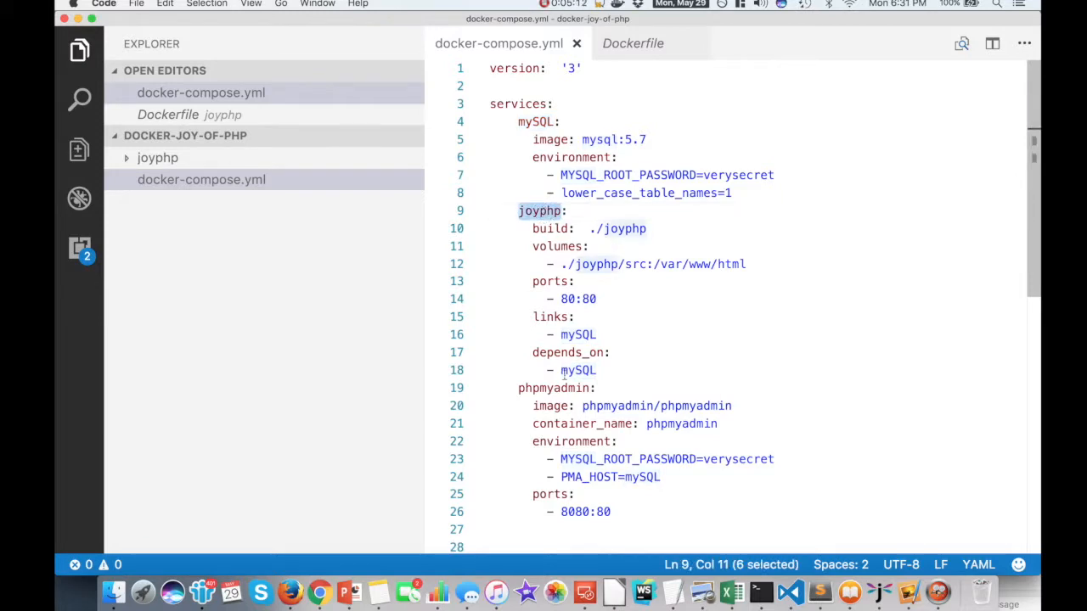
{"action": "double_click", "coordinate": [554, 387]}
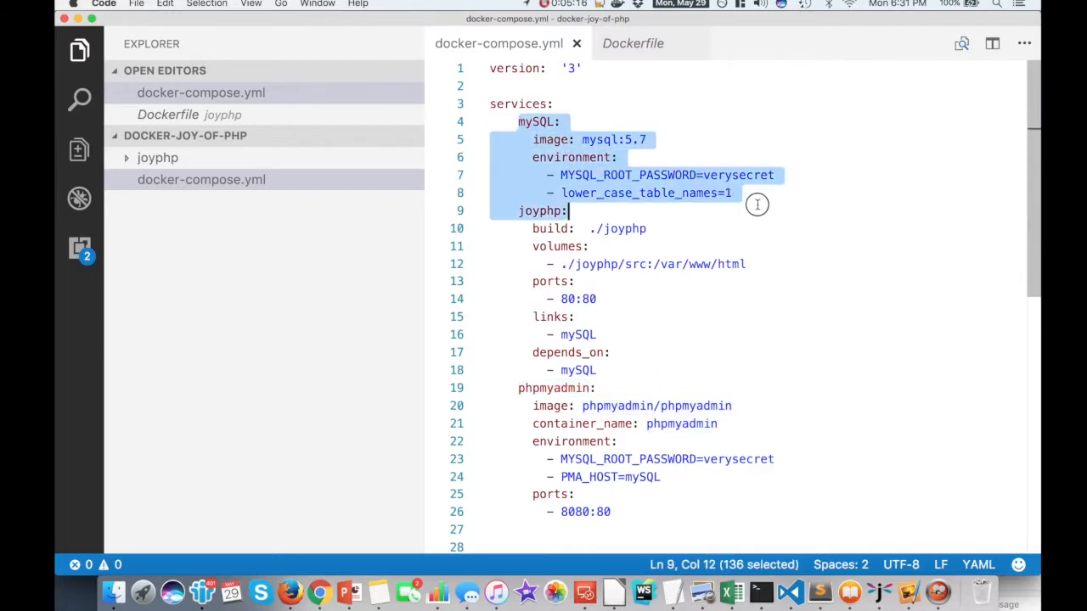
{"action": "left_click", "coordinate": [519, 122]}
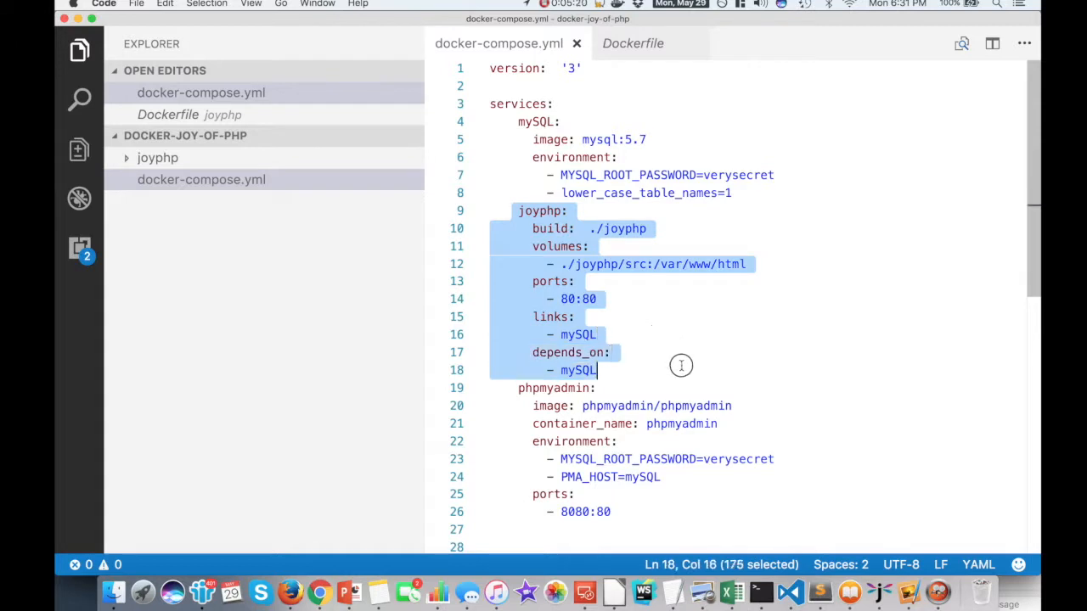
{"action": "mouse_move", "coordinate": [683, 369]}
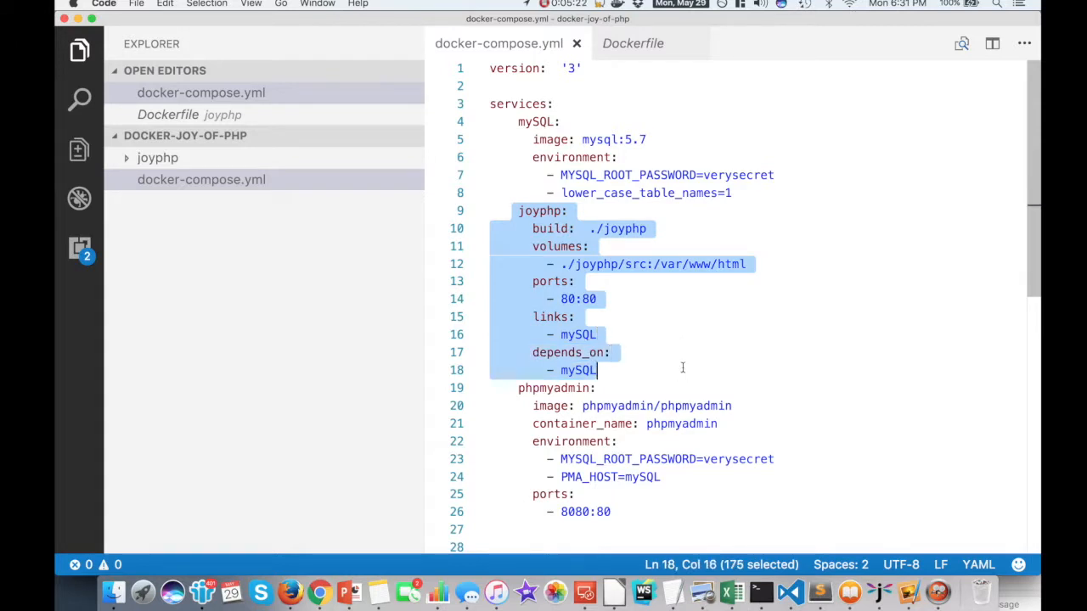
{"action": "mouse_move", "coordinate": [513, 389]}
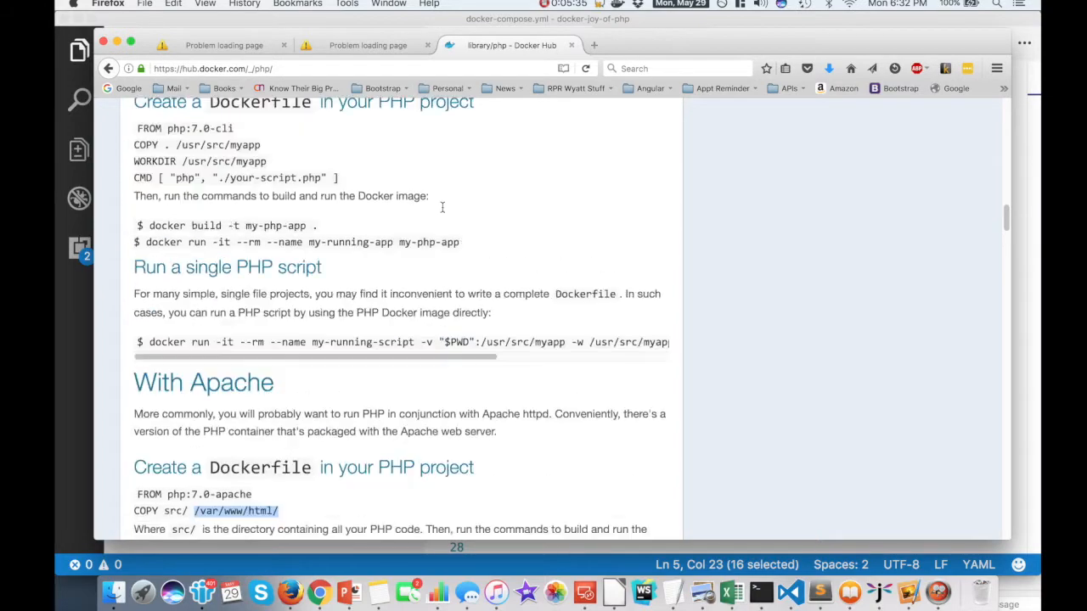
Search Docker Hub for mysql, see the official image listed, then return to the compose file
{"action": "scroll", "scroll_direction": "up", "scroll_amount": 3}
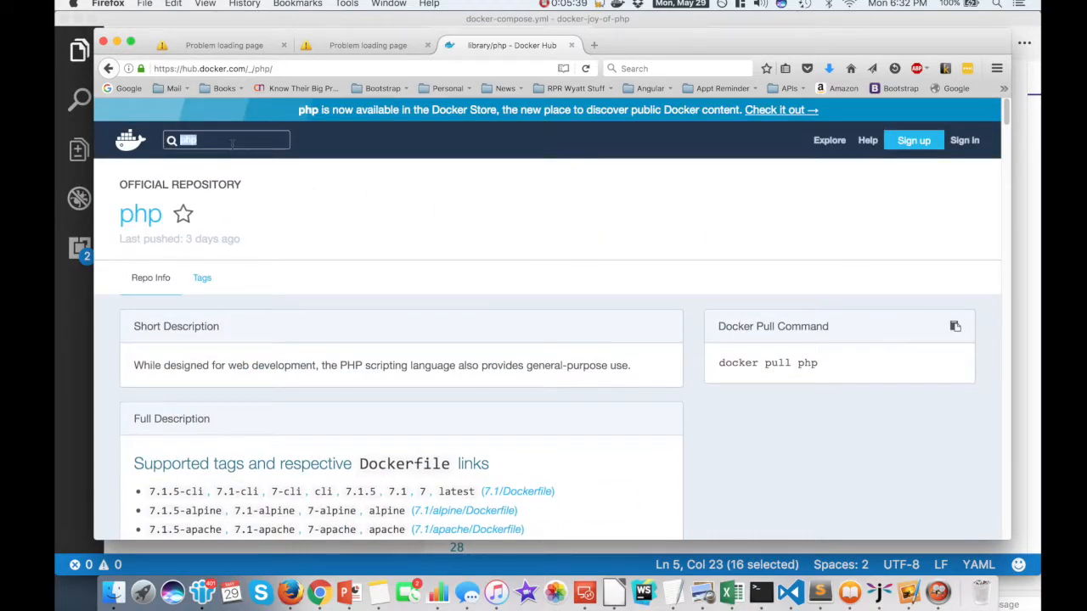
{"action": "type", "text": "m"}
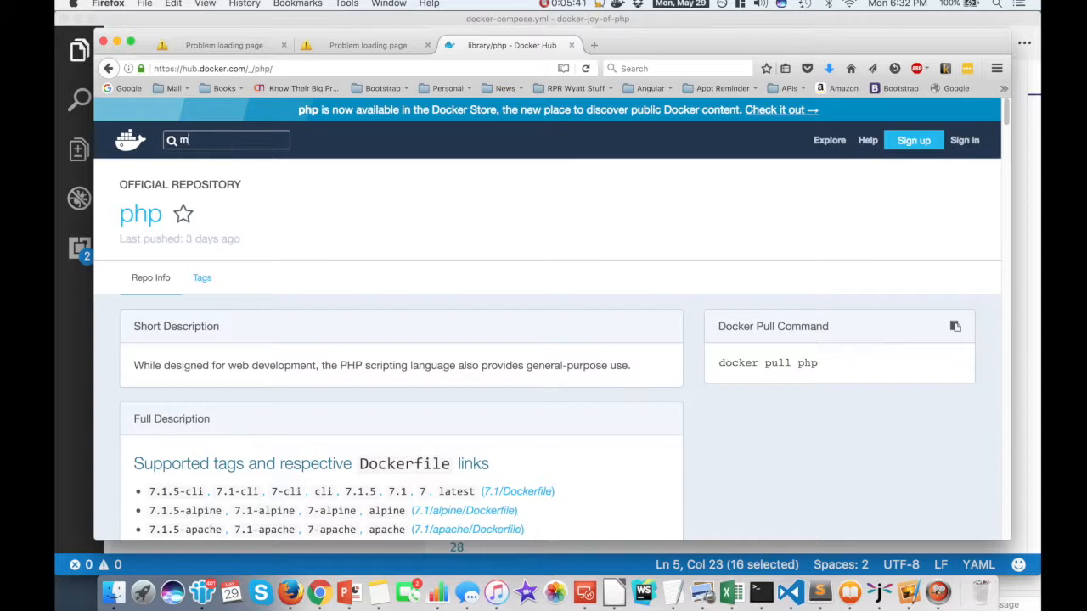
{"action": "type", "text": "ysql"}
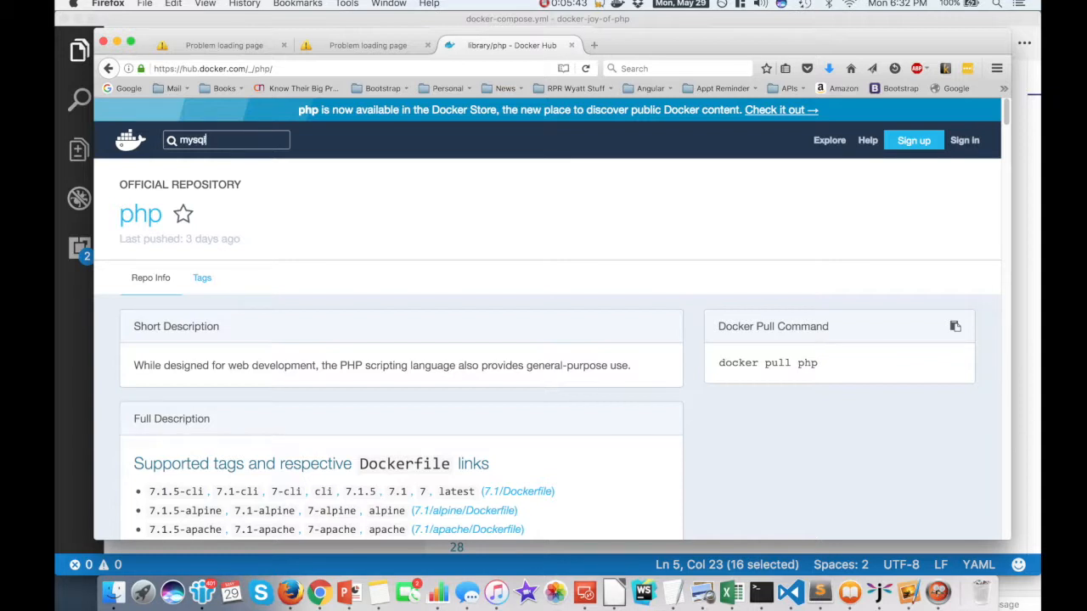
{"action": "key", "text": "Return"}
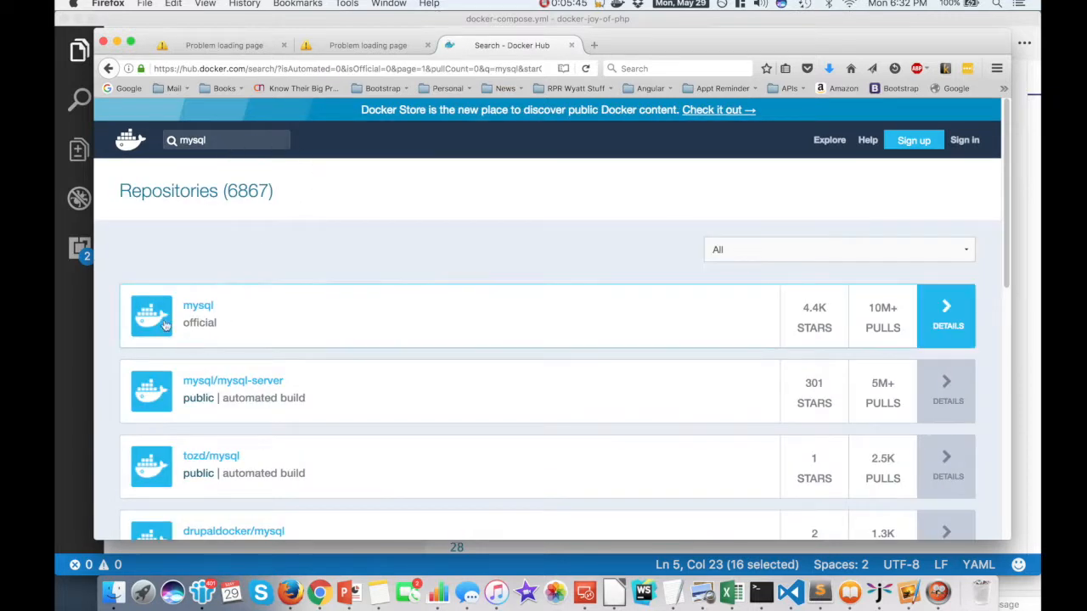
{"action": "left_click", "coordinate": [197, 306]}
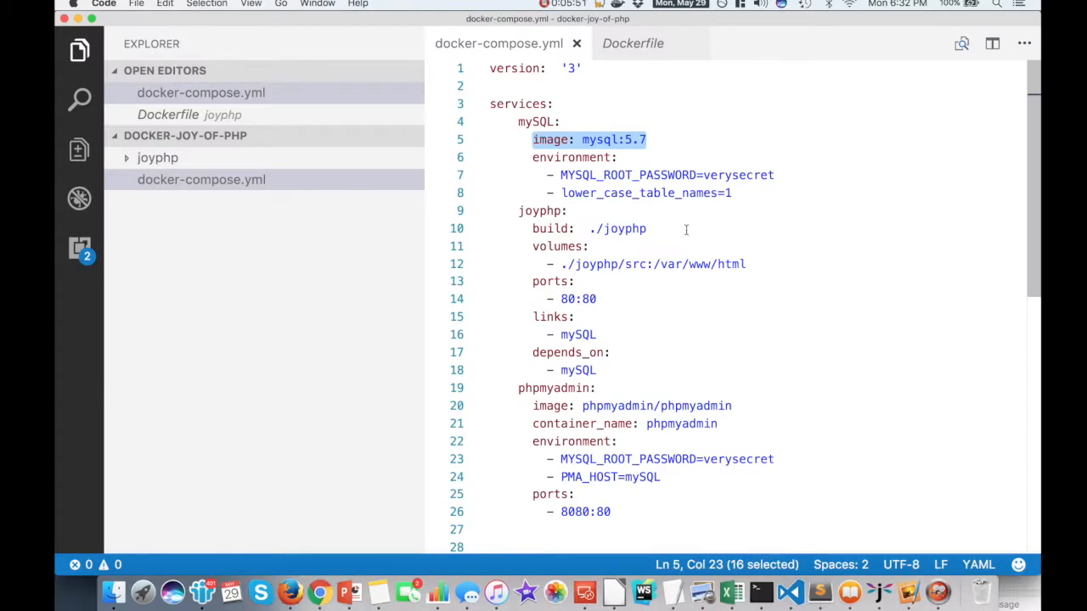
{"action": "left_click", "coordinate": [568, 211]}
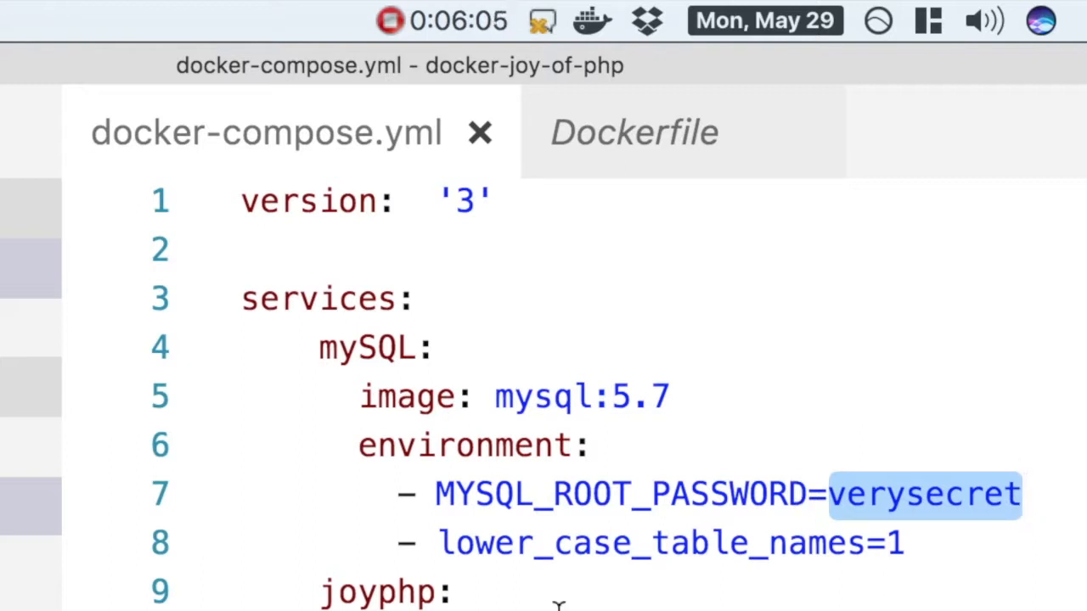
{"action": "mouse_move", "coordinate": [493, 564]}
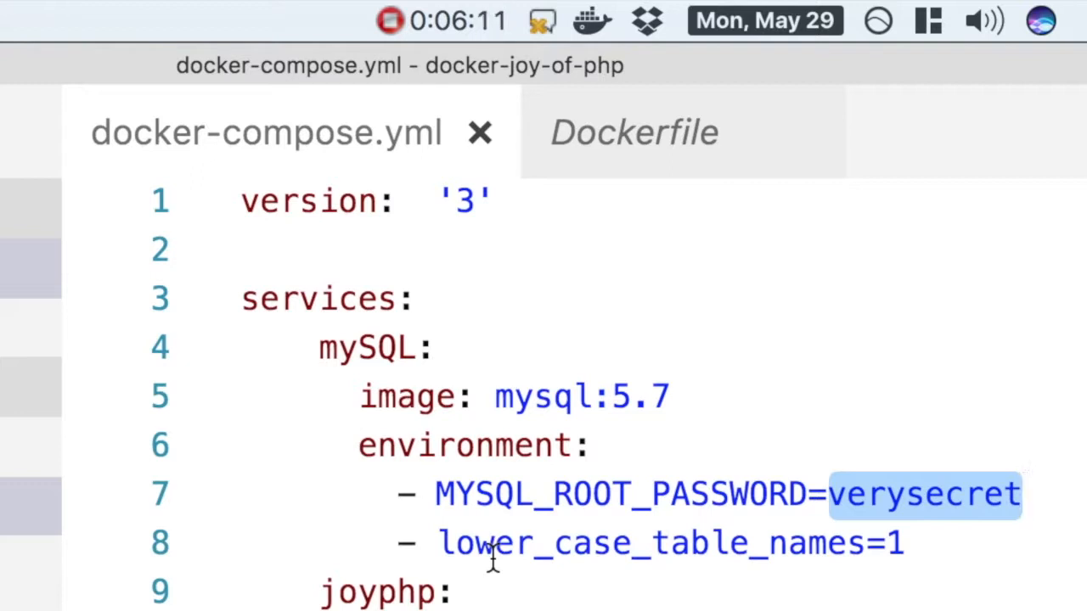
{"action": "mouse_move", "coordinate": [931, 561]}
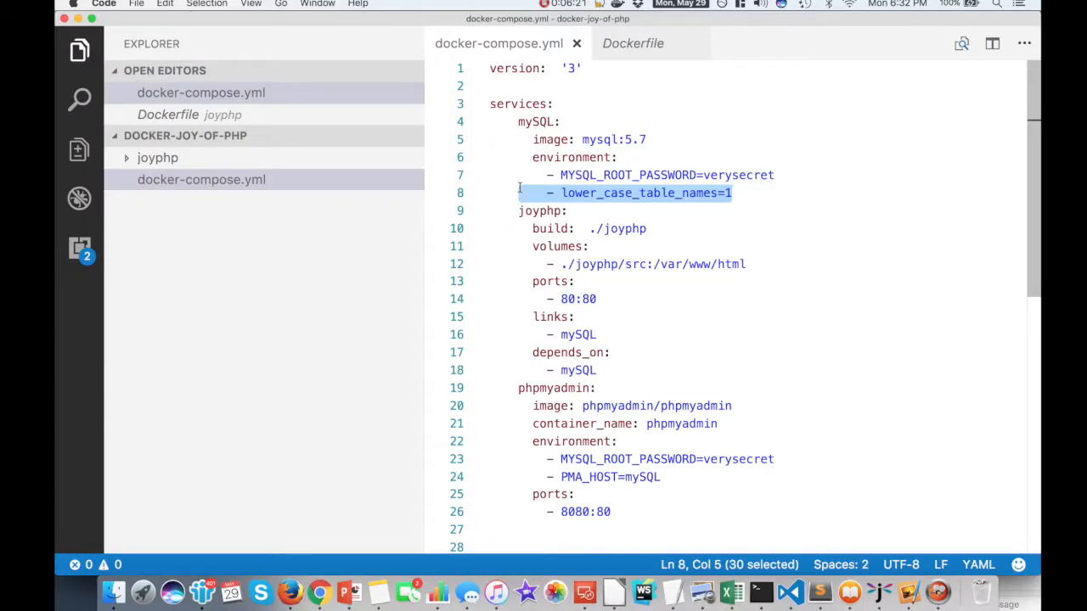
{"action": "scroll", "scroll_direction": "down", "scroll_amount": 3}
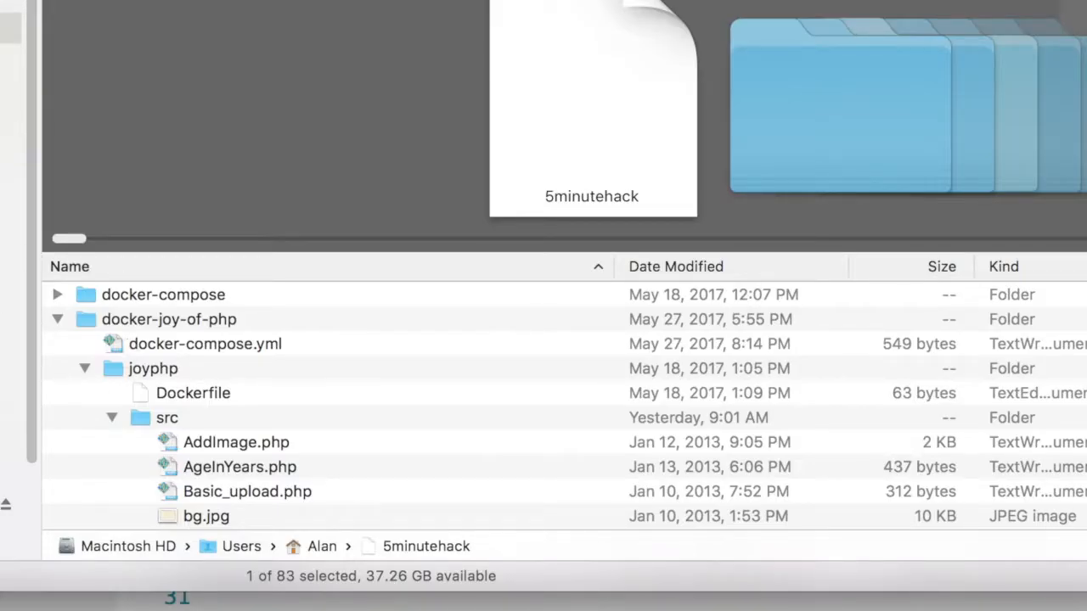
{"action": "mouse_move", "coordinate": [270, 578]}
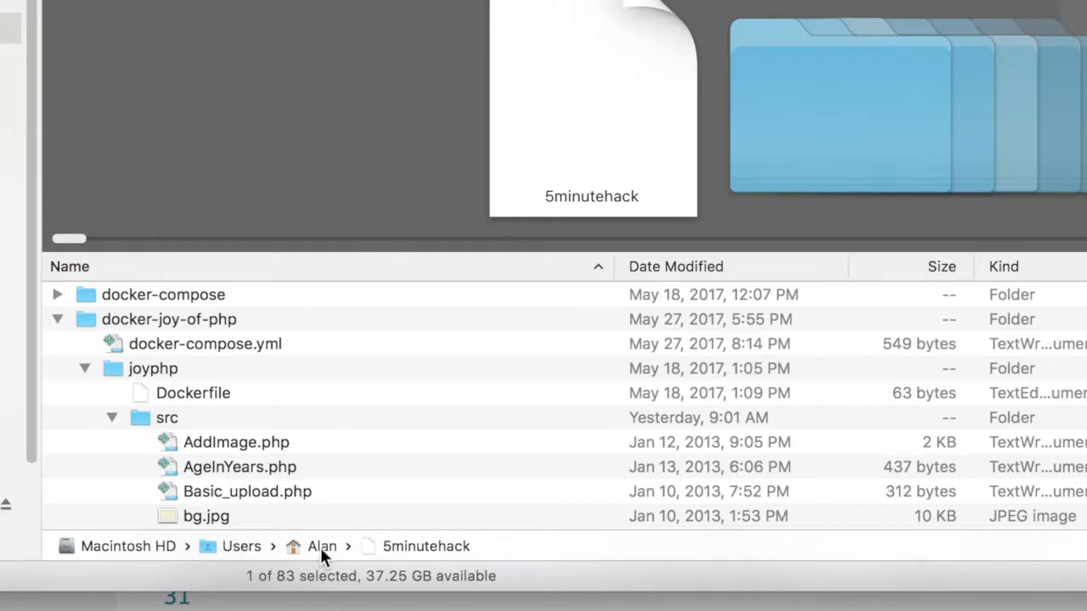
Browse docker-joy-of-php in Finder: joyphp Dockerfile, docker-compose.yml and the src contents
{"action": "left_click", "coordinate": [168, 320]}
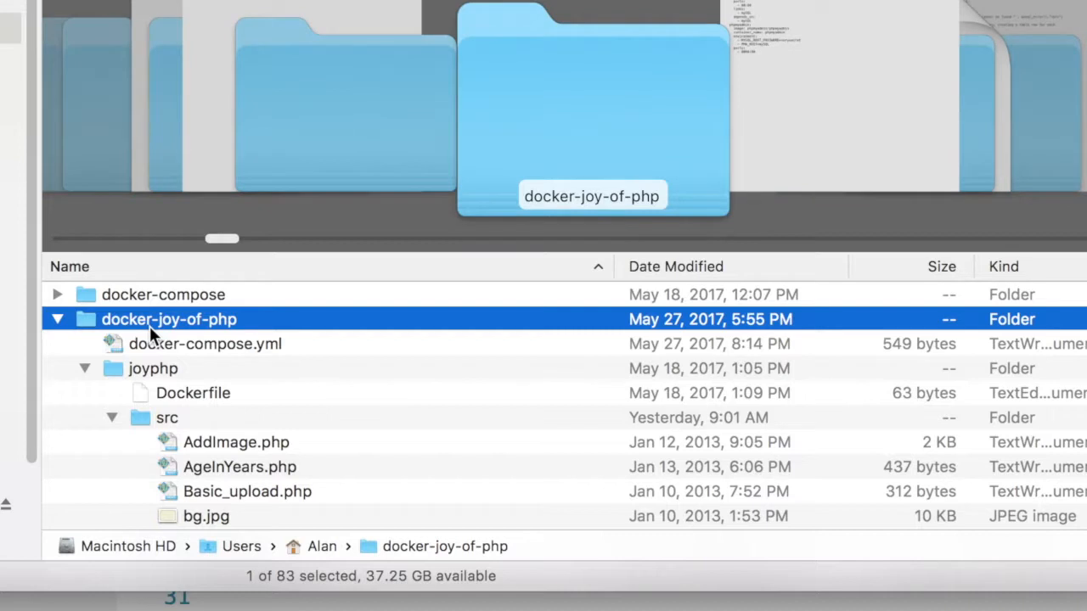
{"action": "left_click", "coordinate": [153, 367]}
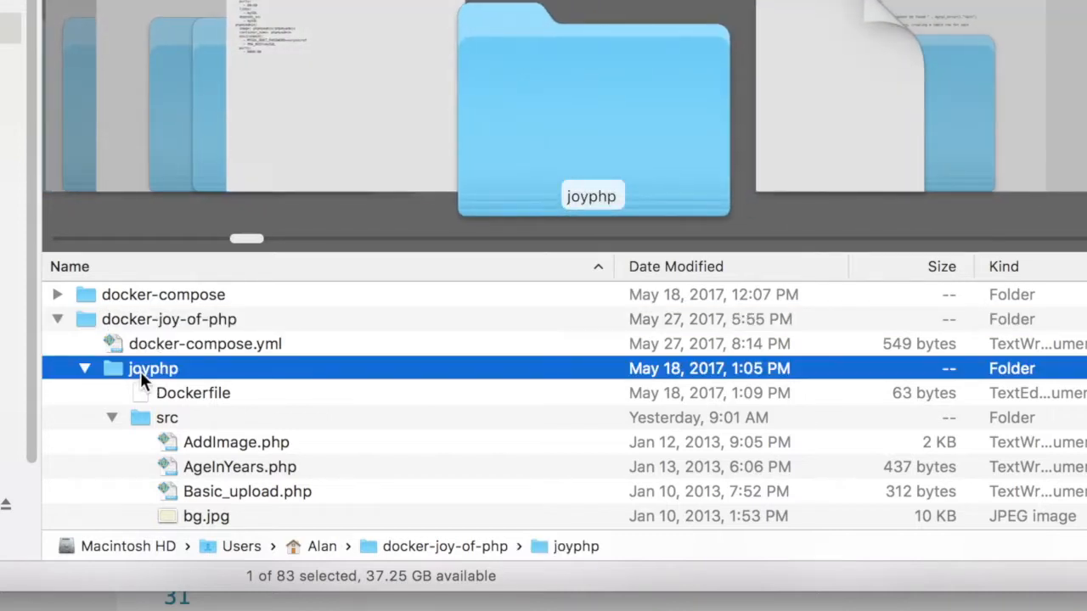
{"action": "left_click", "coordinate": [193, 392]}
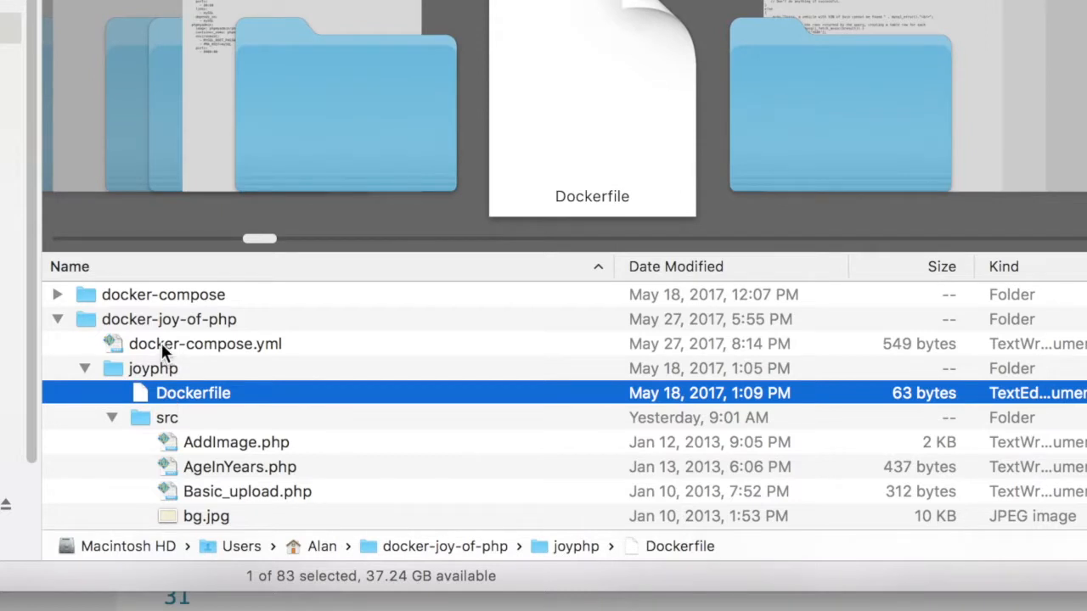
{"action": "left_click", "coordinate": [204, 343]}
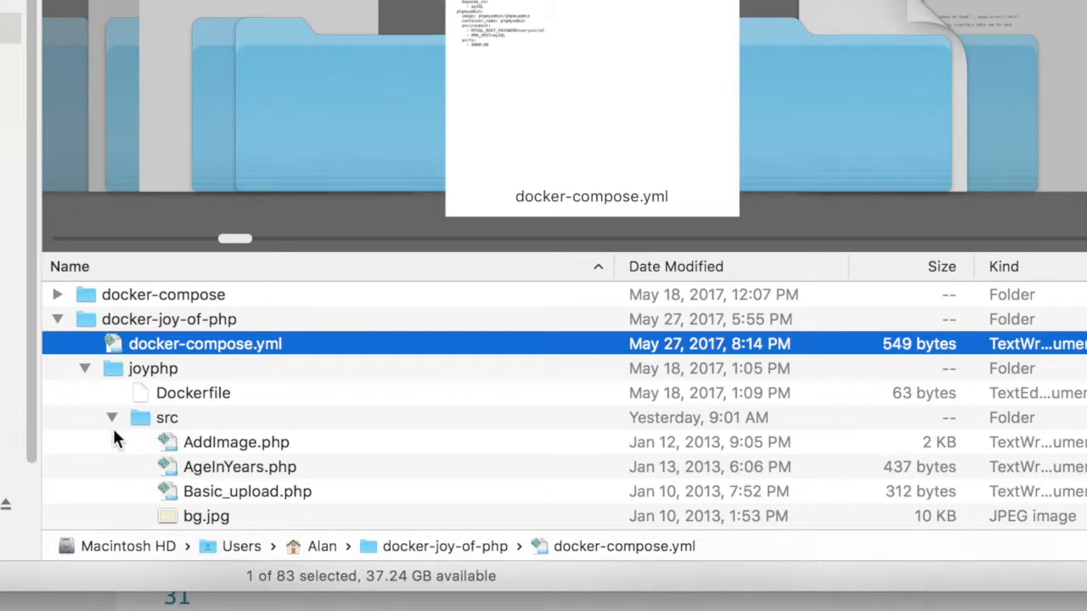
{"action": "mouse_move", "coordinate": [195, 423]}
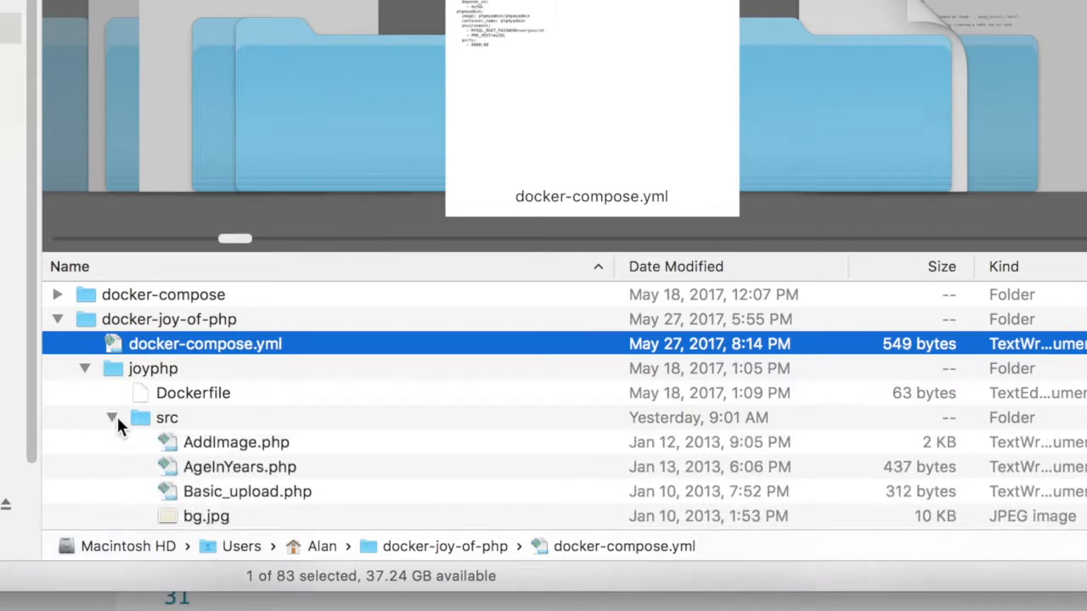
{"action": "scroll", "scroll_direction": "down", "scroll_amount": 3}
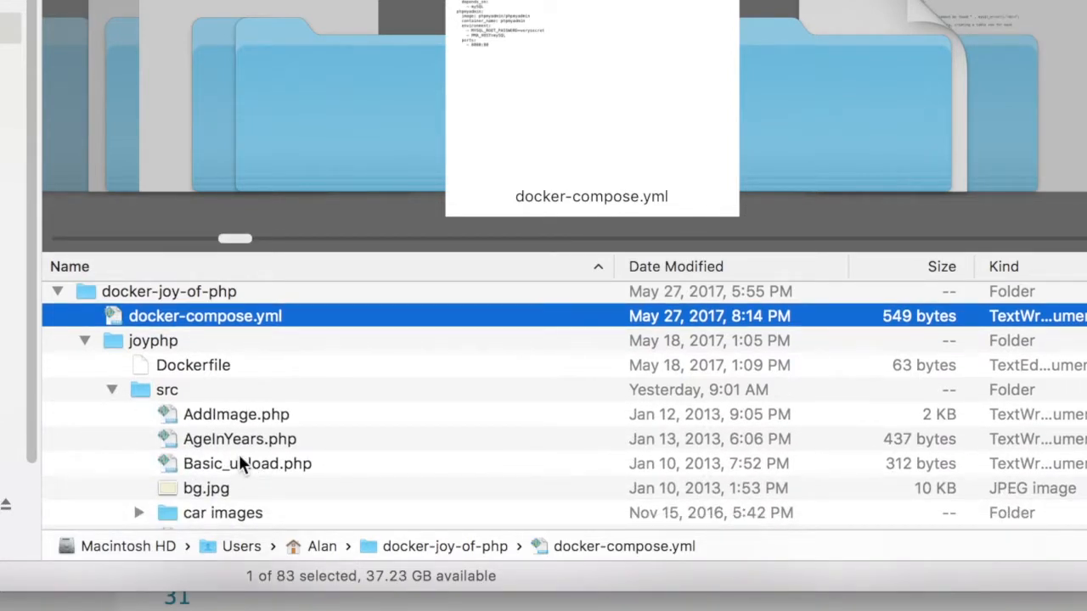
{"action": "mouse_move", "coordinate": [229, 374]}
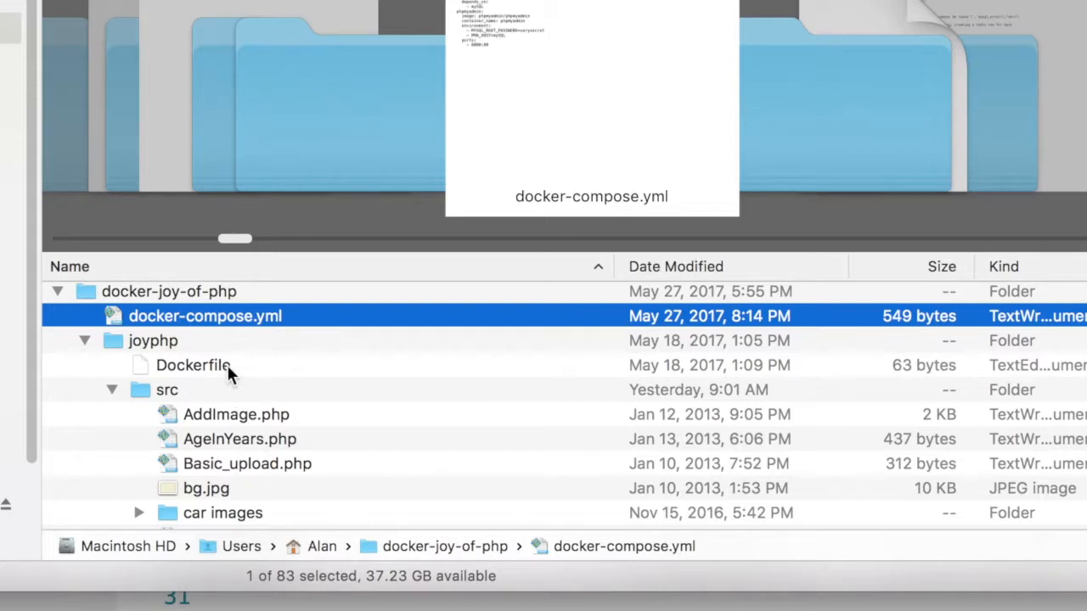
{"action": "left_click", "coordinate": [194, 365]}
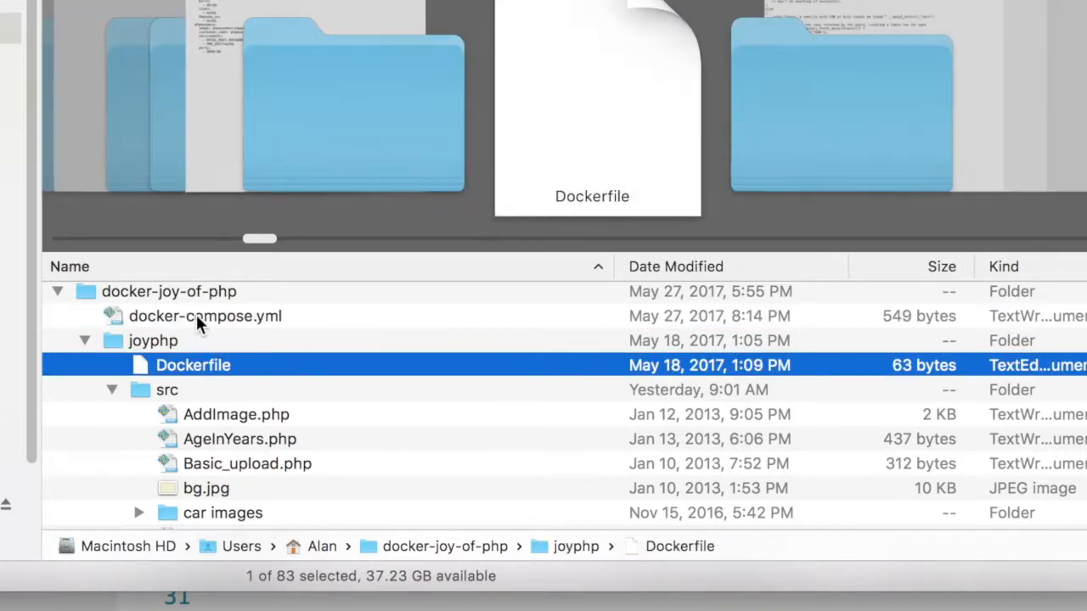
{"action": "left_click", "coordinate": [204, 314]}
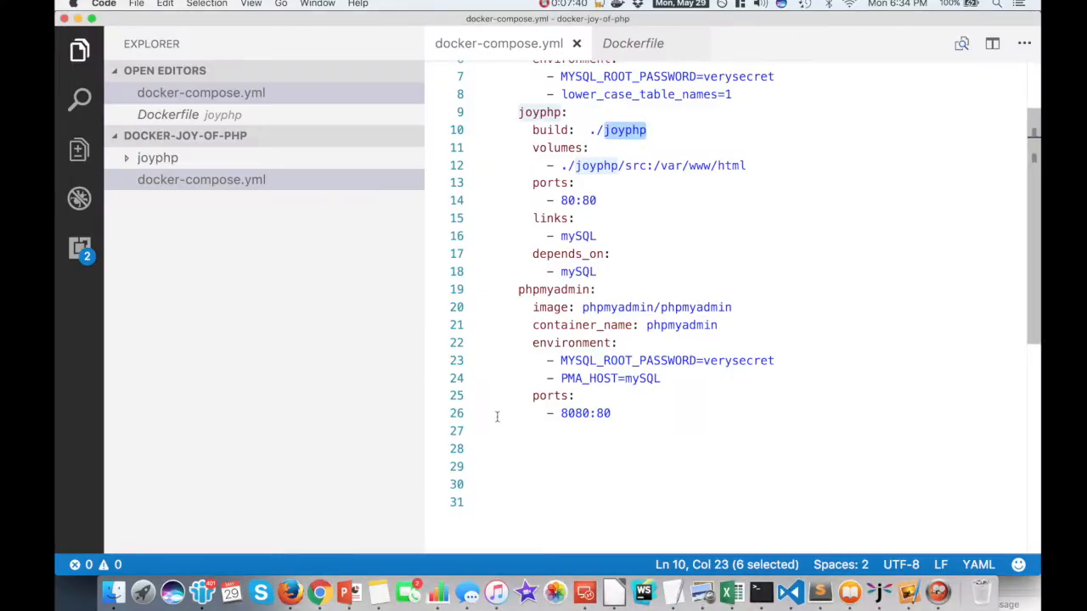
Point out the src volume path and the 80:80 port mapping in docker-compose.yml
{"action": "left_click", "coordinate": [520, 129]}
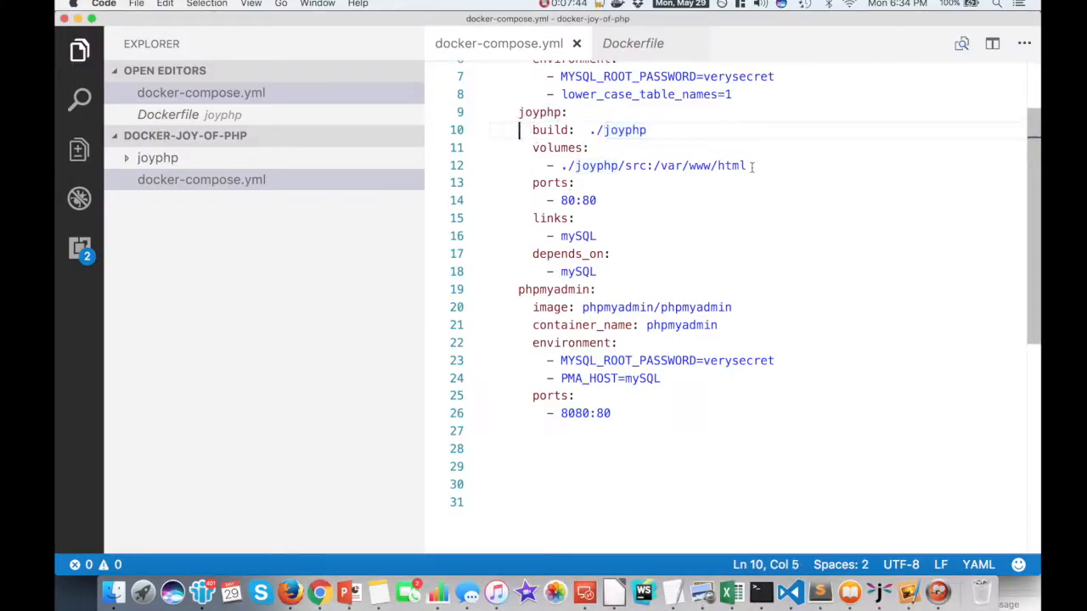
{"action": "mouse_move", "coordinate": [620, 175]}
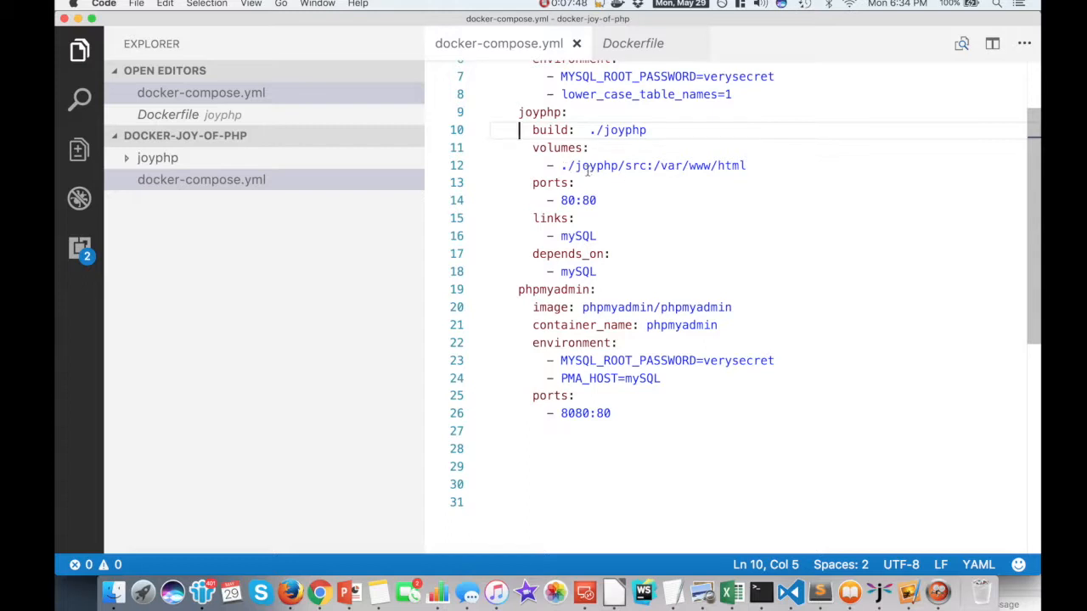
{"action": "double_click", "coordinate": [635, 167]}
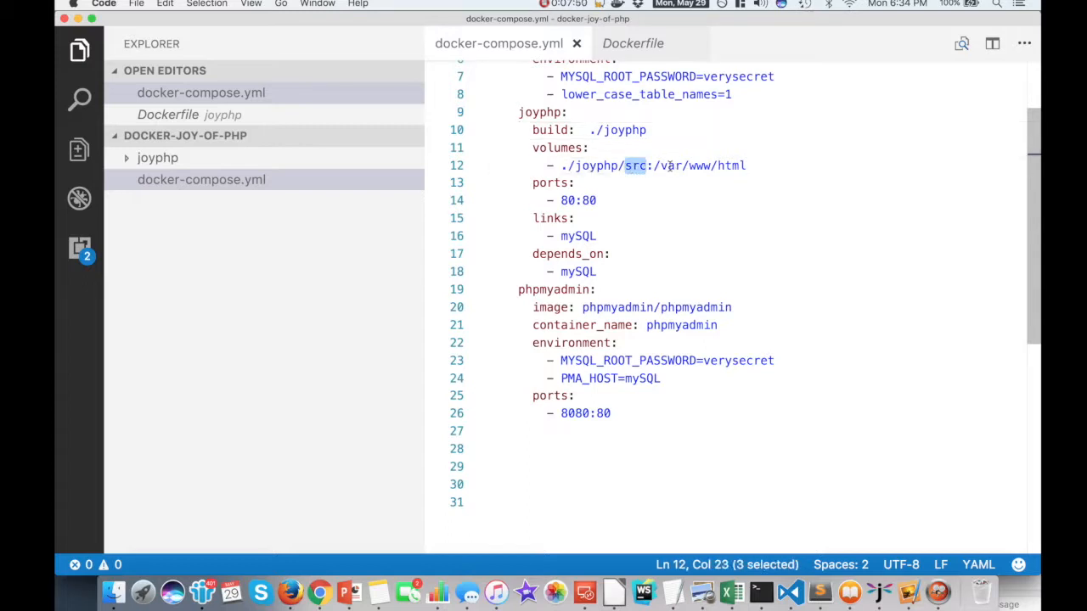
{"action": "left_click", "coordinate": [746, 166]}
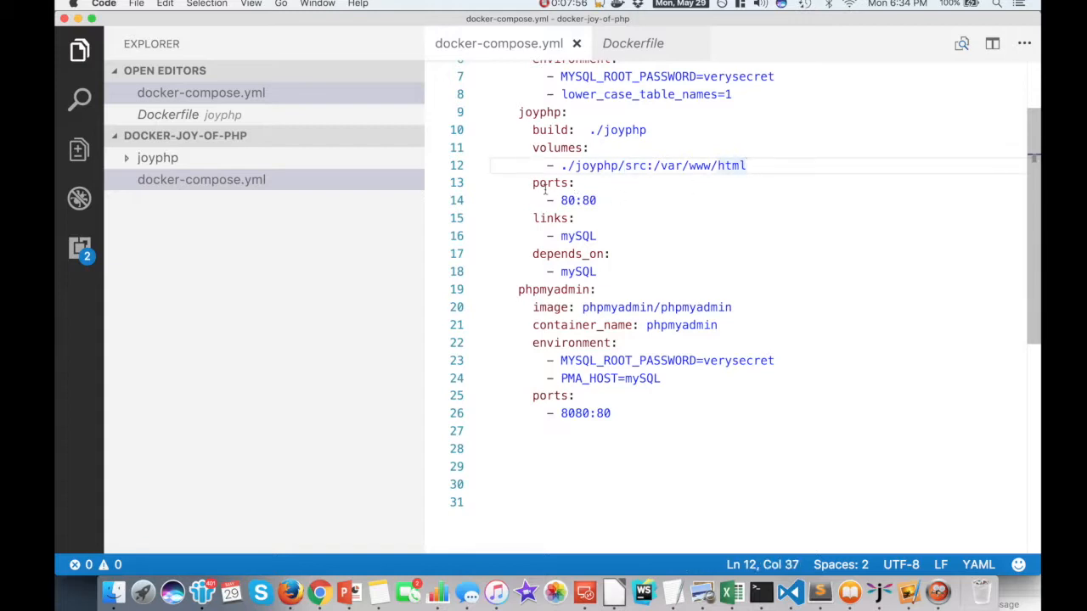
{"action": "double_click", "coordinate": [567, 200]}
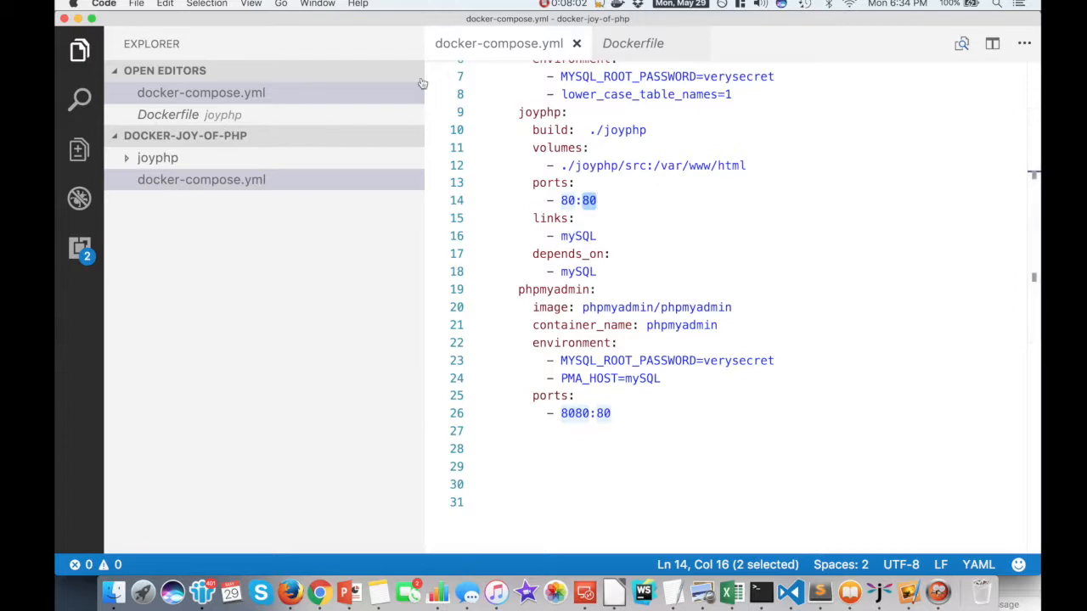
Highlight the EXPOSE 80 line in the Dockerfile and return to docker-compose.yml
{"action": "left_click", "coordinate": [632, 44]}
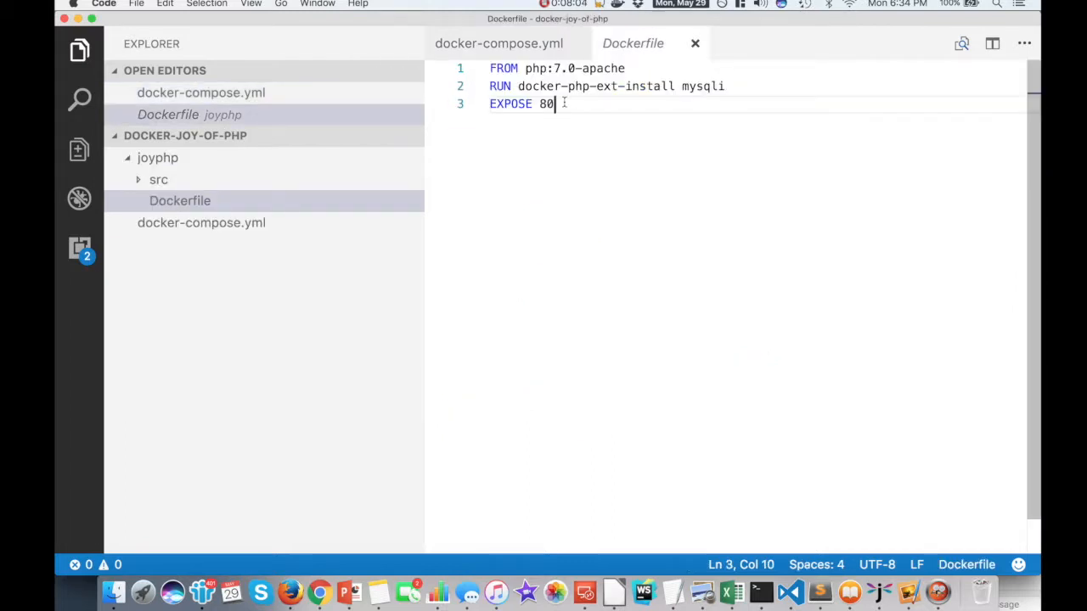
{"action": "triple_click", "coordinate": [521, 103]}
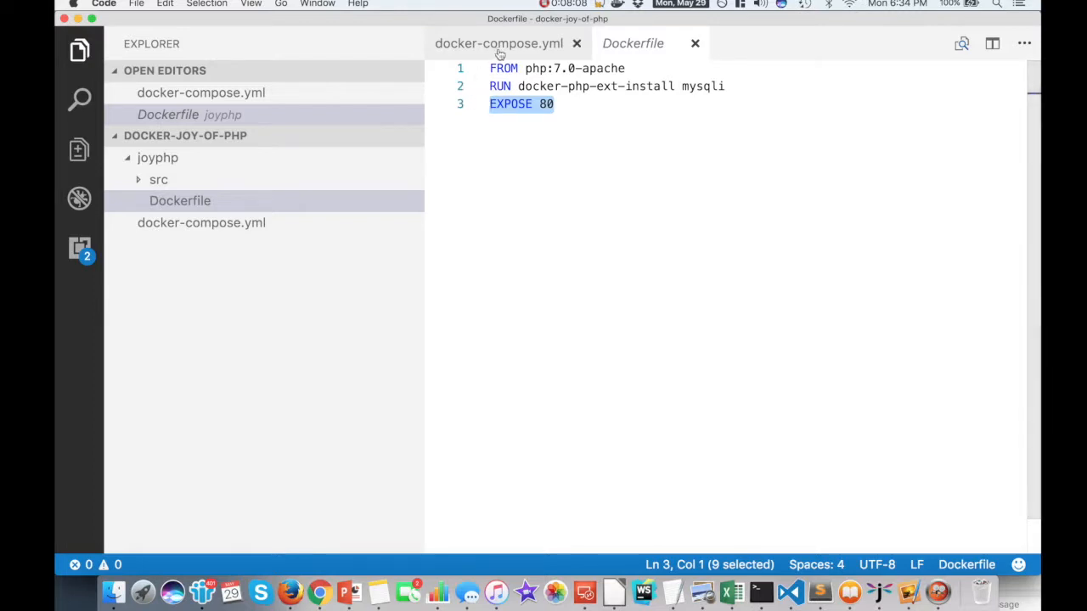
{"action": "left_click", "coordinate": [499, 45]}
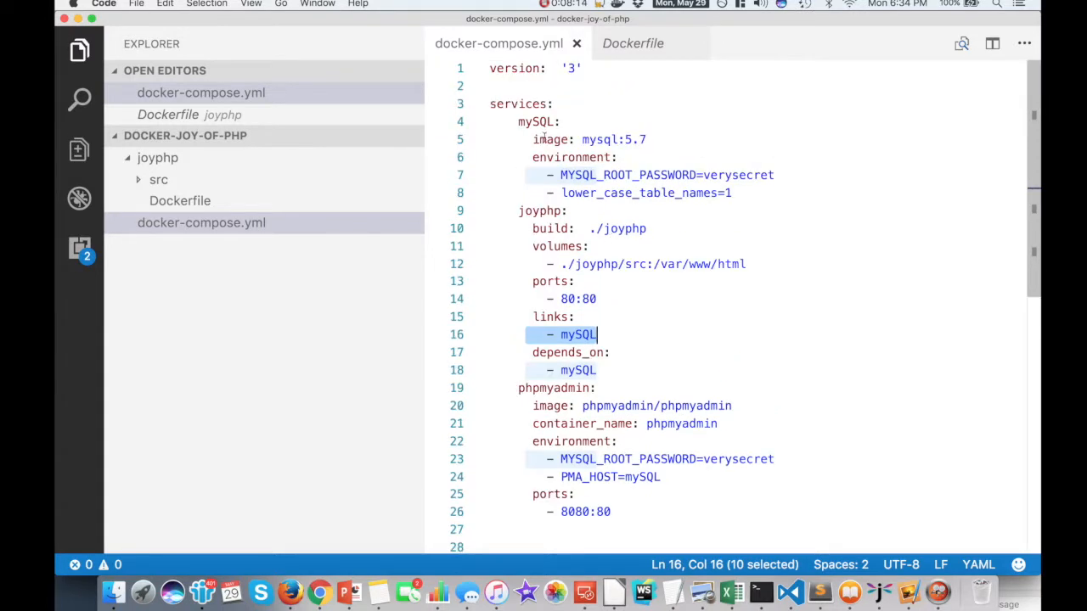
{"action": "double_click", "coordinate": [535, 122]}
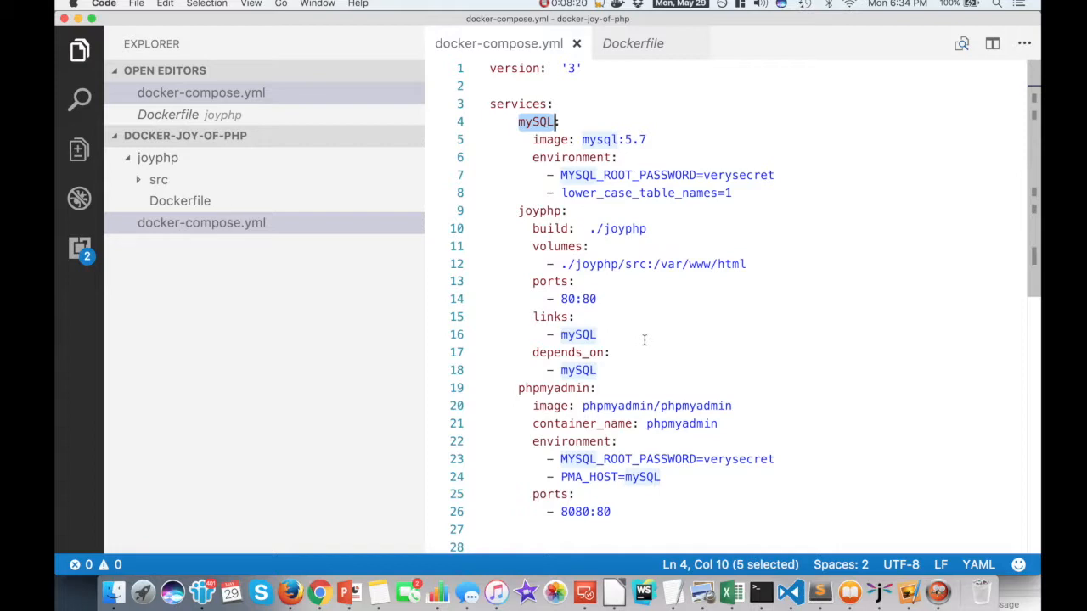
{"action": "left_click", "coordinate": [598, 387]}
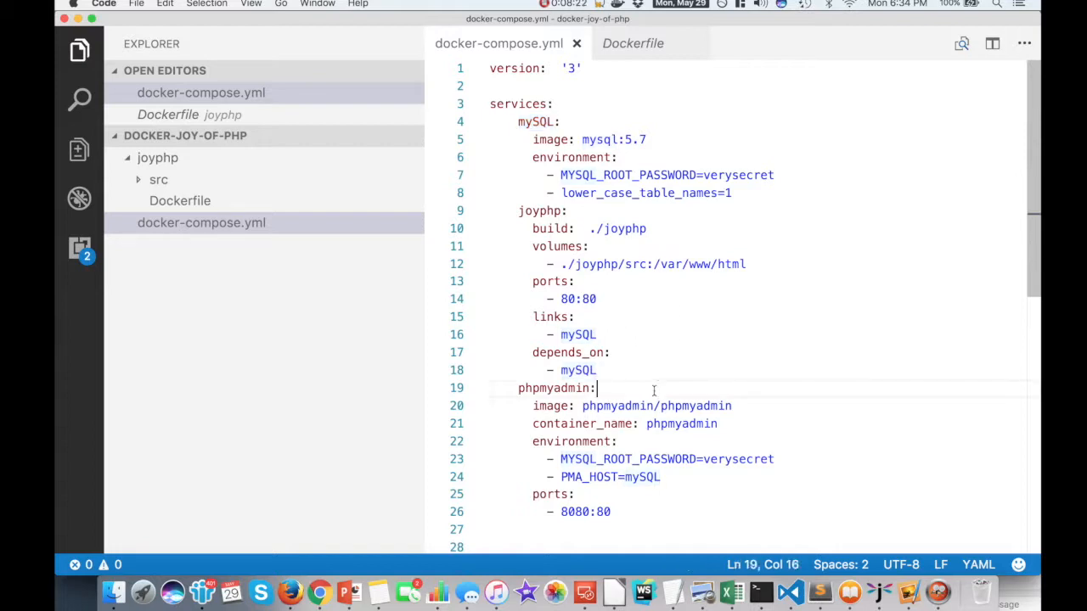
{"action": "double_click", "coordinate": [537, 122]}
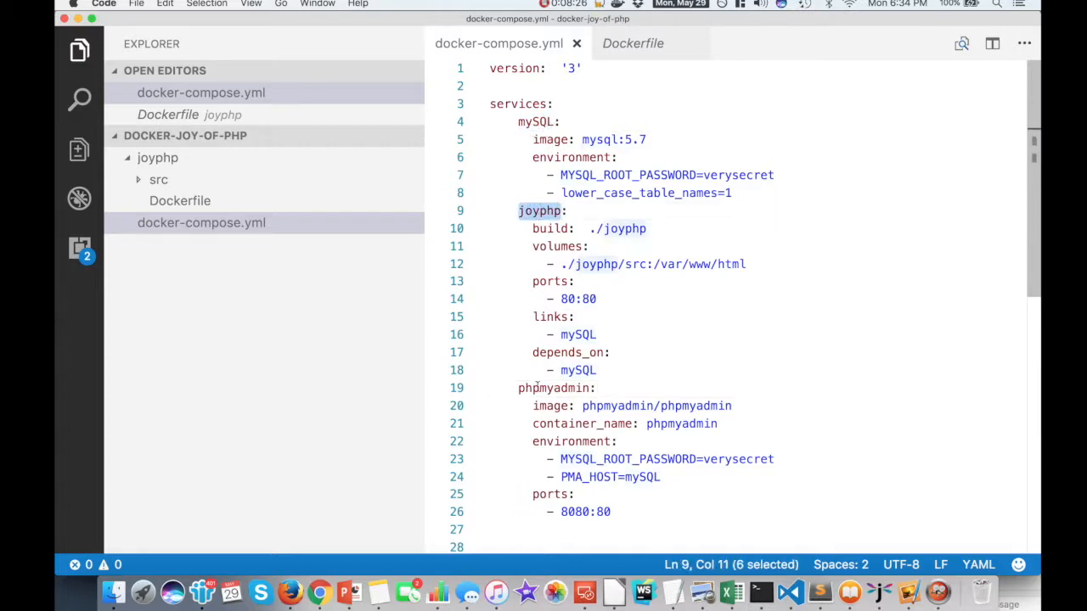
{"action": "double_click", "coordinate": [554, 387]}
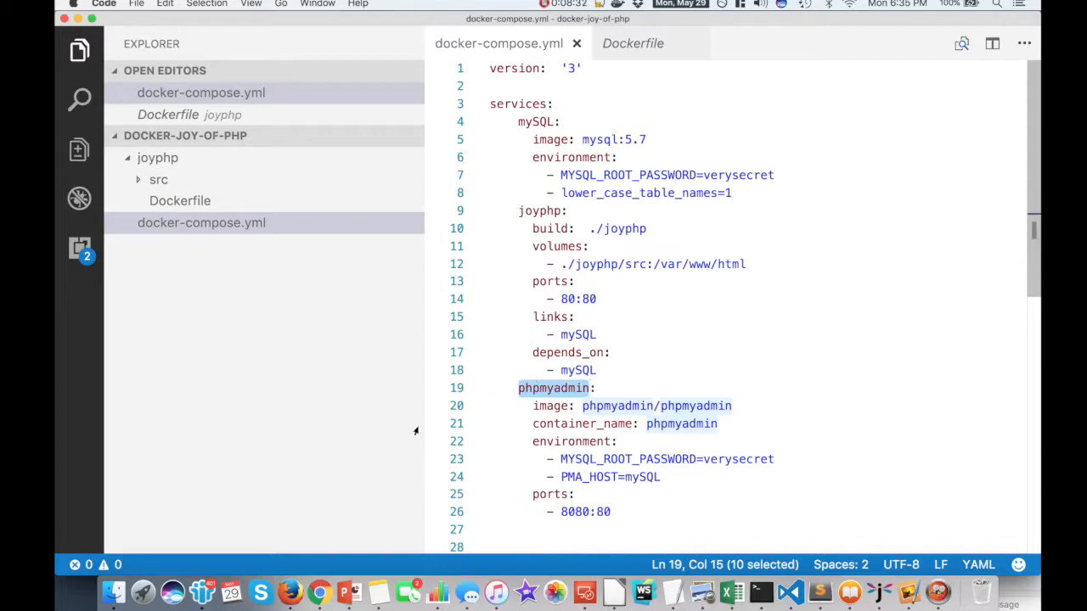
{"action": "mouse_move", "coordinate": [286, 578]}
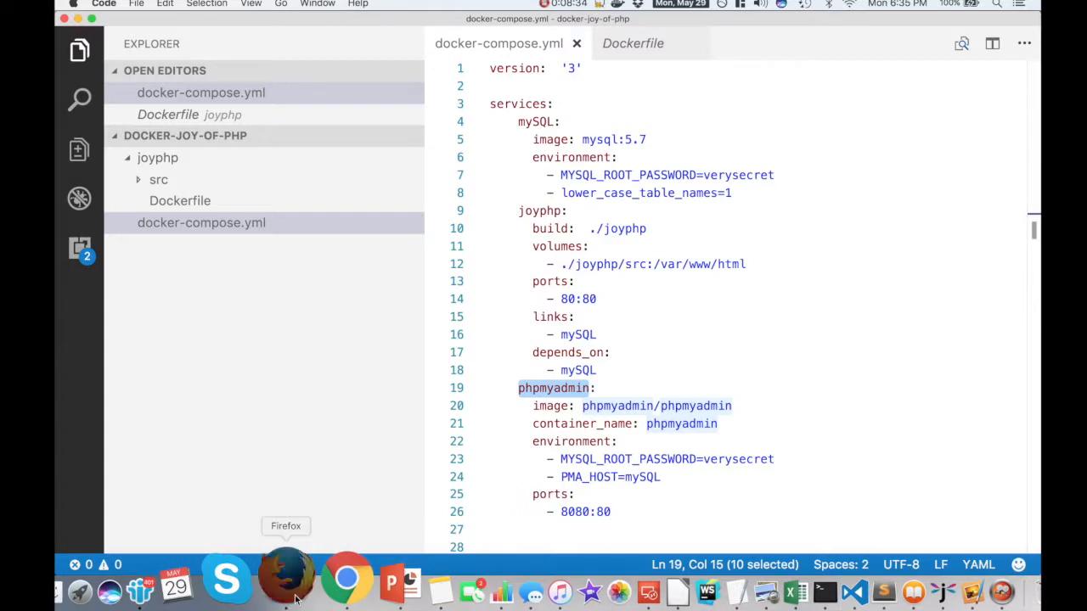
Search Docker Hub for phpmyadmin and open the phpmyadmin/phpmyadmin repository
{"action": "left_click", "coordinate": [285, 581]}
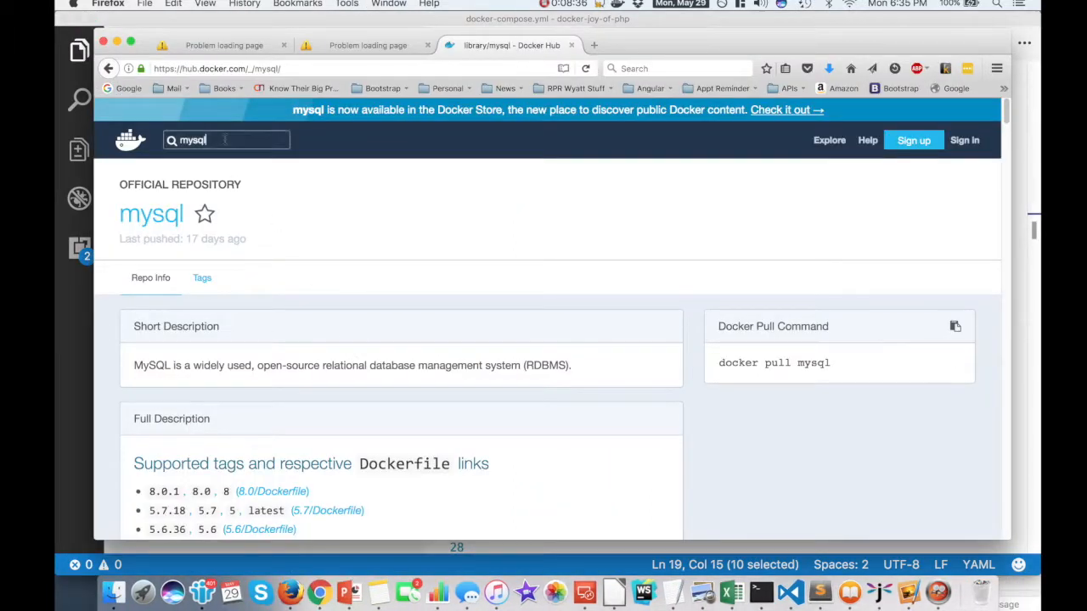
{"action": "type", "text": "phpmy"}
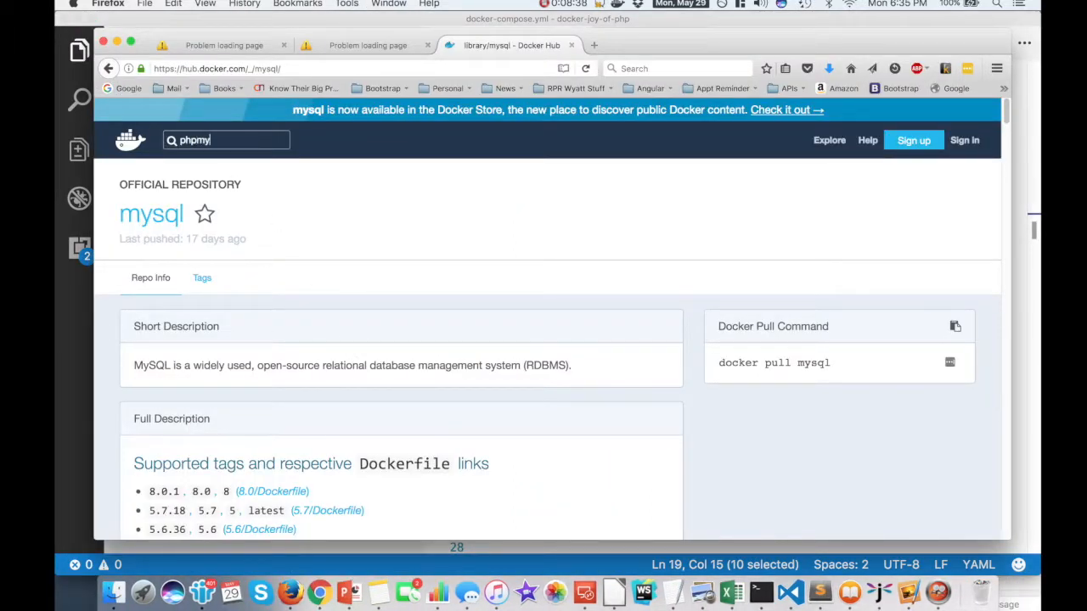
{"action": "key", "text": "Return"}
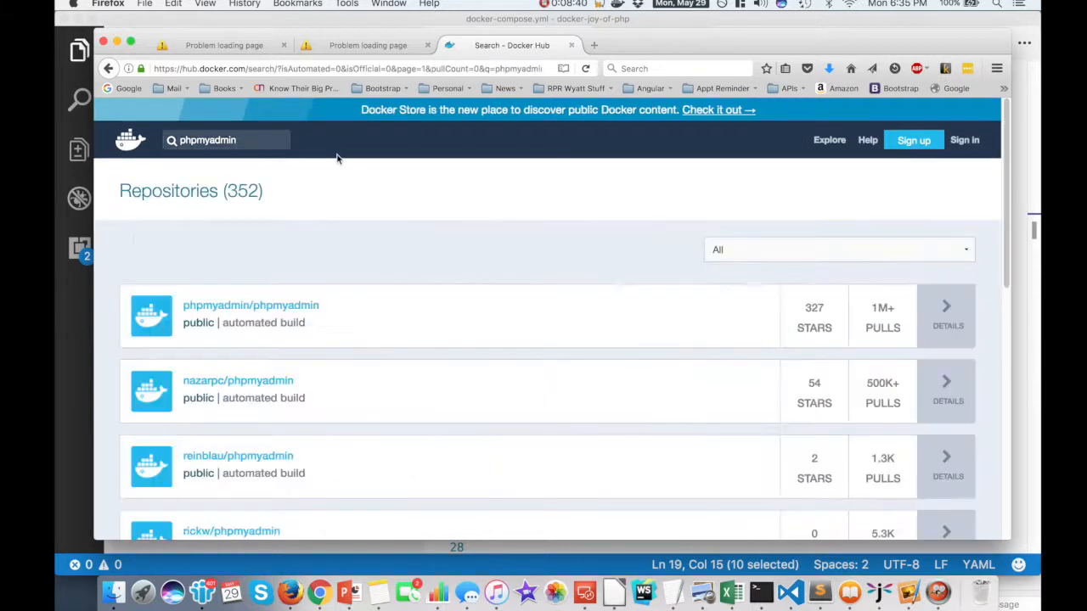
{"action": "mouse_move", "coordinate": [251, 306]}
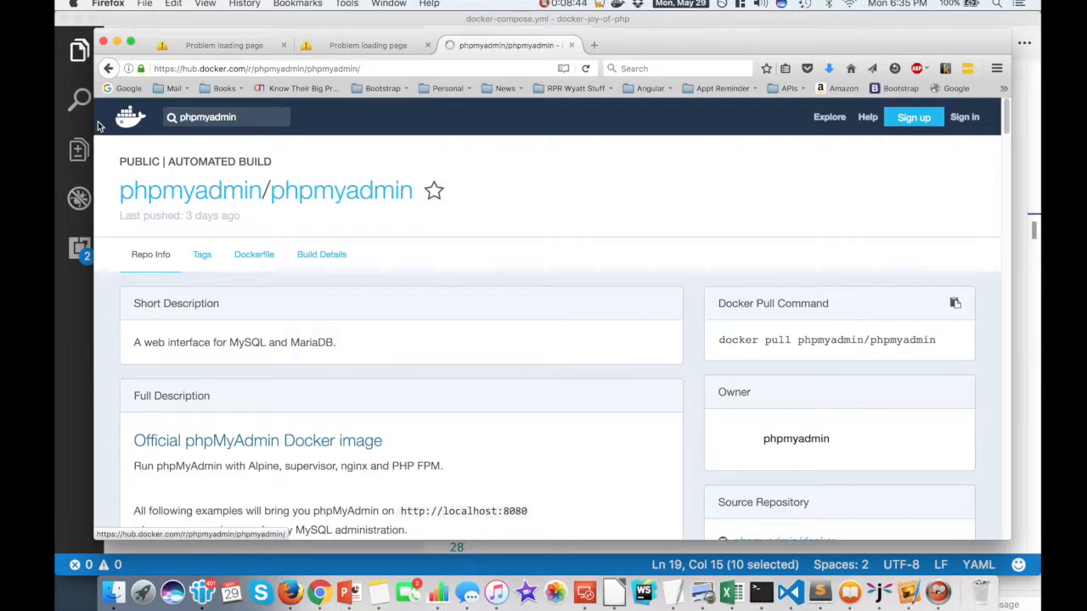
{"action": "left_click", "coordinate": [109, 68]}
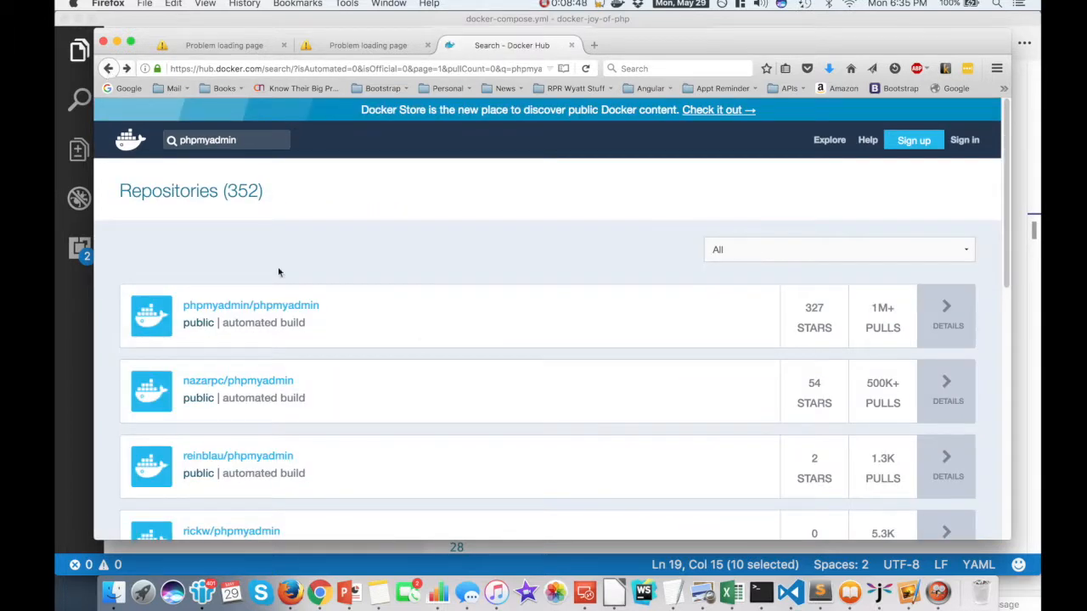
{"action": "mouse_move", "coordinate": [883, 329]}
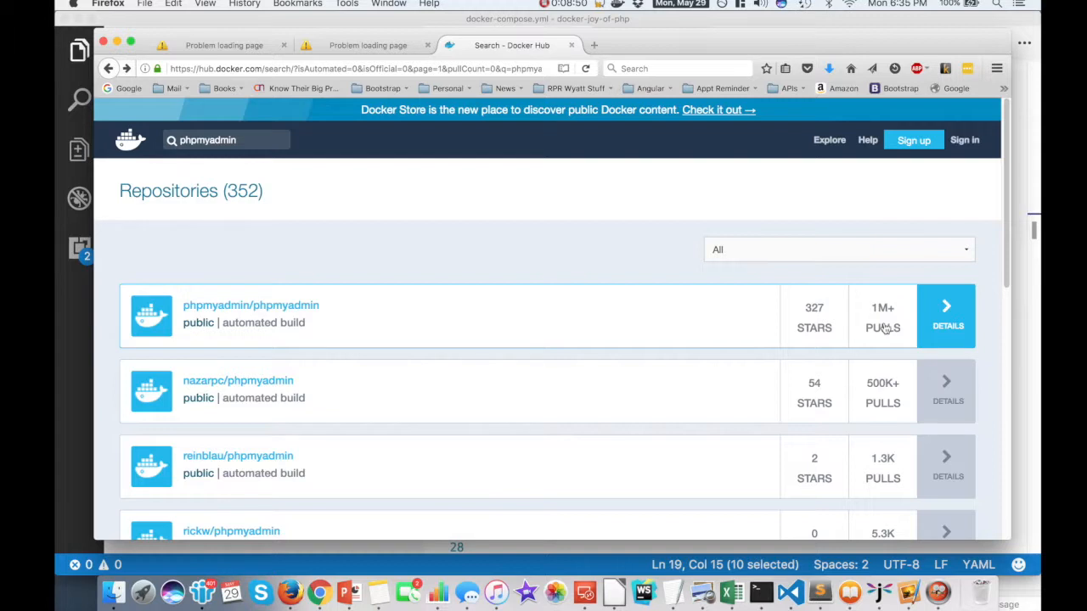
{"action": "mouse_move", "coordinate": [473, 370]}
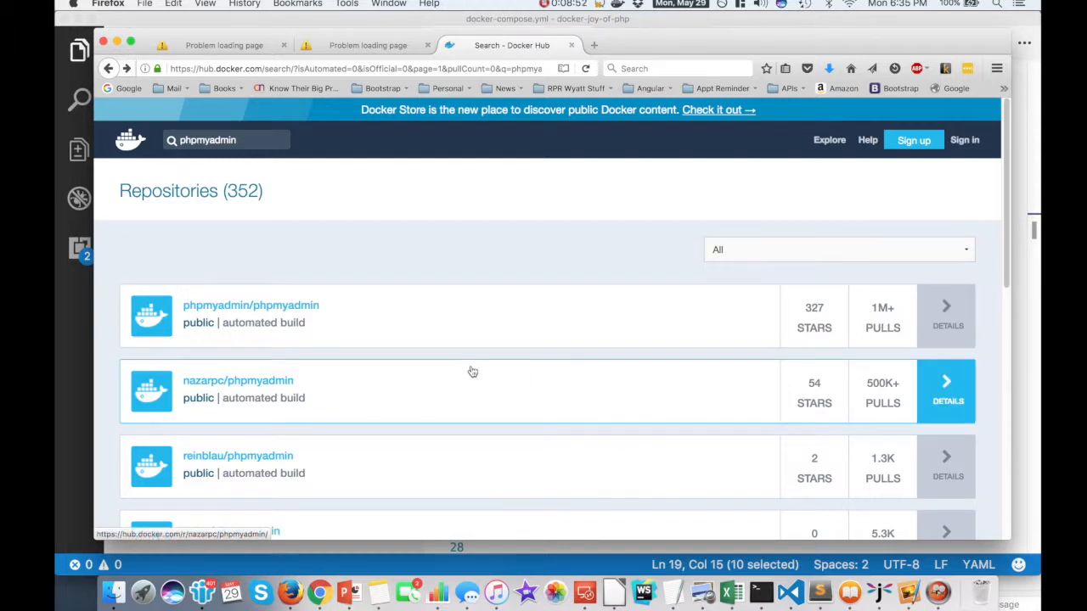
{"action": "mouse_move", "coordinate": [654, 536]}
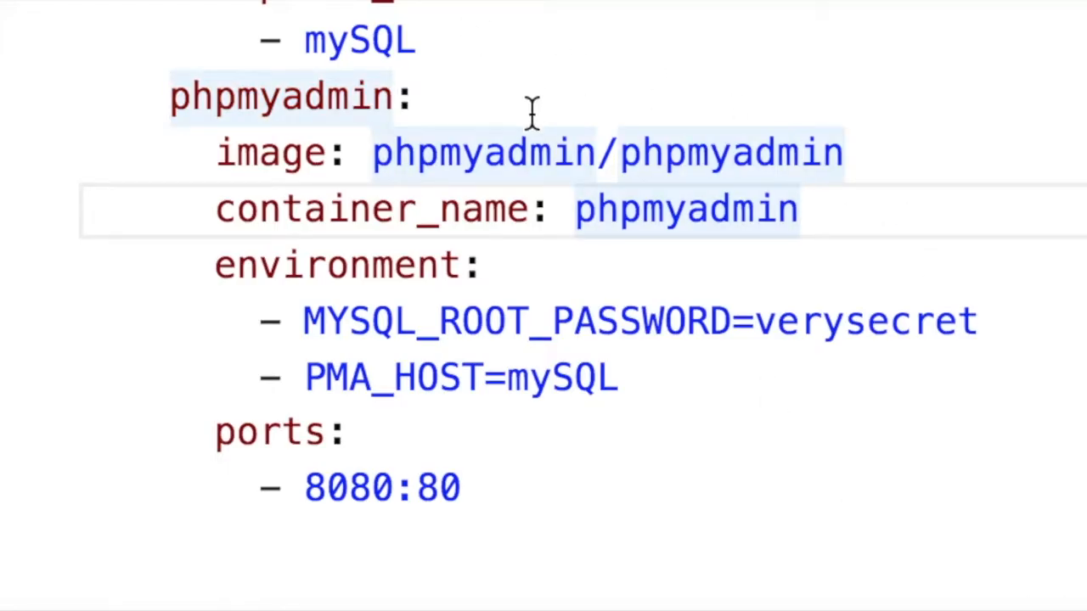
{"action": "double_click", "coordinate": [688, 153]}
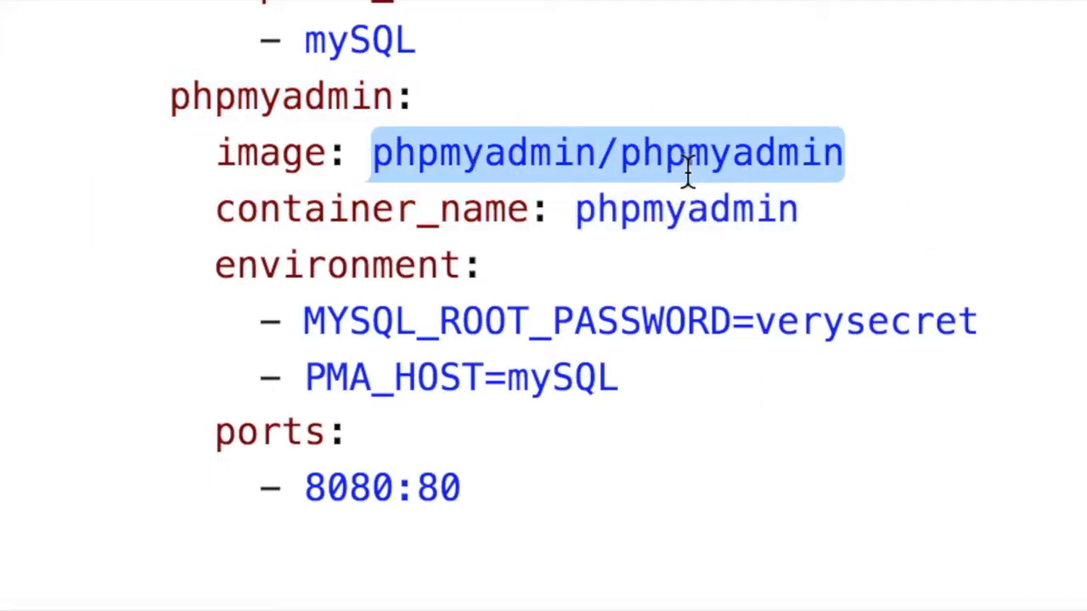
{"action": "mouse_move", "coordinate": [406, 289]}
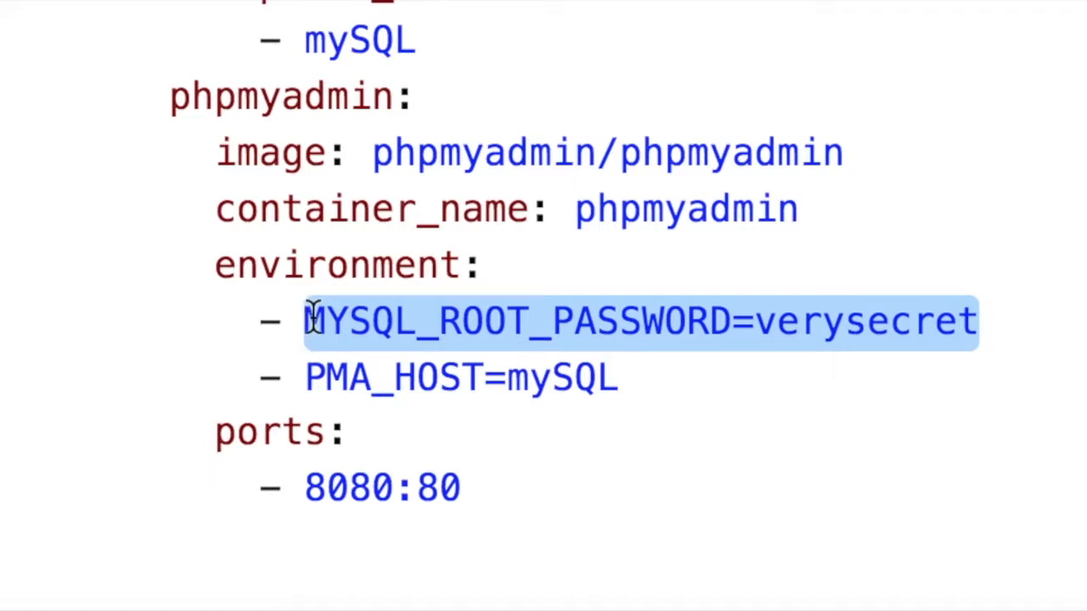
{"action": "mouse_move", "coordinate": [357, 377]}
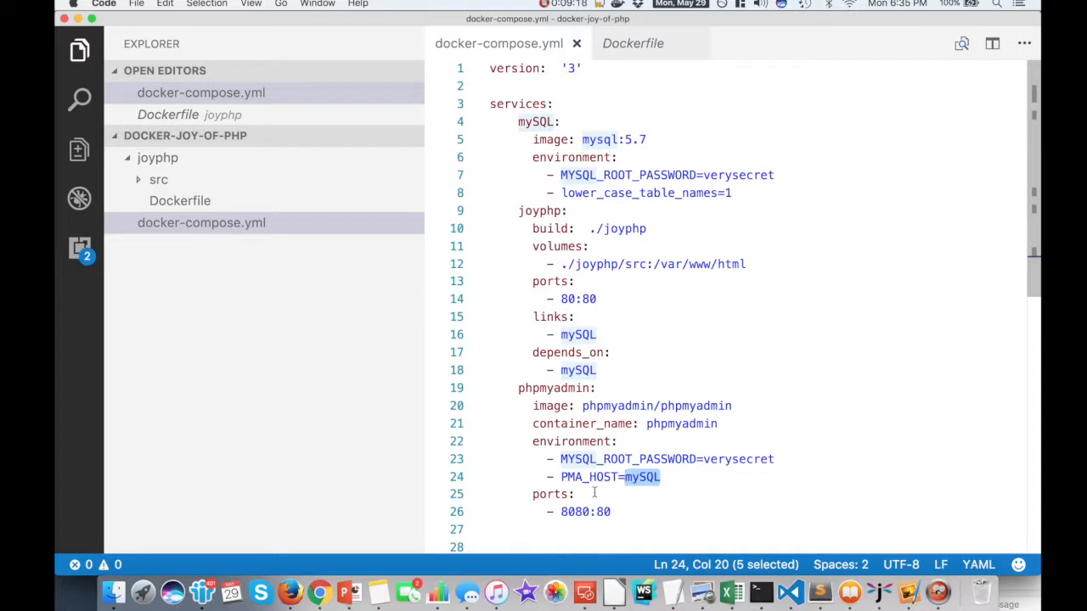
{"action": "left_click", "coordinate": [585, 299]}
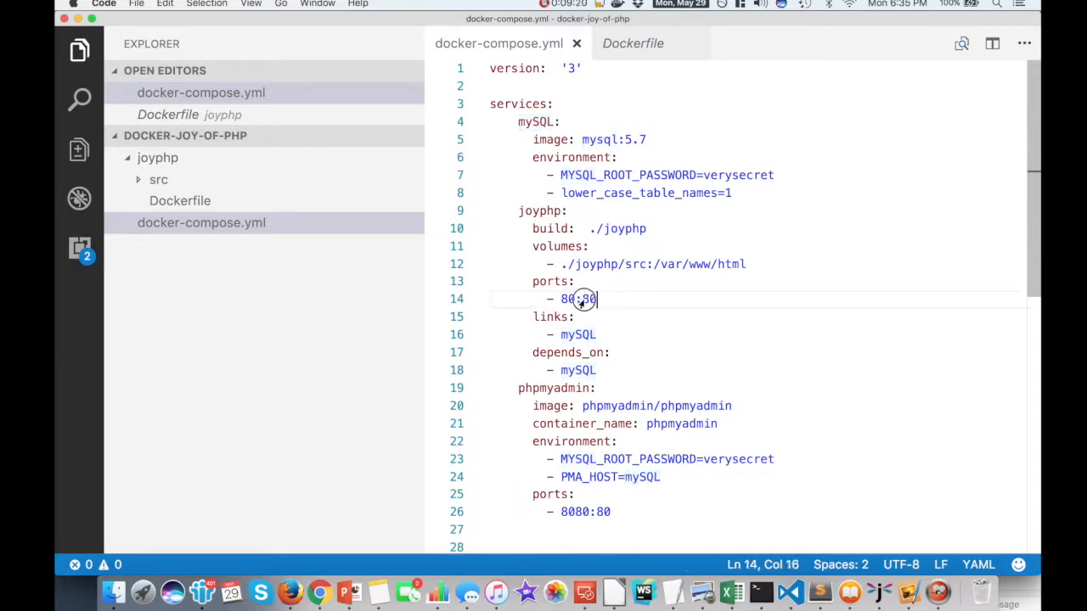
{"action": "double_click", "coordinate": [577, 298]}
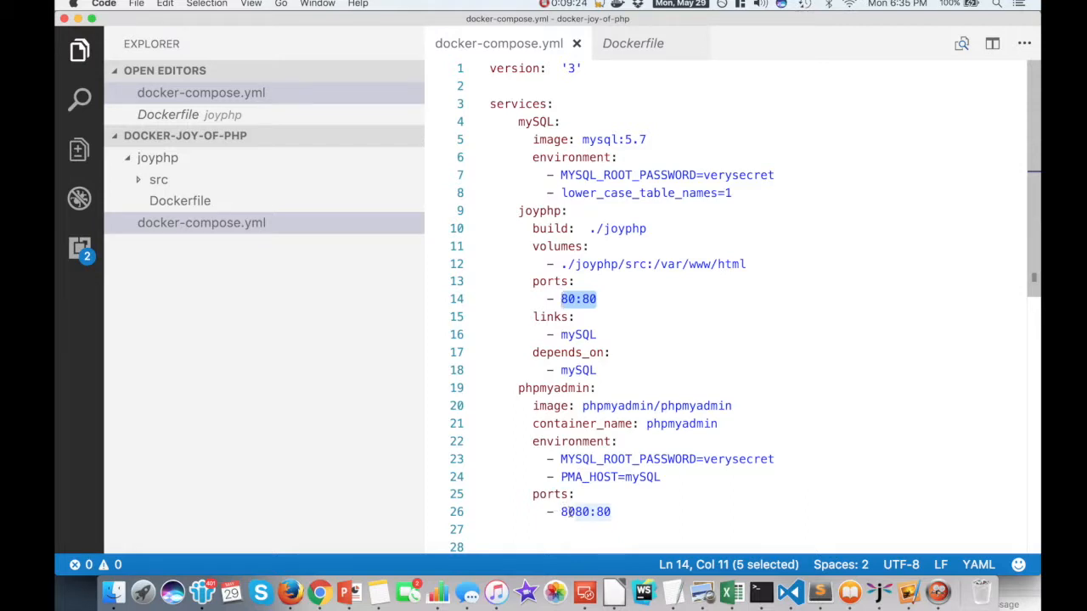
{"action": "double_click", "coordinate": [575, 511]}
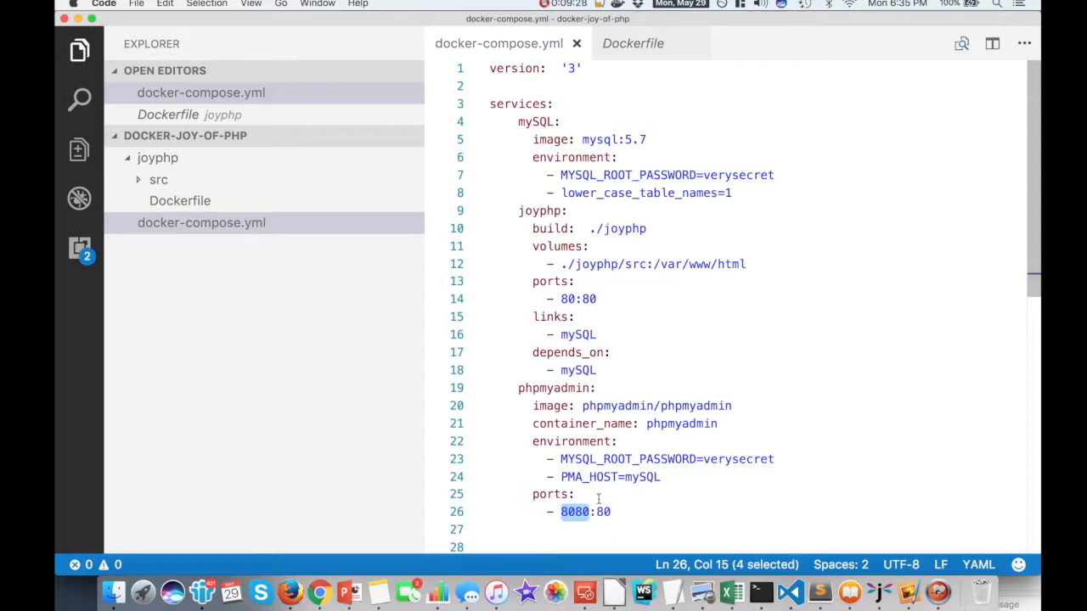
{"action": "mouse_move", "coordinate": [802, 6]}
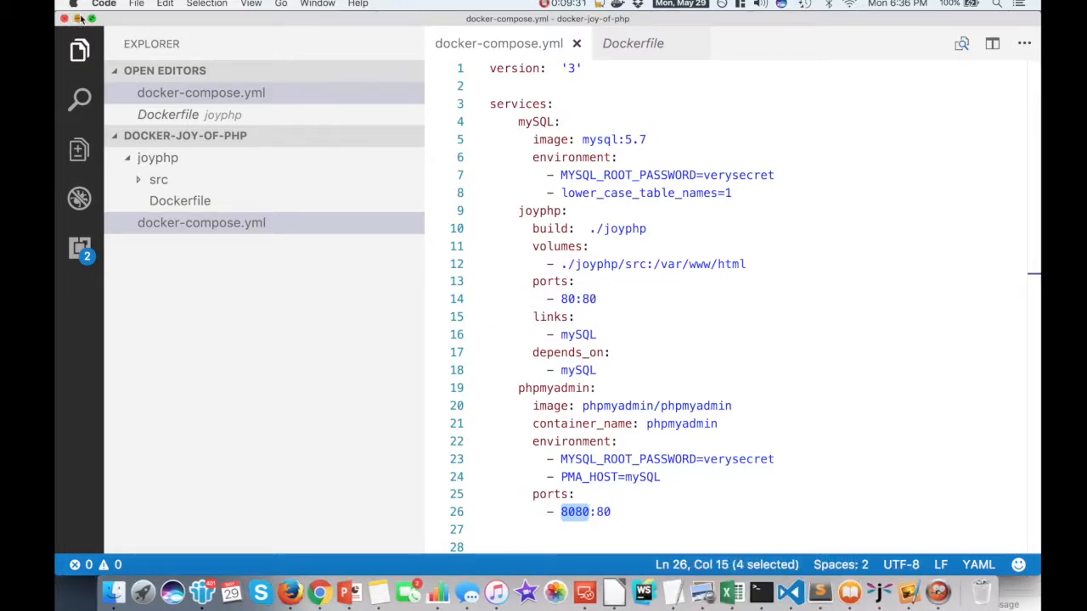
{"action": "left_click", "coordinate": [319, 591]}
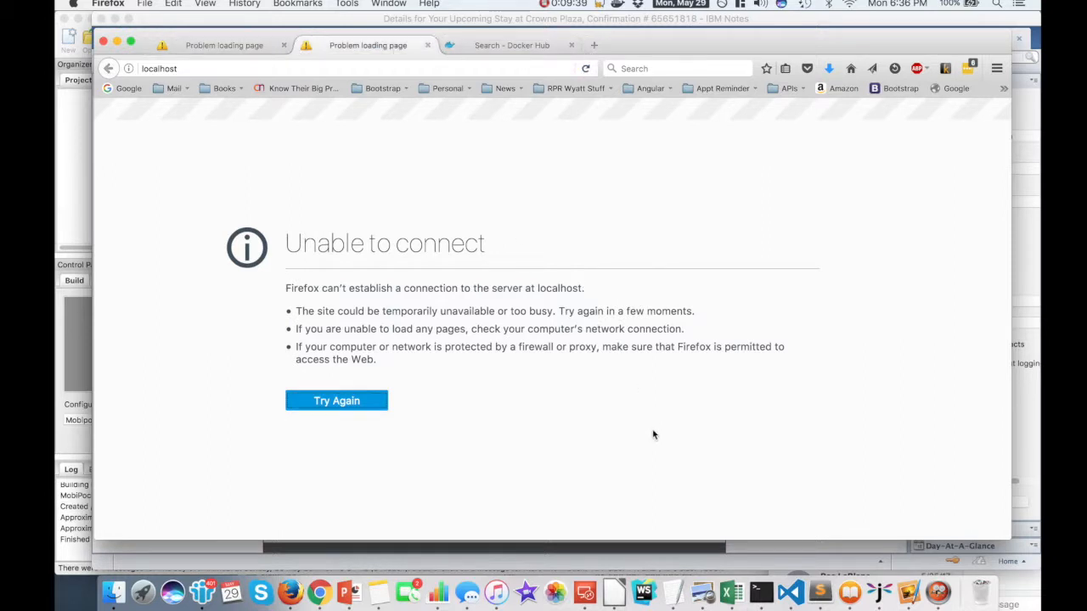
{"action": "mouse_move", "coordinate": [668, 517]}
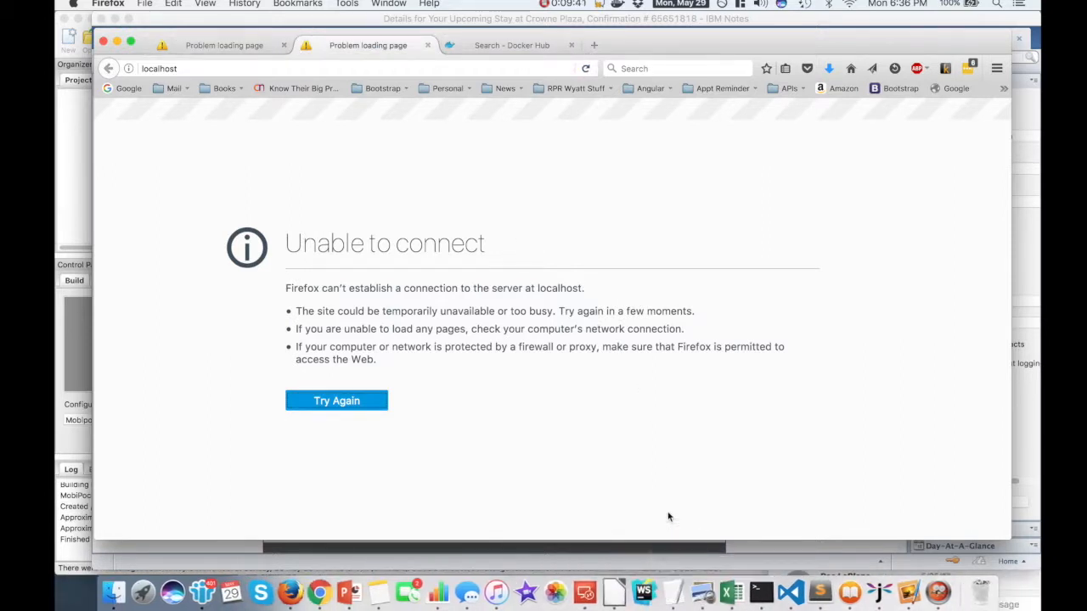
{"action": "mouse_move", "coordinate": [761, 578]}
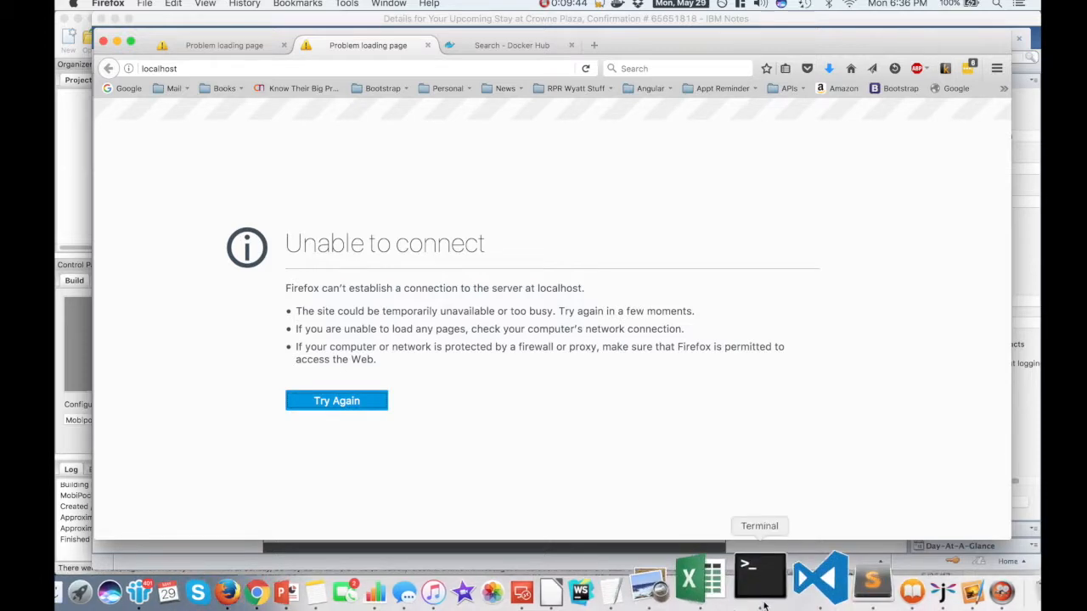
Run docker-compose up in Terminal from the docker-joy-of-php folder
{"action": "left_click", "coordinate": [757, 577]}
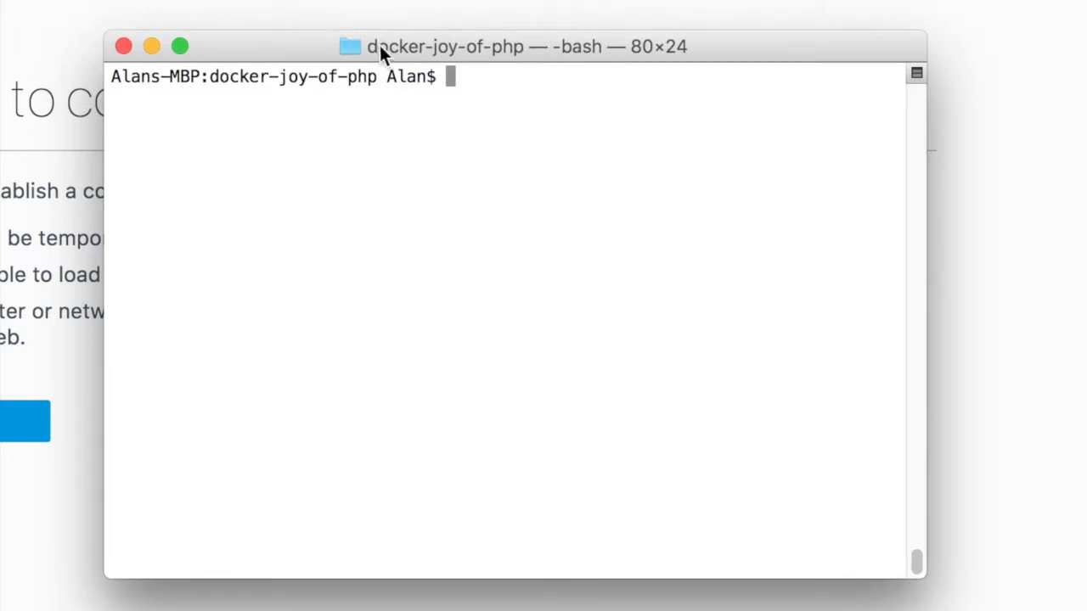
{"action": "double_click", "coordinate": [293, 77]}
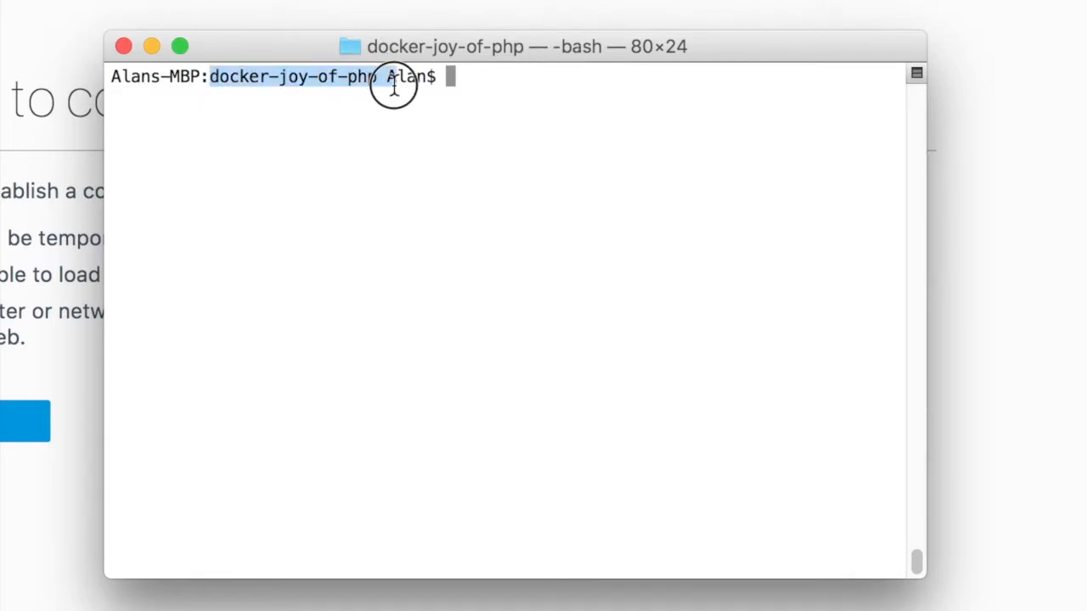
{"action": "mouse_move", "coordinate": [496, 127]}
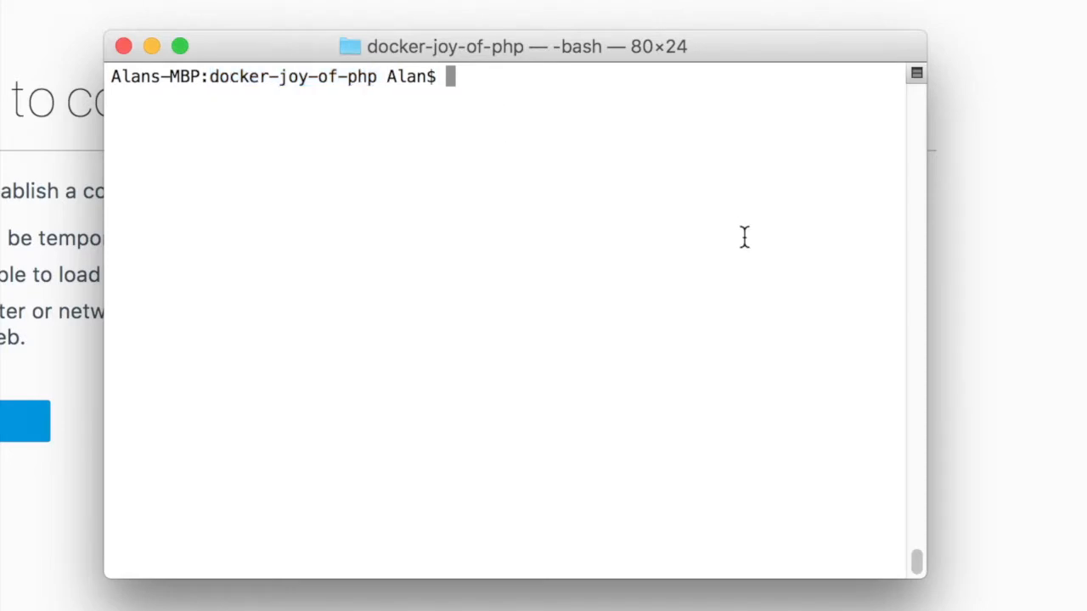
{"action": "type", "text": "docker"}
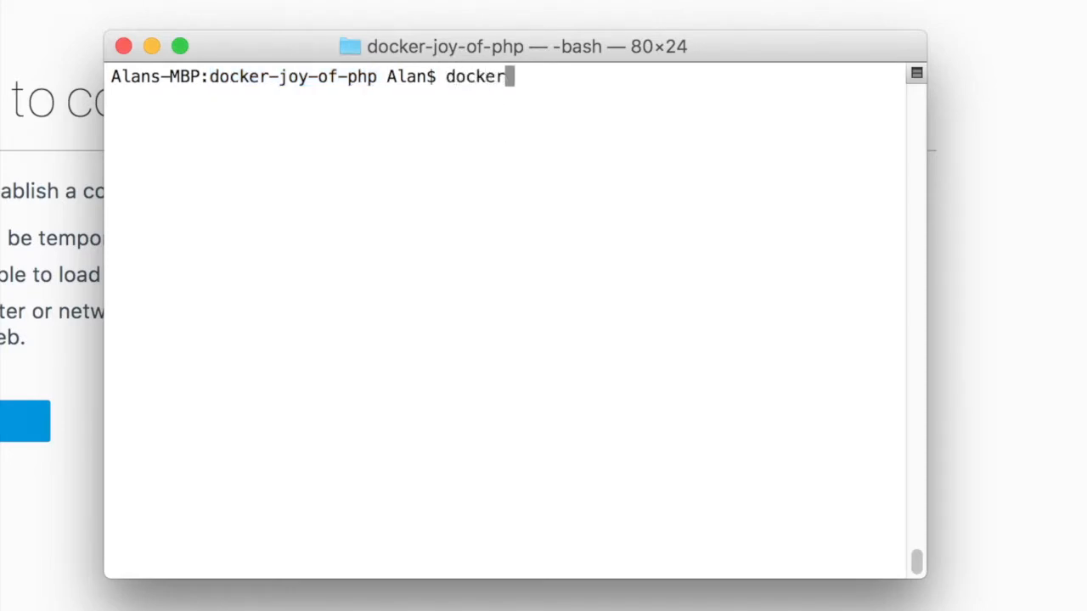
{"action": "type", "text": "-compose up"}
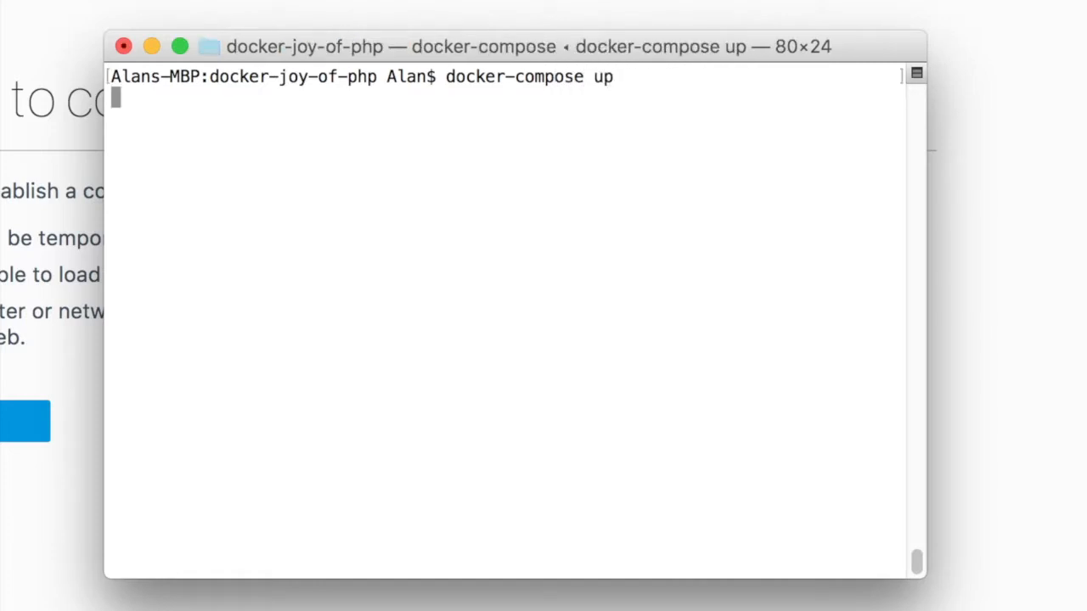
{"action": "key", "text": "Return"}
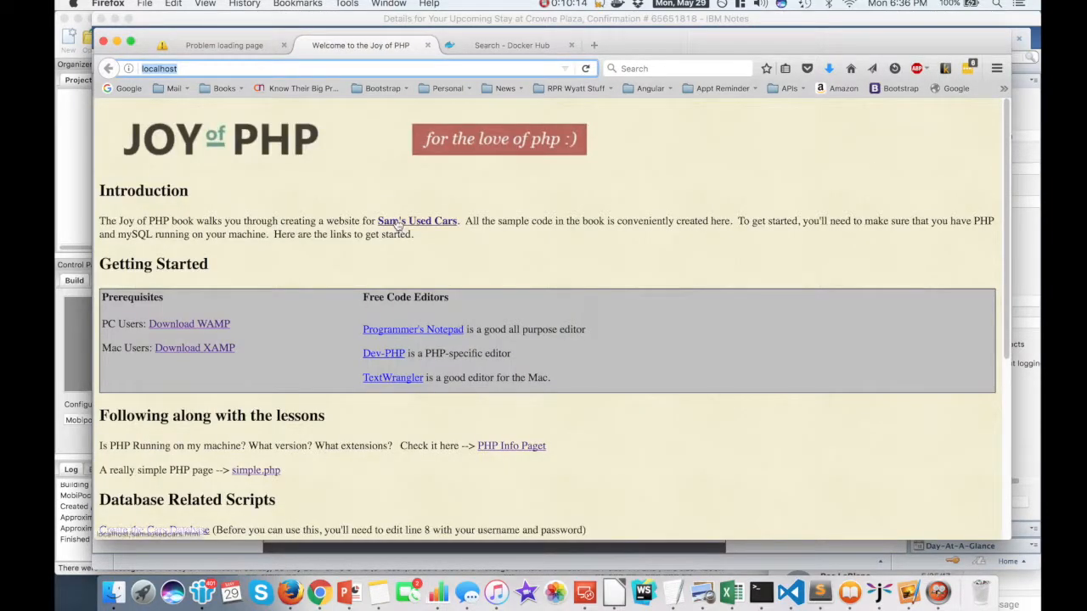
{"action": "mouse_move", "coordinate": [122, 88]}
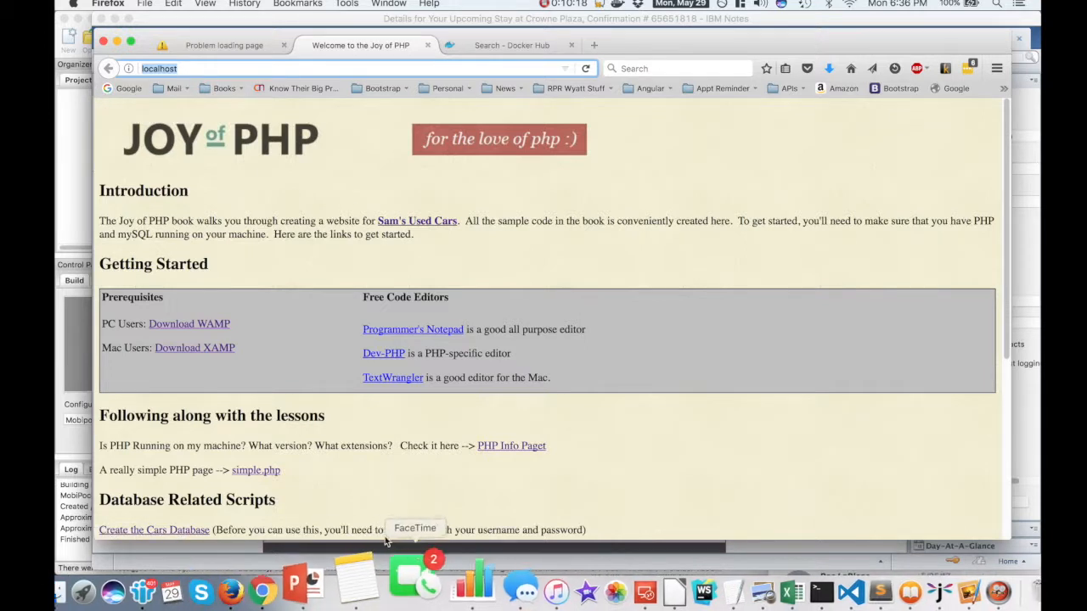
{"action": "mouse_move", "coordinate": [111, 578]}
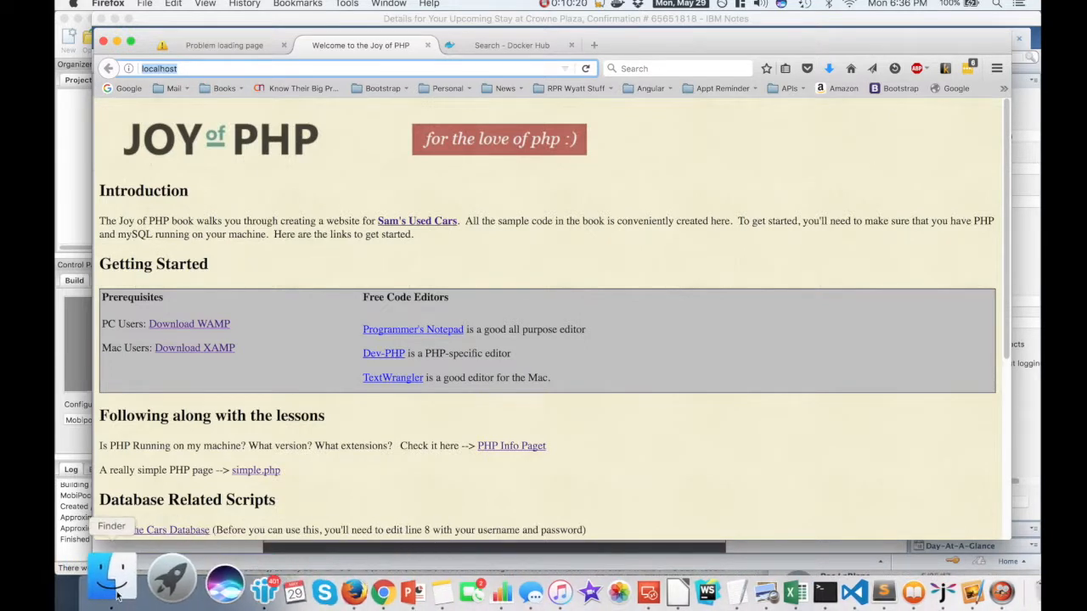
Switch to Firefox where localhost now shows the Joy of PHP welcome page
{"action": "left_click", "coordinate": [112, 581]}
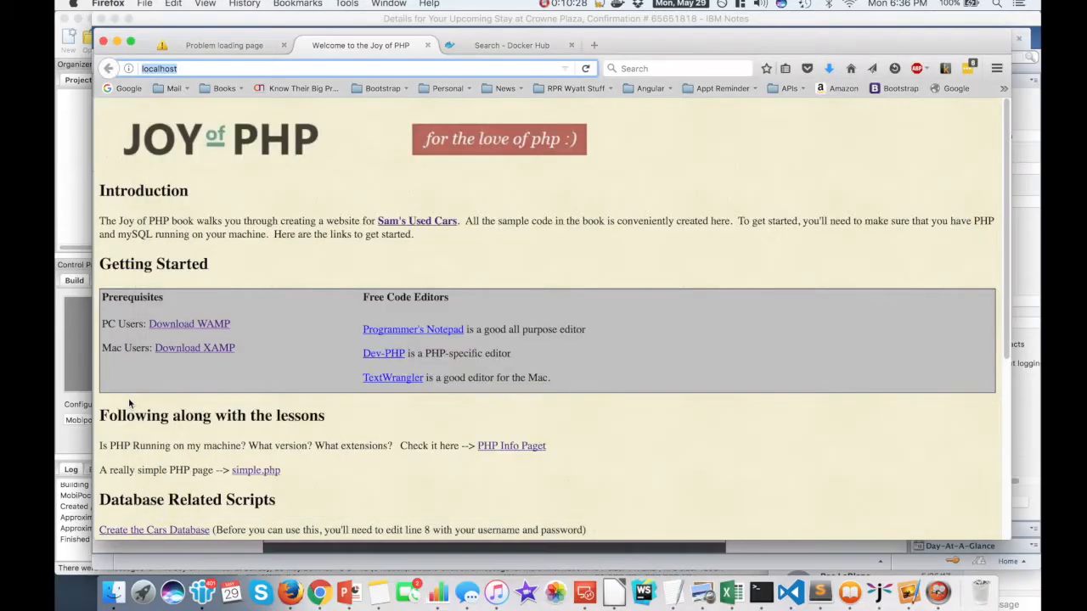
{"action": "mouse_move", "coordinate": [147, 367]}
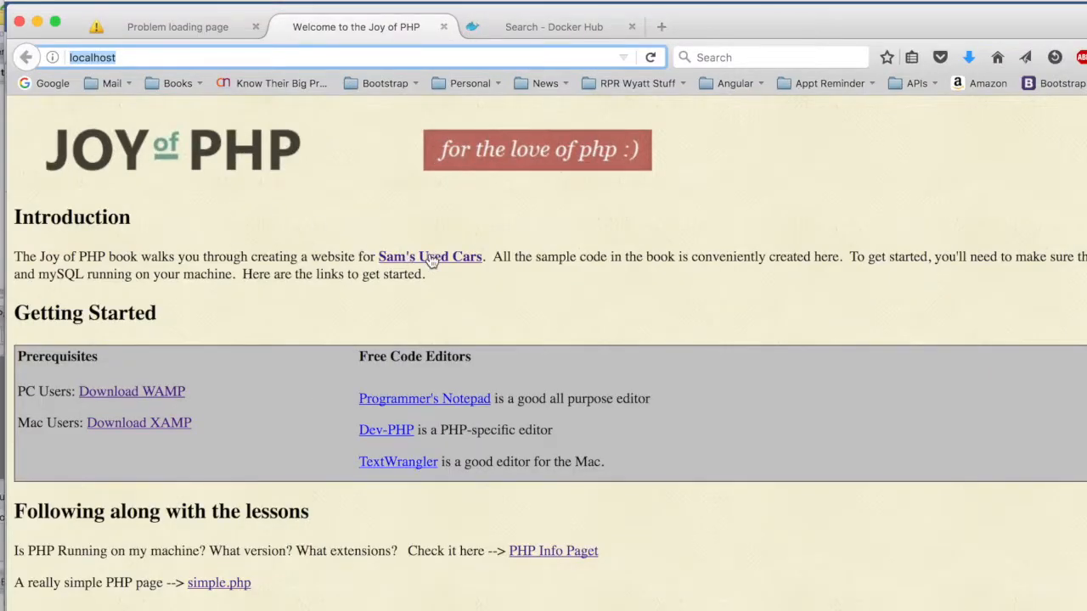
Open Sam's Used Cars, try View Cars with Style (fatal database error), and go back home
{"action": "left_click", "coordinate": [430, 256]}
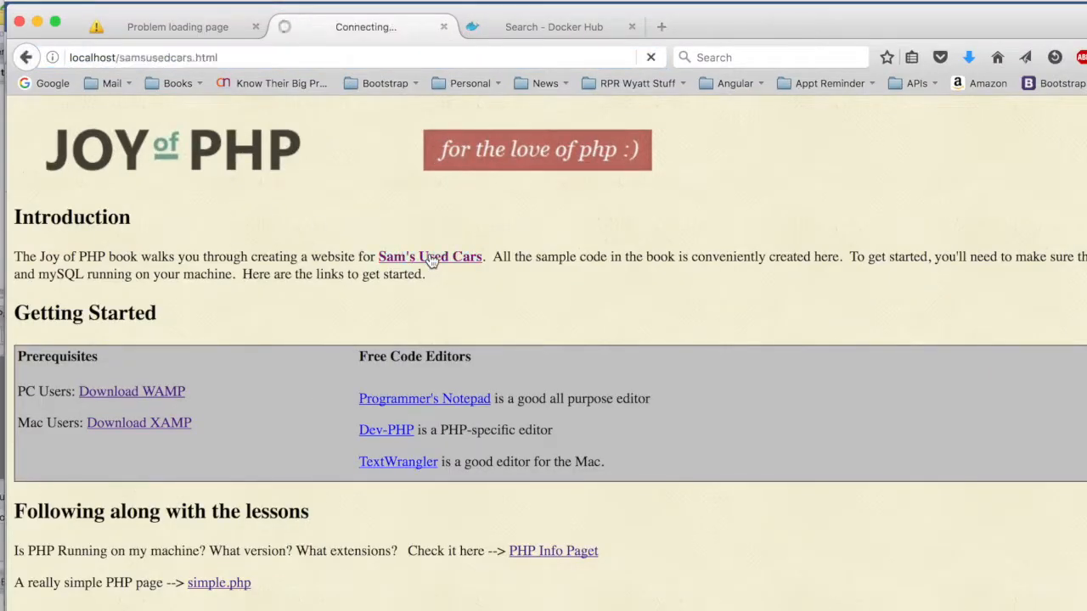
{"action": "left_click", "coordinate": [429, 257]}
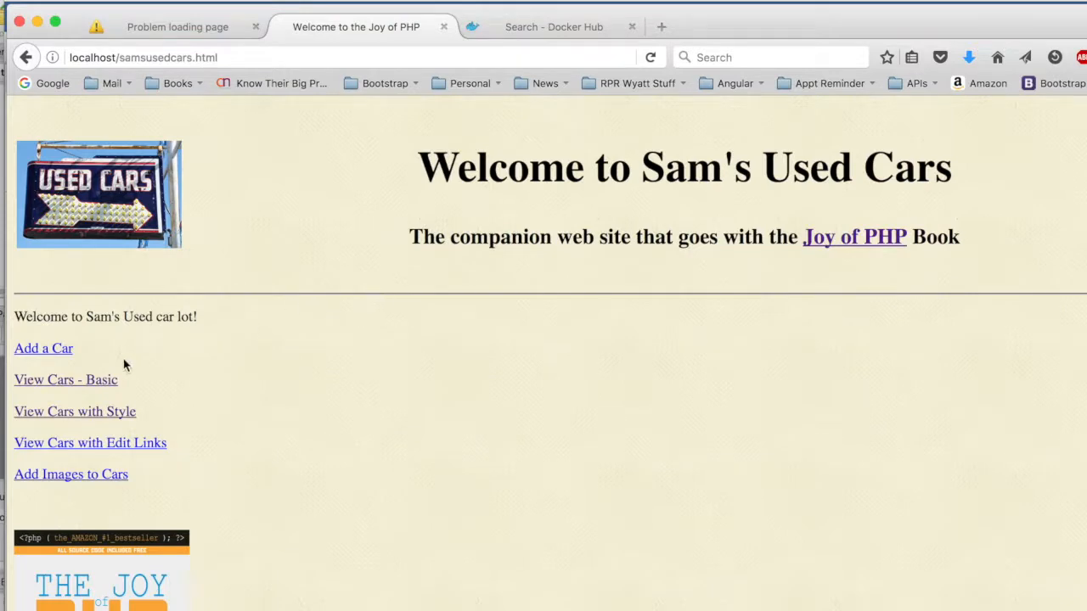
{"action": "left_click", "coordinate": [44, 348]}
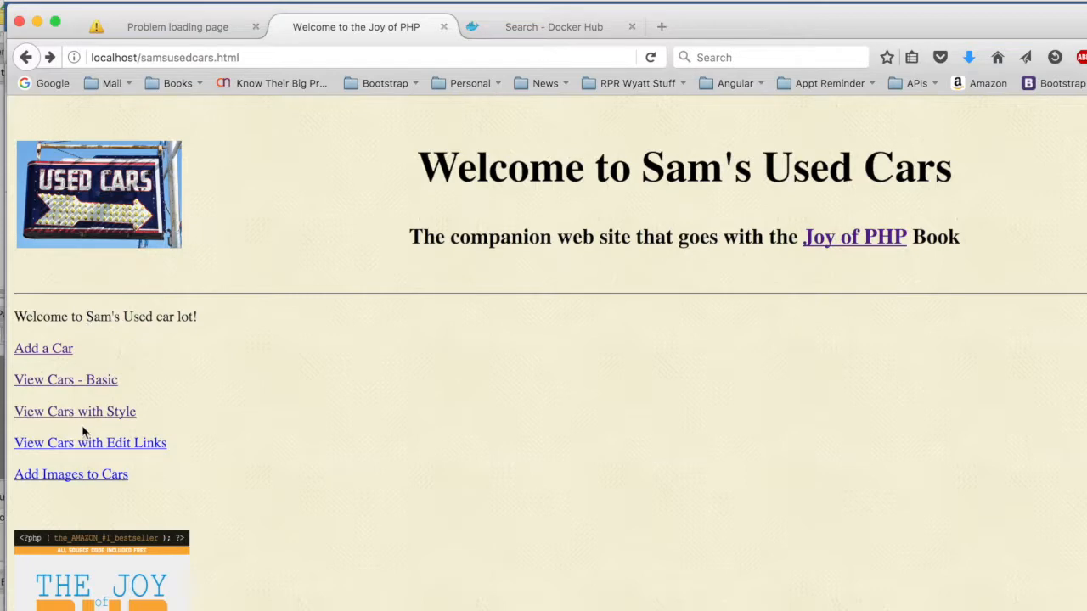
{"action": "left_click", "coordinate": [75, 411]}
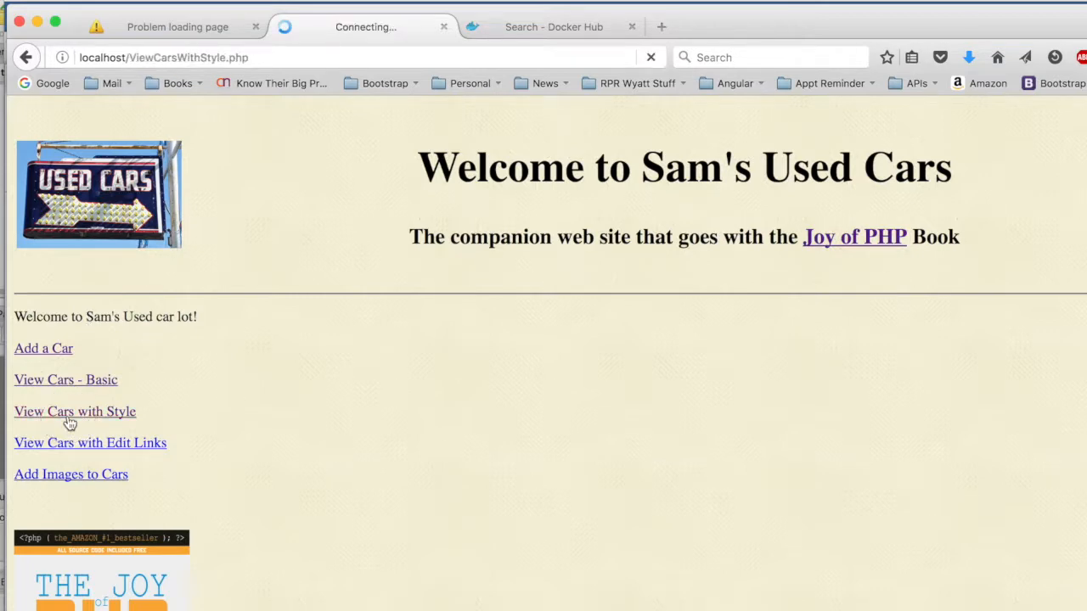
{"action": "left_click", "coordinate": [75, 411]}
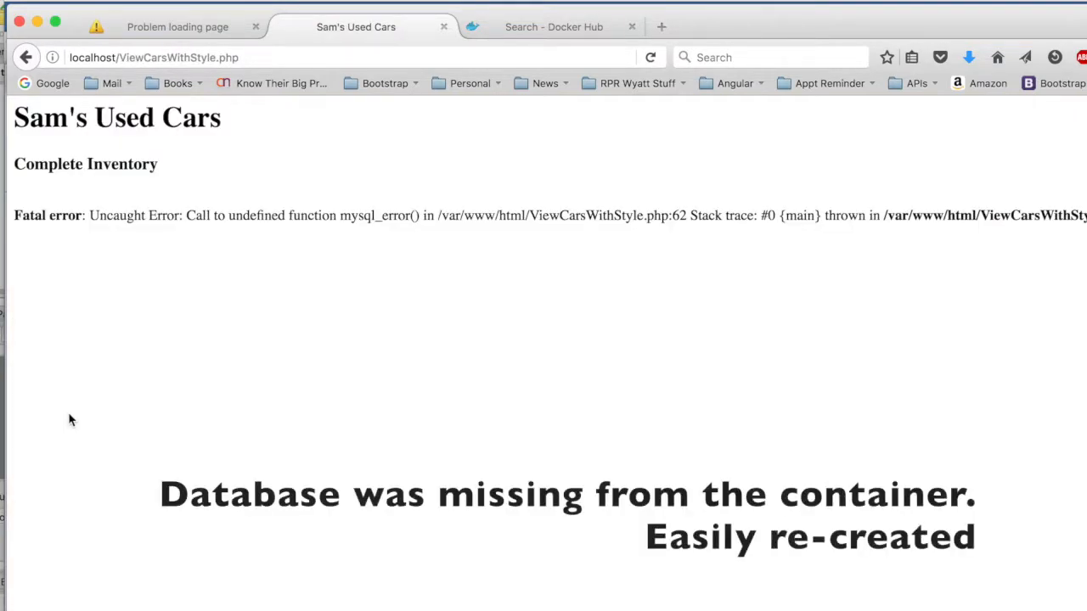
{"action": "mouse_move", "coordinate": [51, 83]}
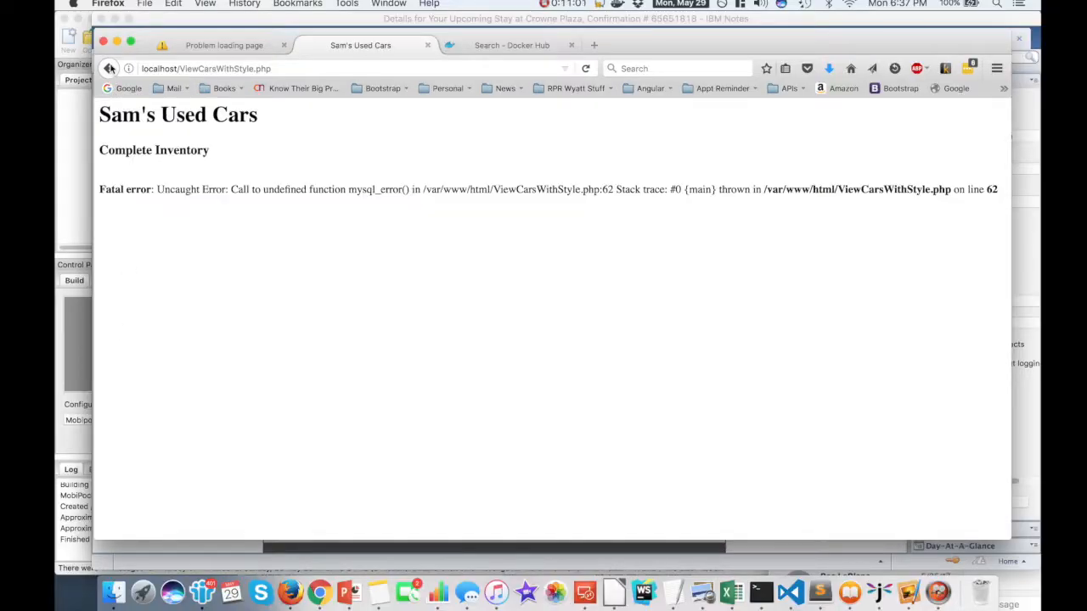
{"action": "left_click", "coordinate": [108, 68]}
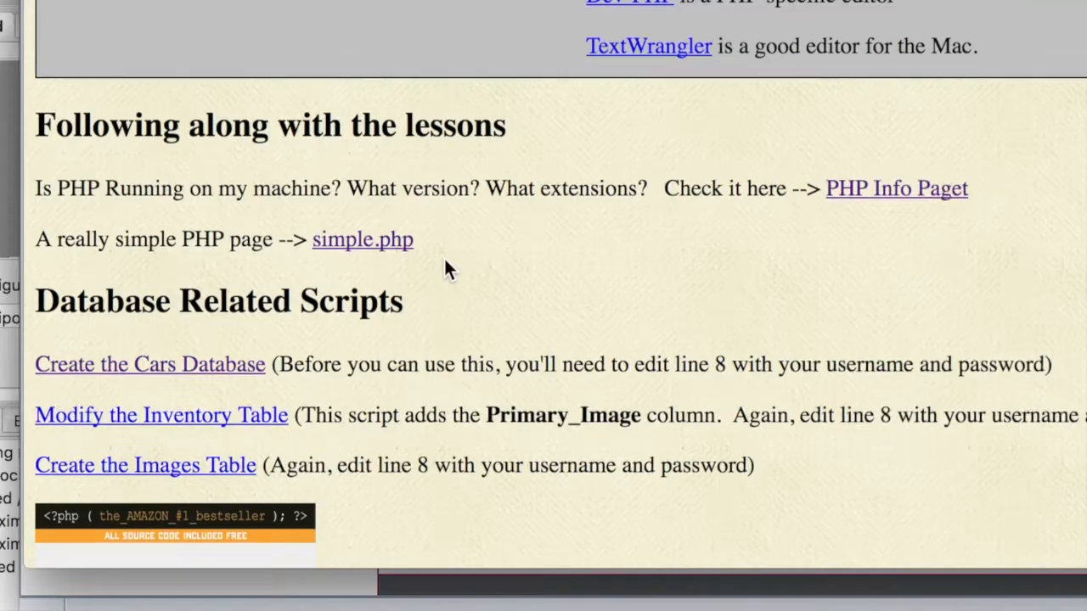
{"action": "mouse_move", "coordinate": [187, 374]}
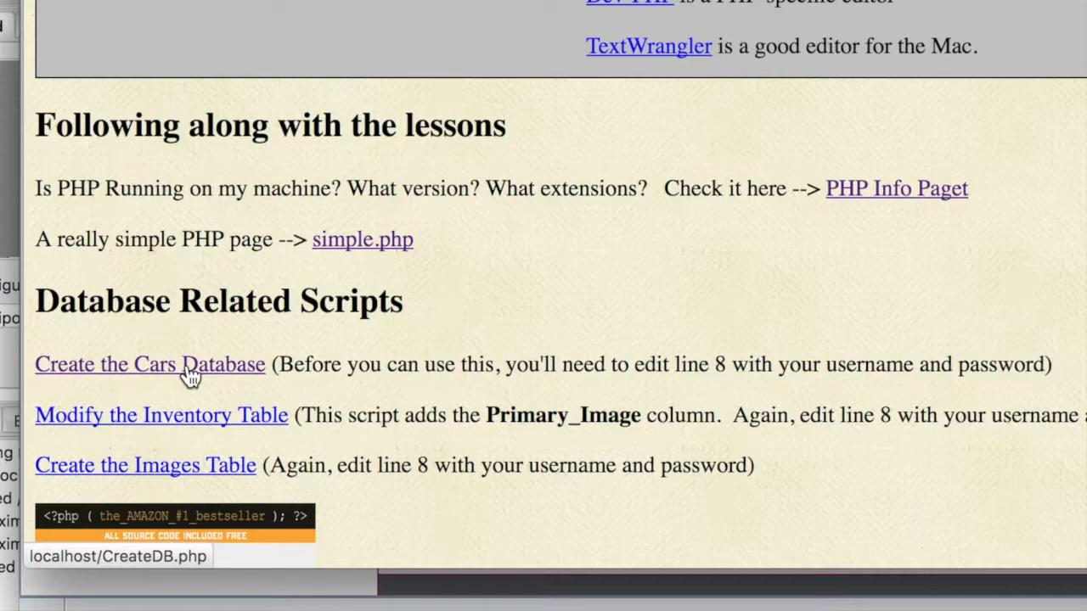
Create the Cars database (27 cars added) and view the styled Sam's Used Cars inventory
{"action": "left_click", "coordinate": [150, 363]}
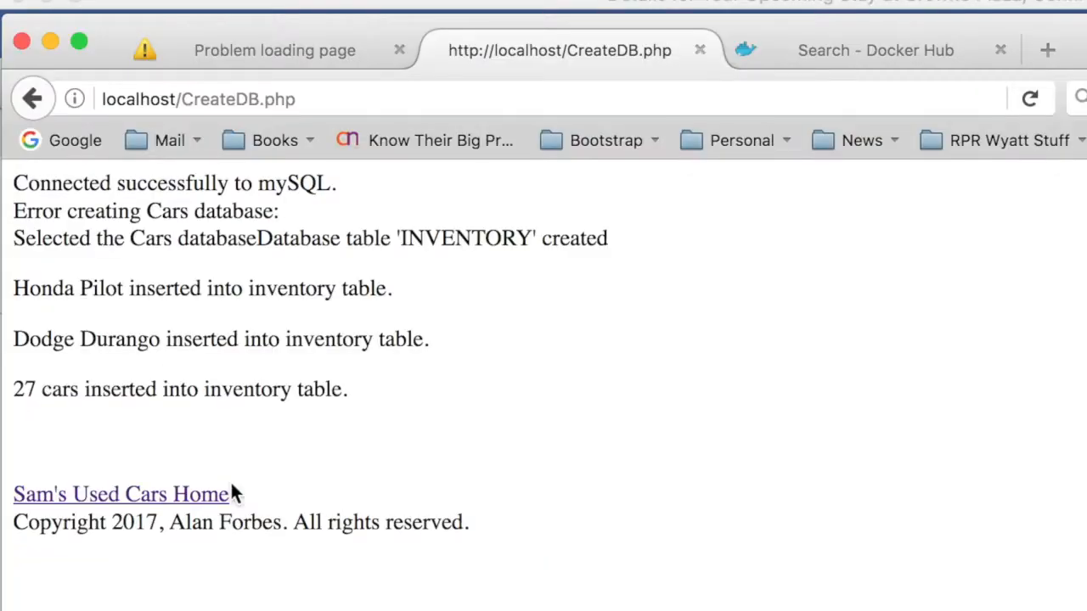
{"action": "left_click", "coordinate": [118, 493]}
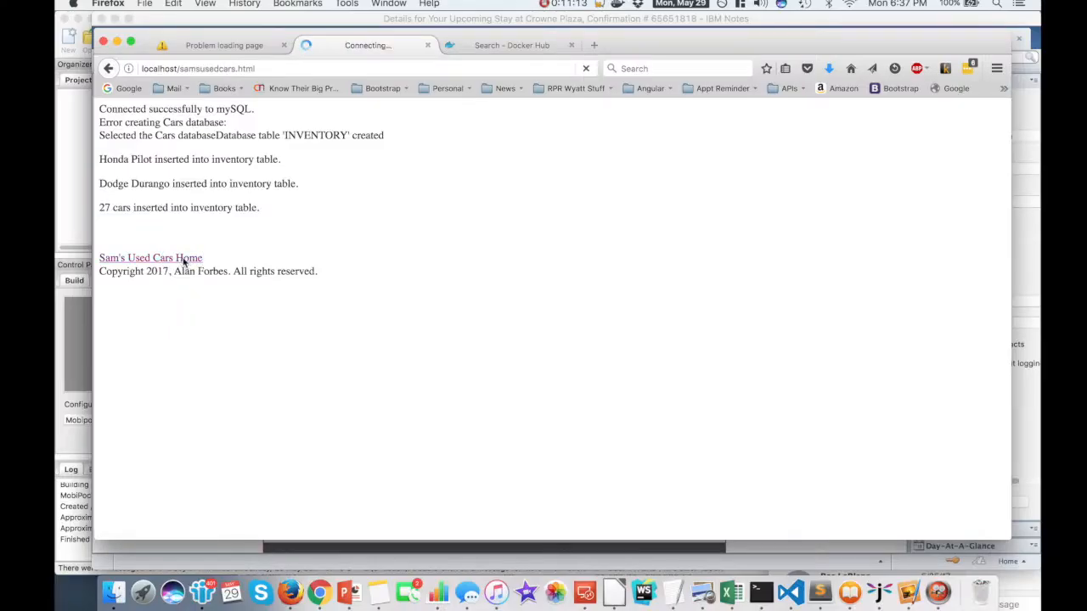
{"action": "left_click", "coordinate": [150, 258]}
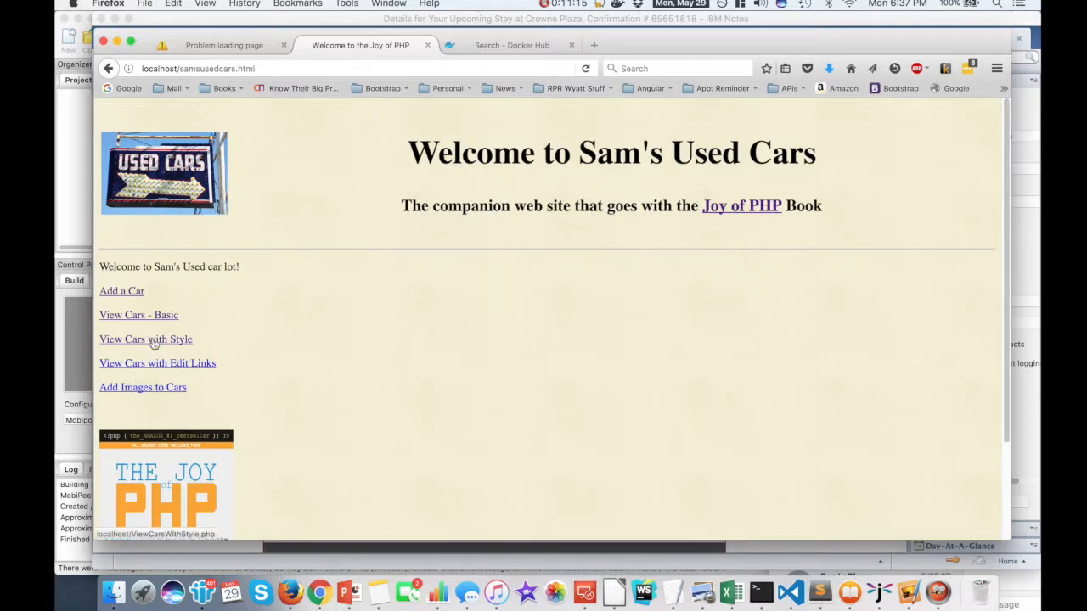
{"action": "left_click", "coordinate": [147, 340]}
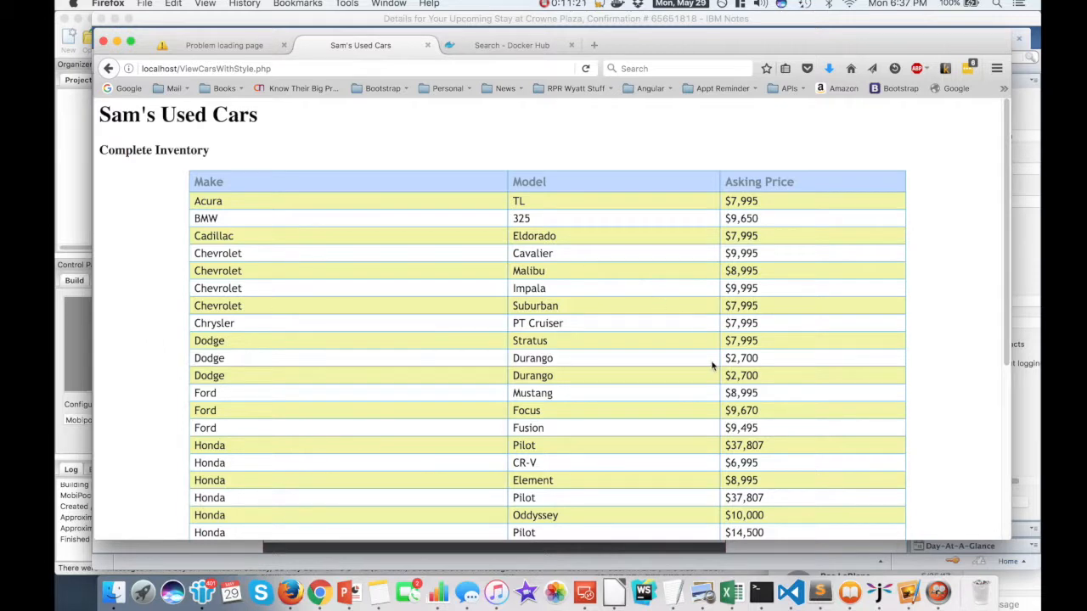
{"action": "mouse_move", "coordinate": [747, 586]}
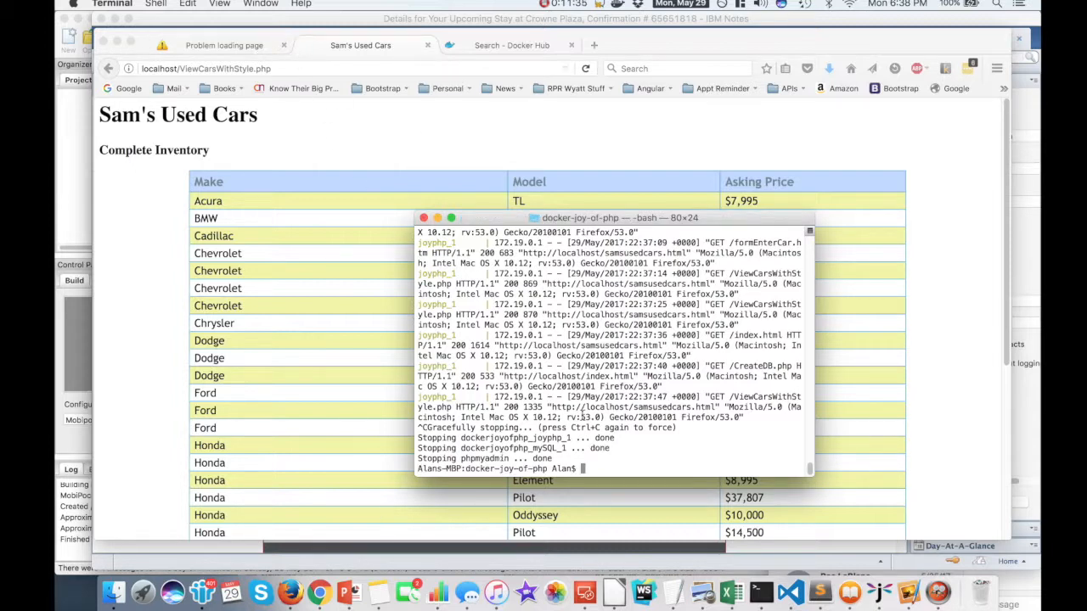
Run docker-compose up again and return to the phpMyAdmin browser tab on port 8080
{"action": "type", "text": "docker-compose up"}
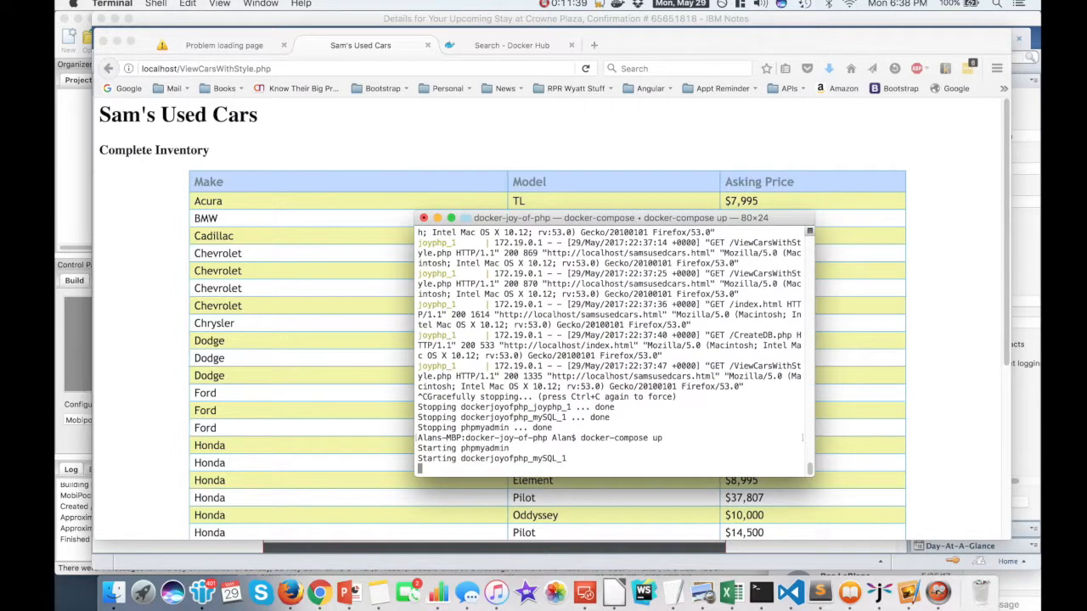
{"action": "left_click", "coordinate": [224, 45]}
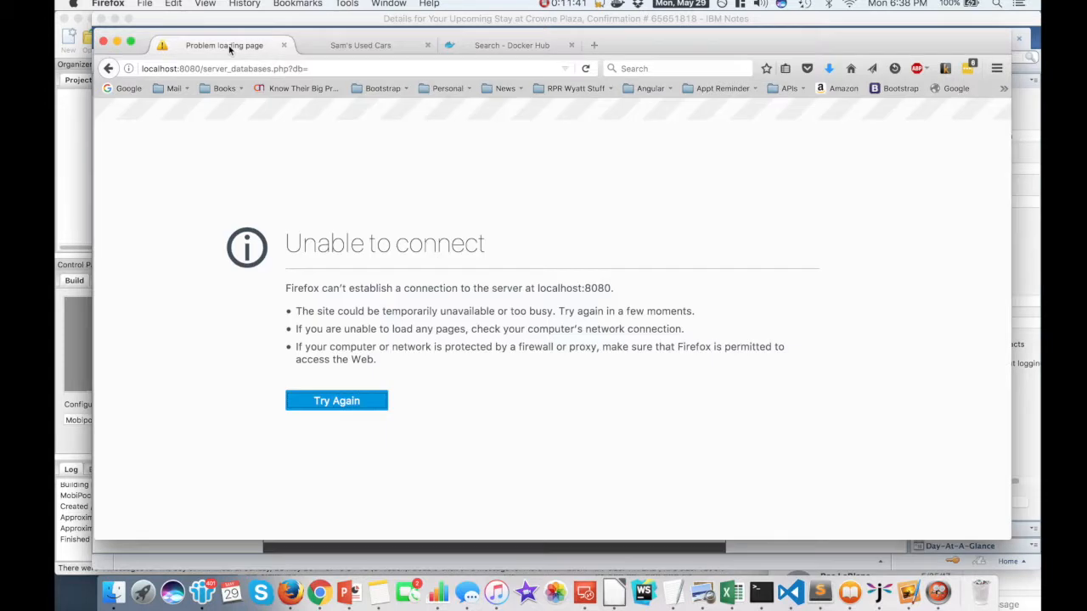
Reconnect to phpMyAdmin at localhost:8080 and log in as root
{"action": "left_click", "coordinate": [336, 401]}
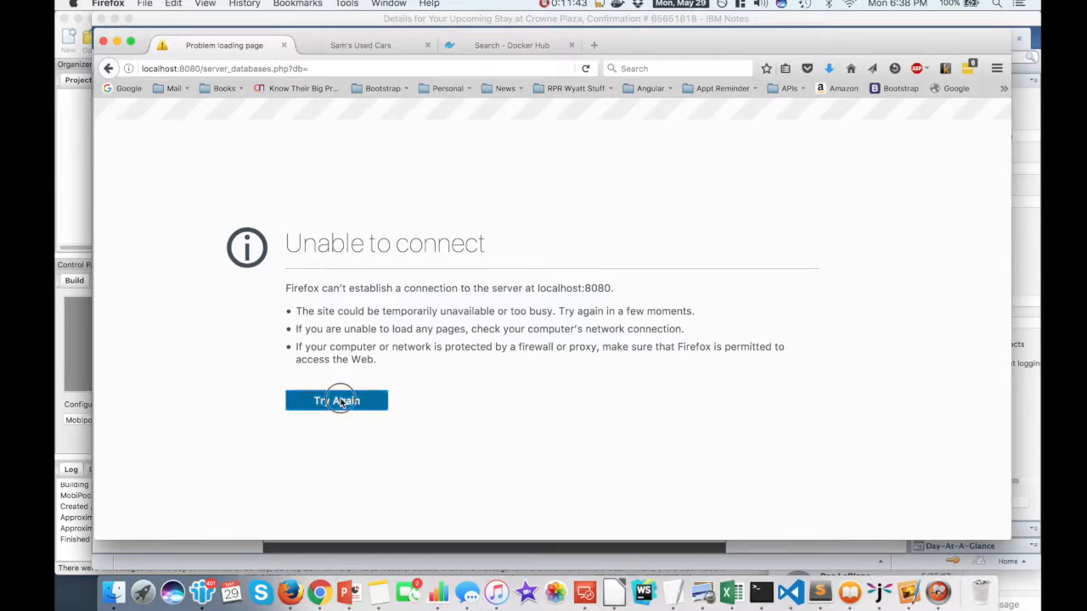
{"action": "left_click", "coordinate": [337, 401]}
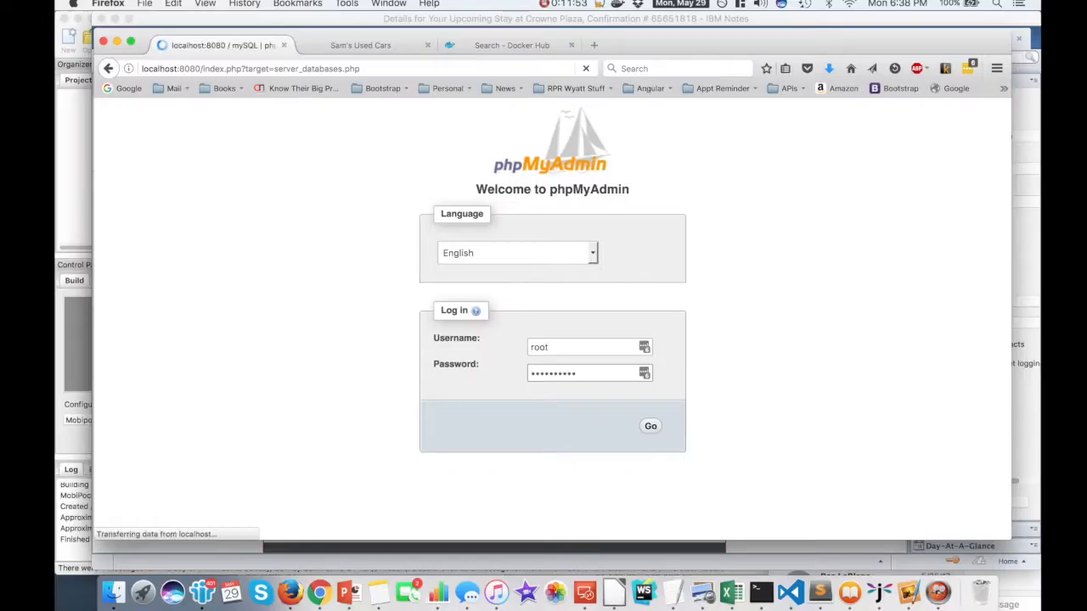
{"action": "left_click", "coordinate": [651, 425]}
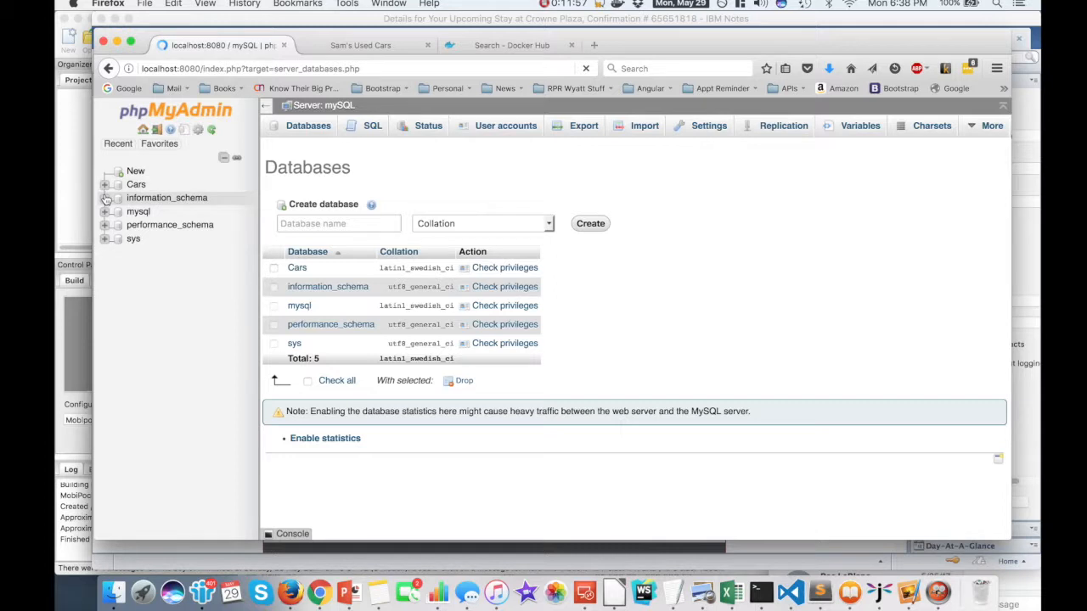
Expand the Cars database down to the inventory table's columns and indexes
{"action": "left_click", "coordinate": [105, 197]}
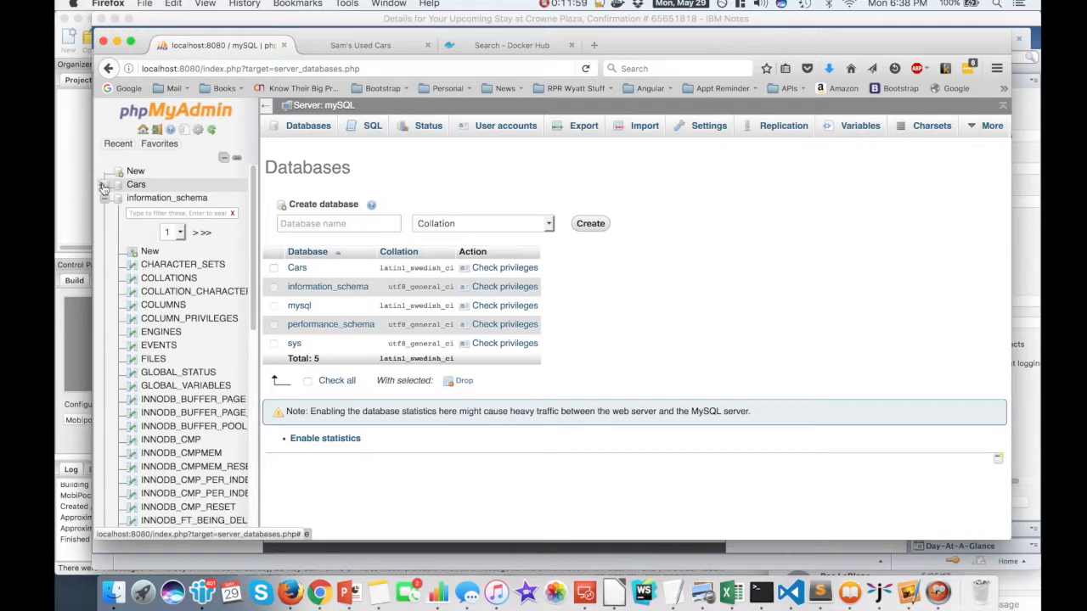
{"action": "left_click", "coordinate": [119, 184]}
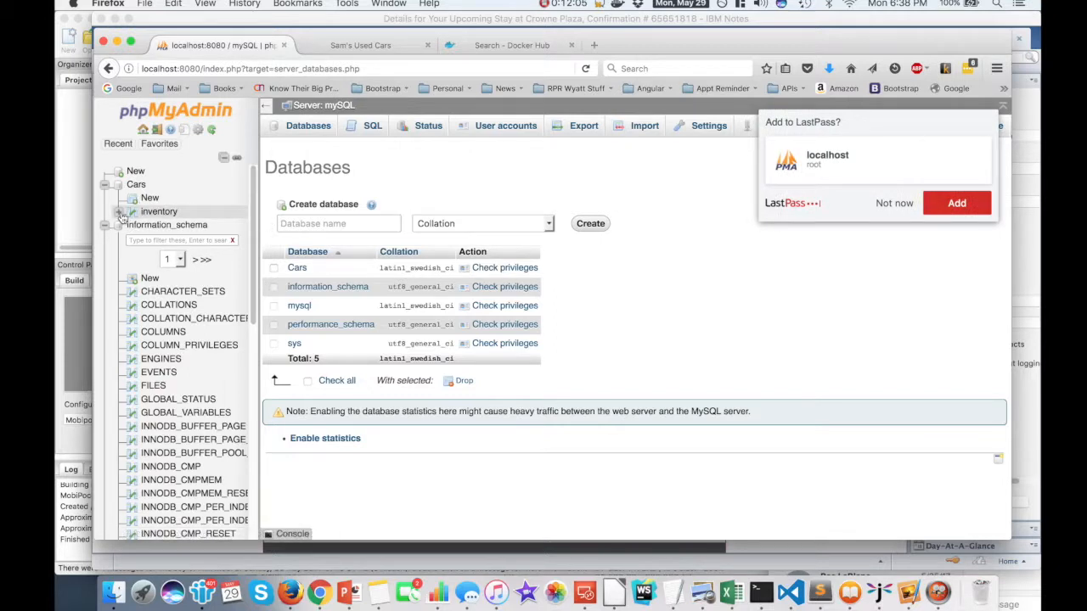
{"action": "left_click", "coordinate": [123, 211]}
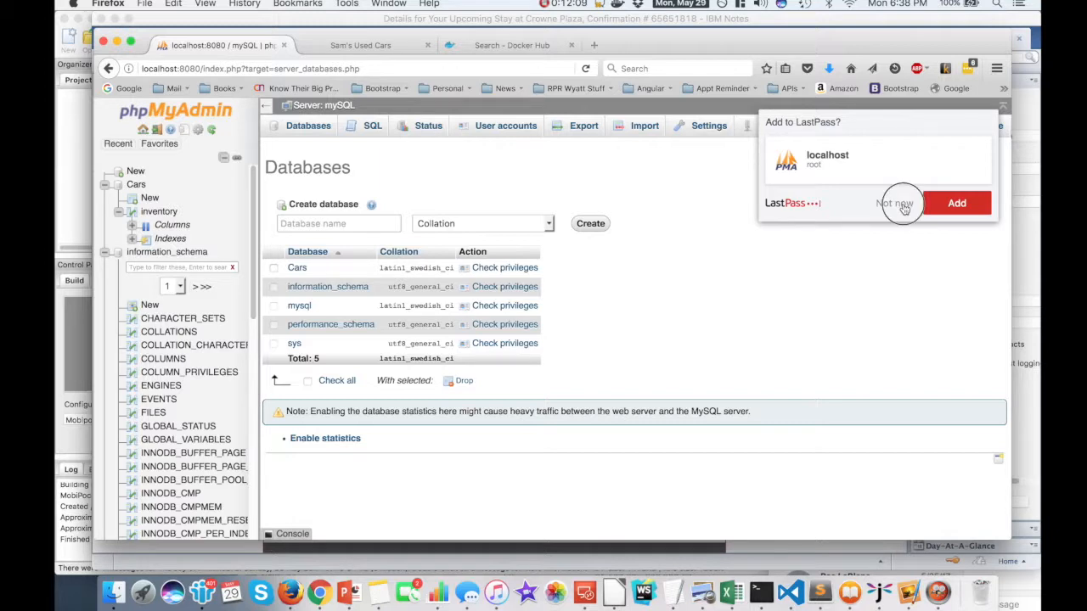
{"action": "left_click", "coordinate": [894, 204]}
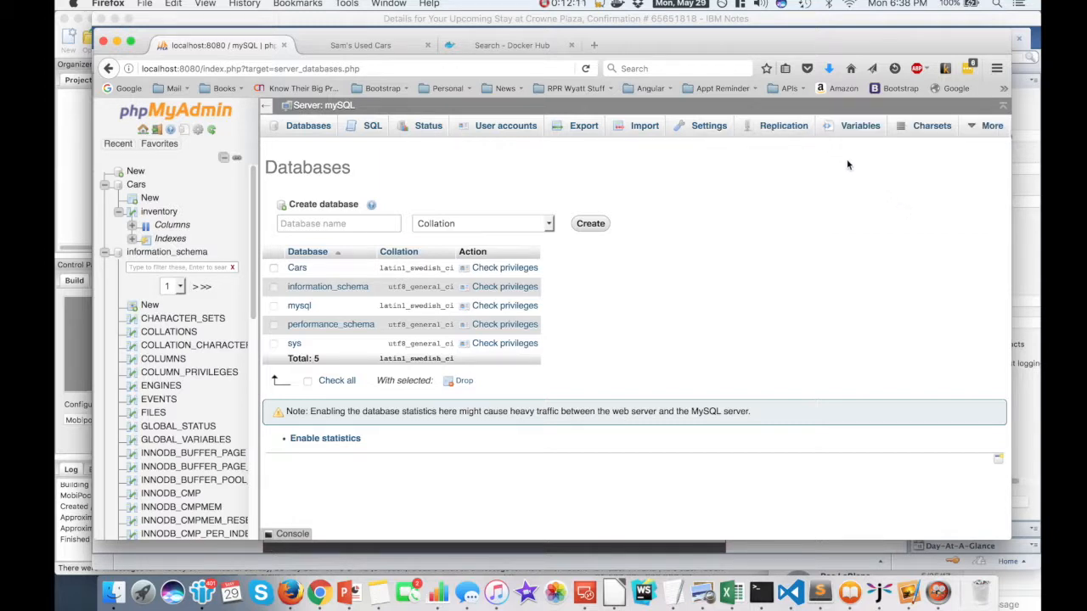